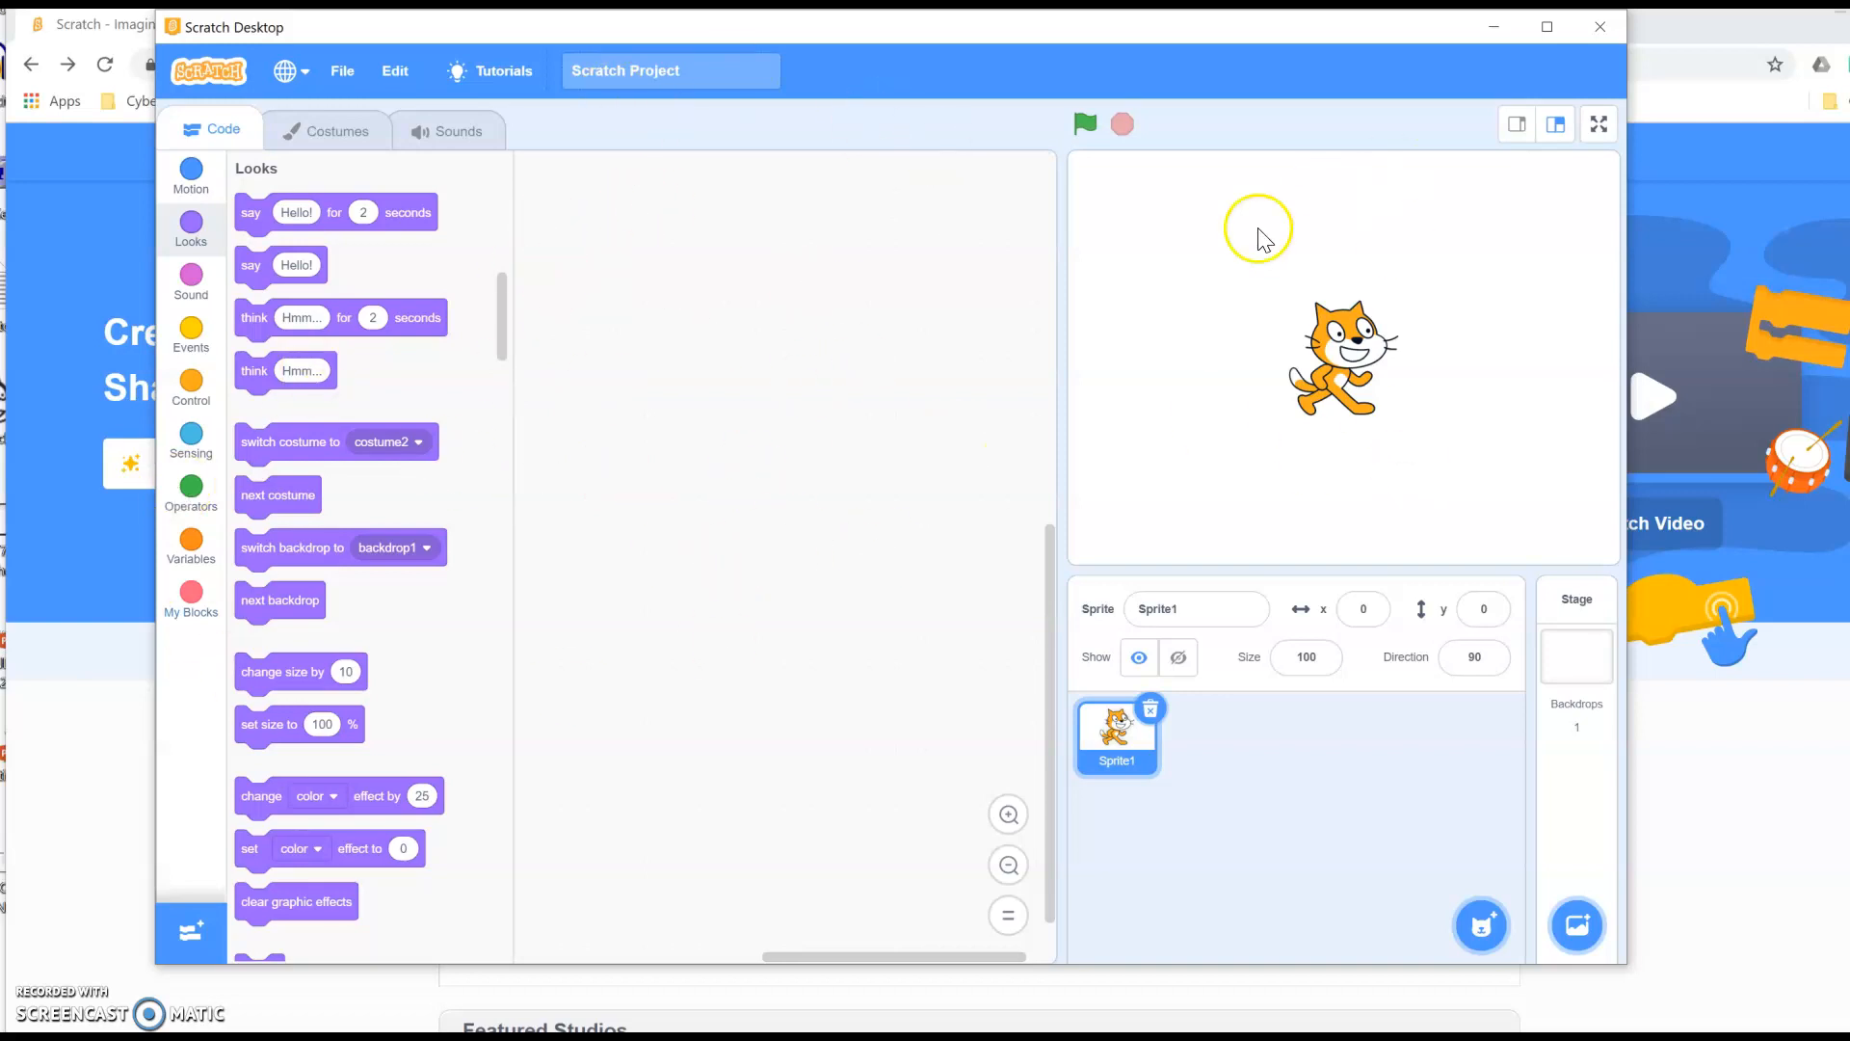
{"action": "mouse_move", "coordinate": [826, 189]}
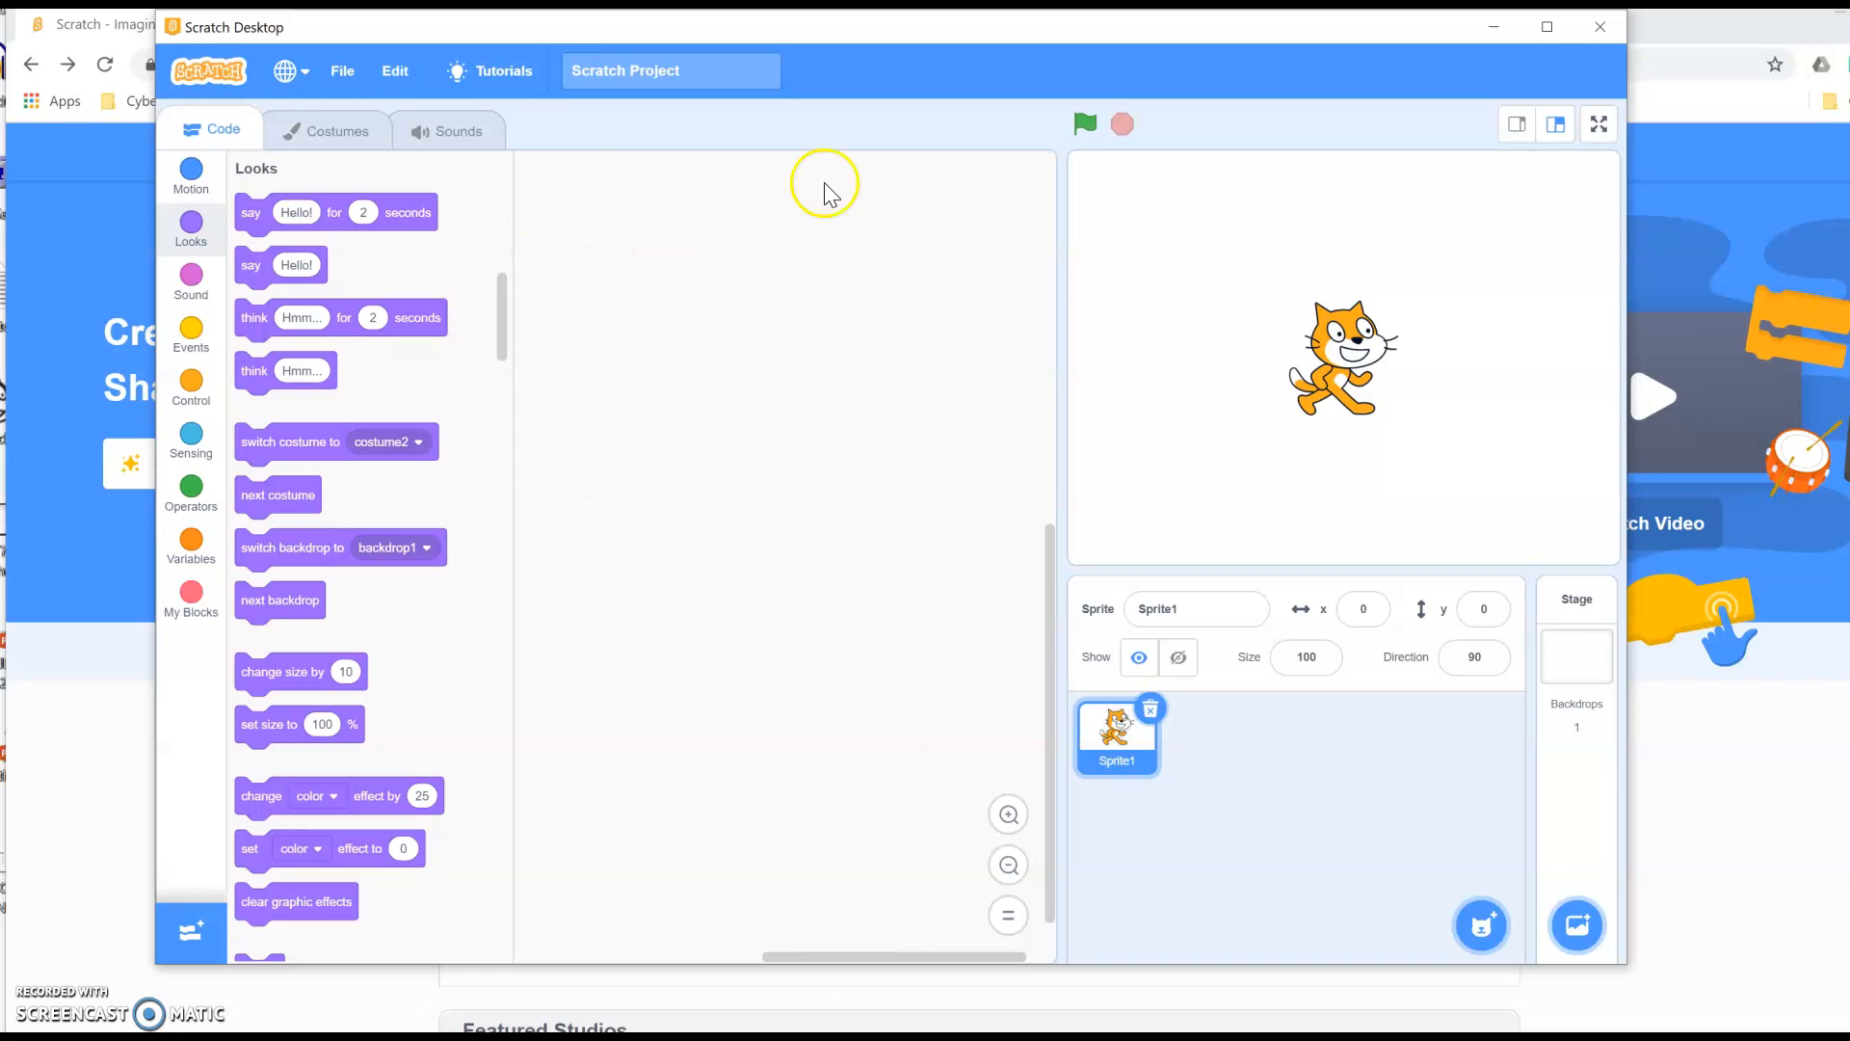
{"action": "mouse_move", "coordinate": [900, 293]}
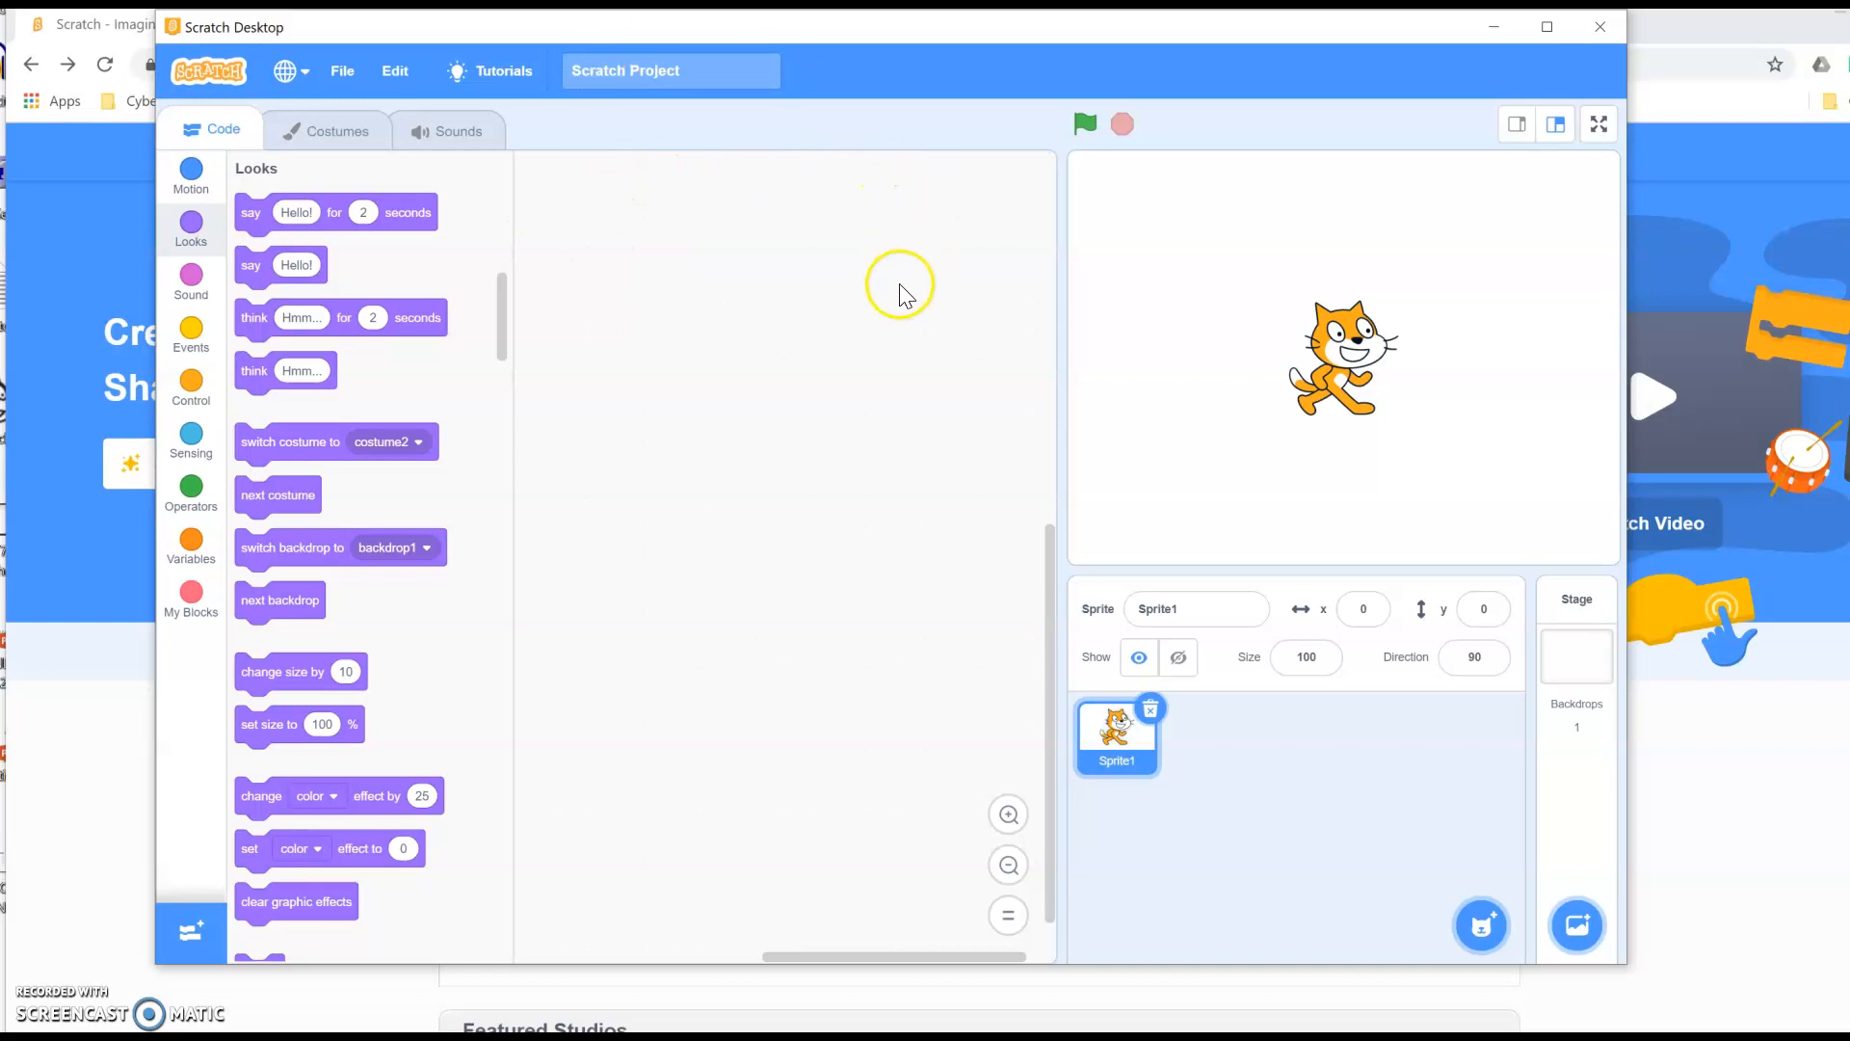
{"action": "mouse_move", "coordinate": [578, 360]}
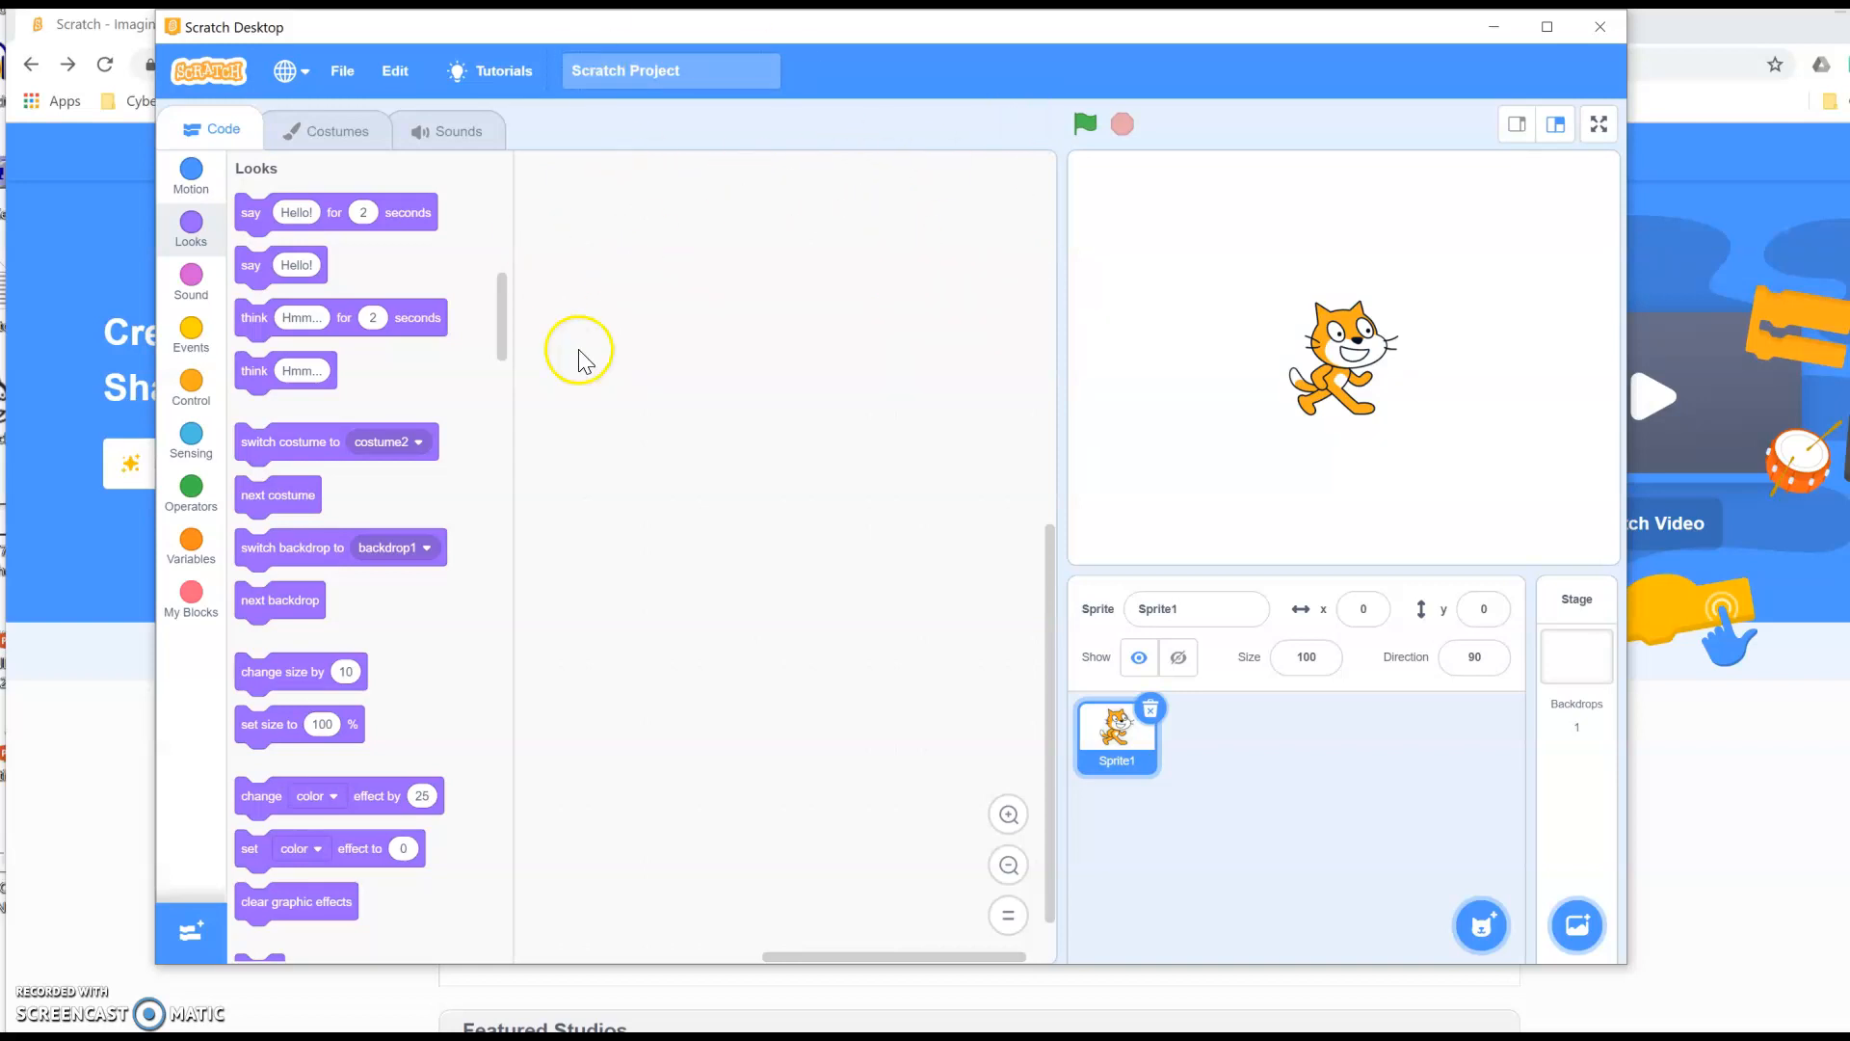
{"action": "mouse_move", "coordinate": [535, 637]}
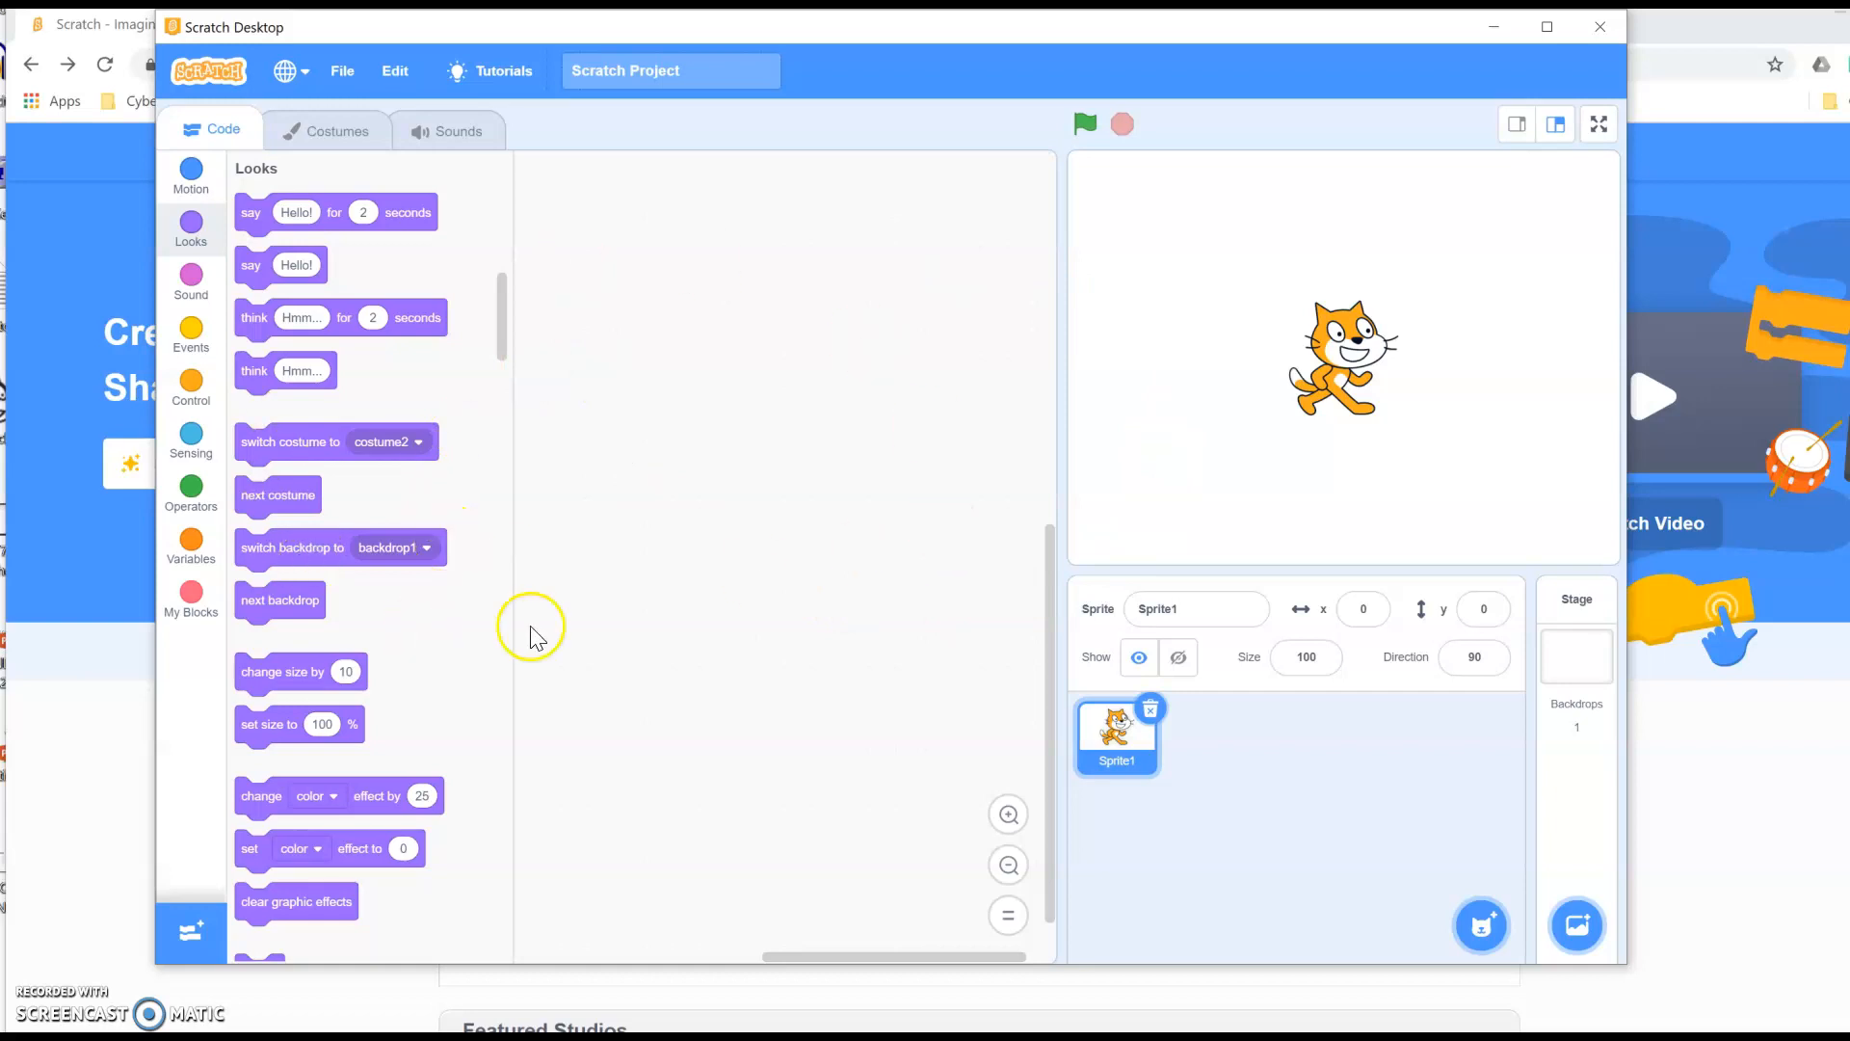
{"action": "mouse_move", "coordinate": [540, 696]}
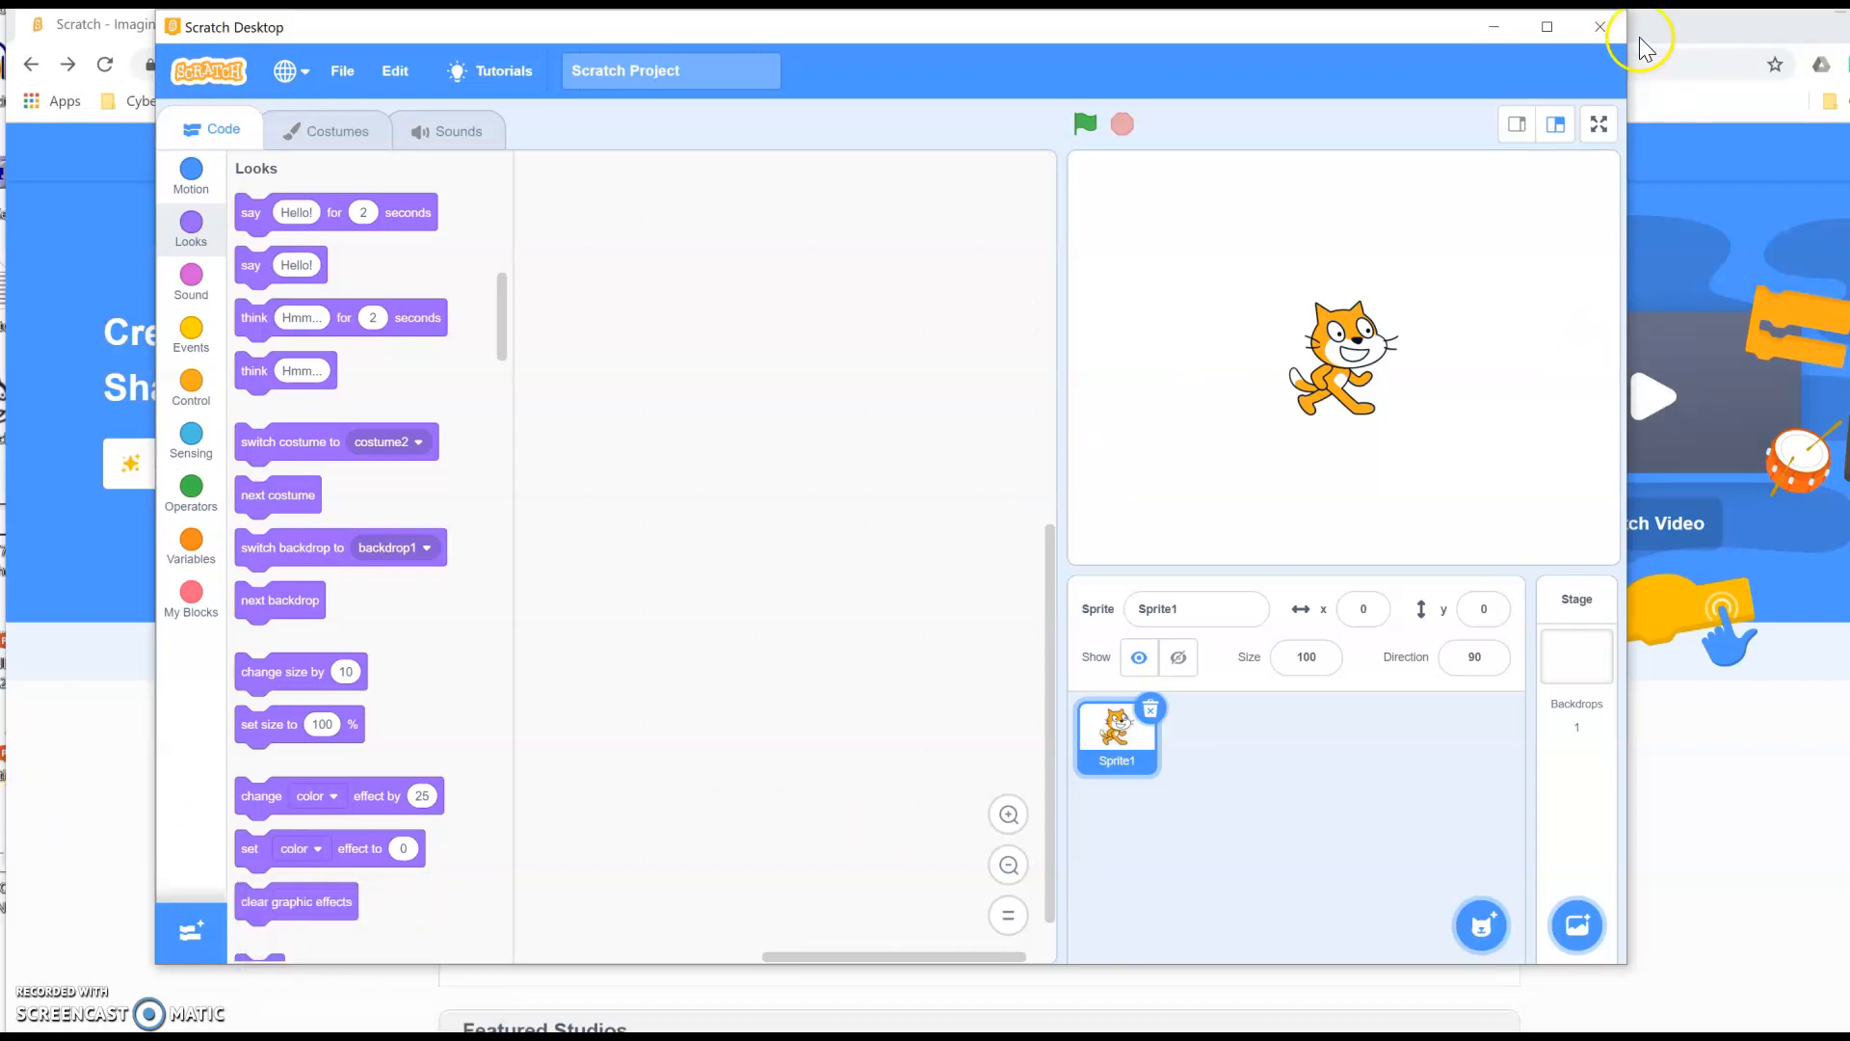
Minimize Scratch Desktop and start a new project on scratch.mit.edu.
{"action": "left_click", "coordinate": [1599, 26]}
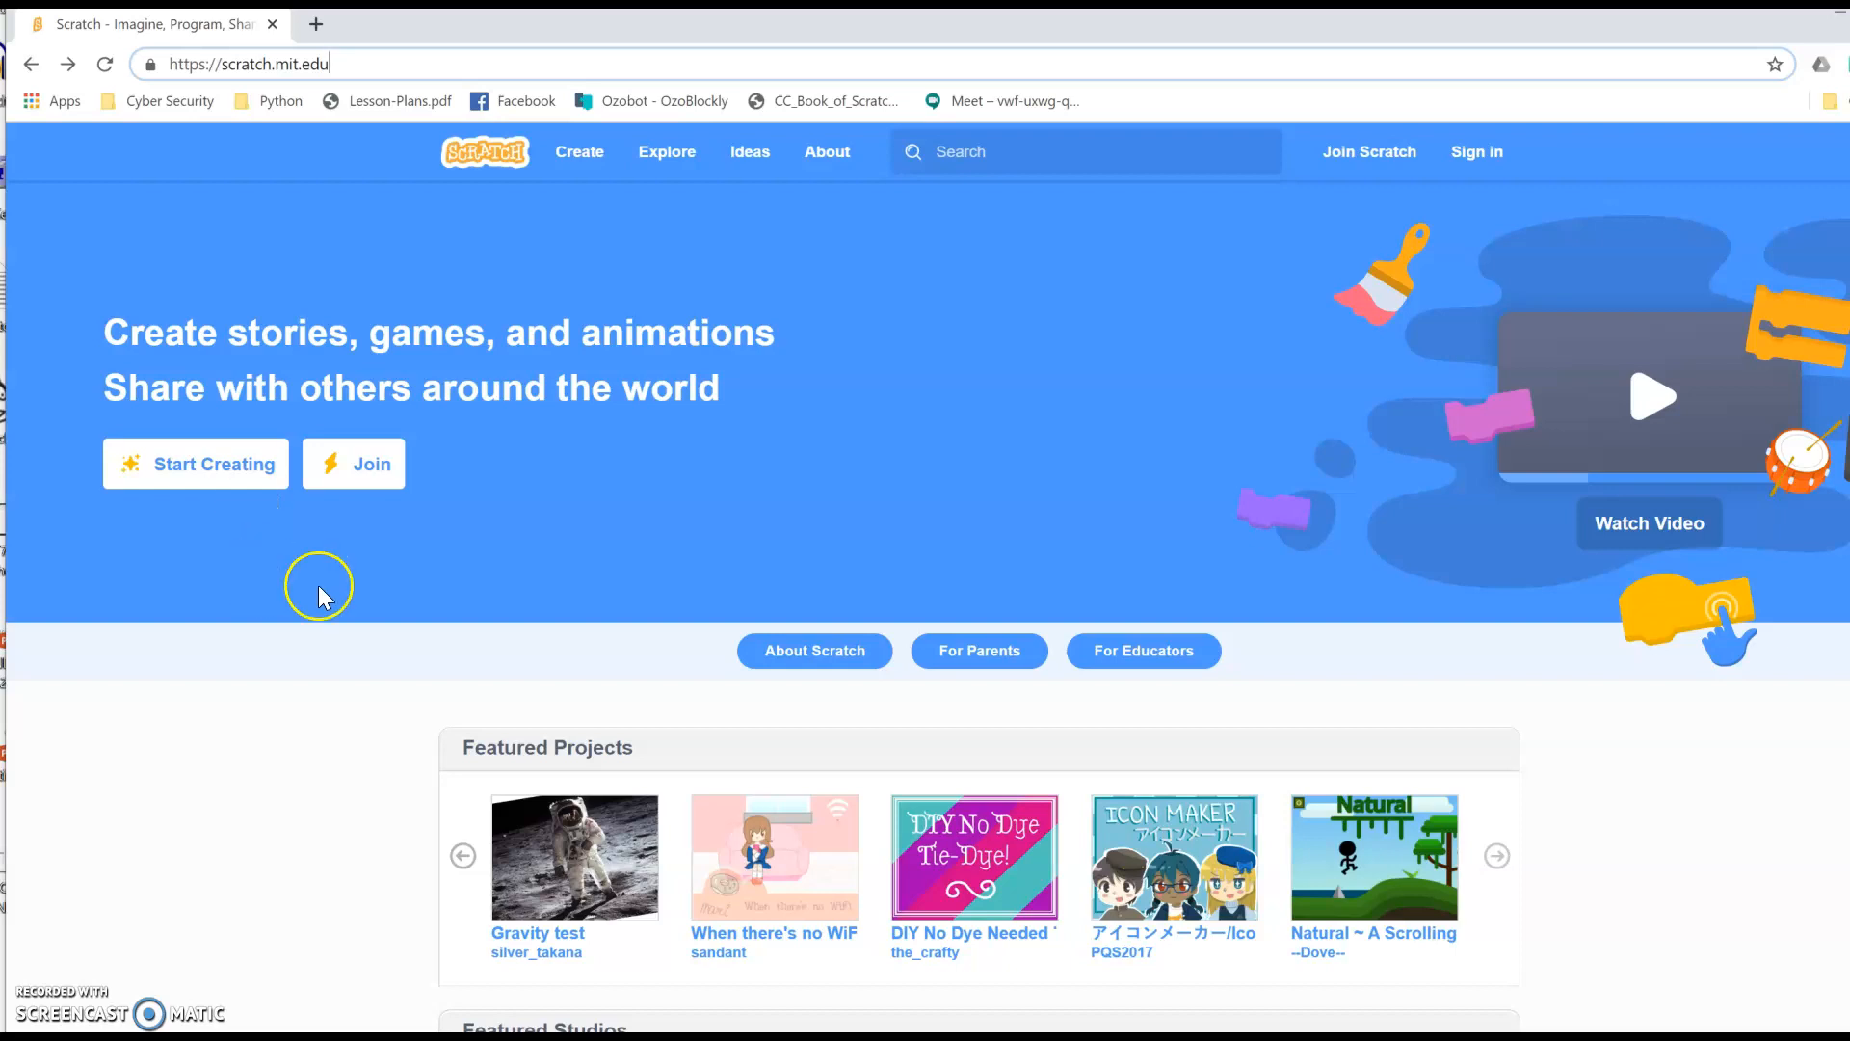
{"action": "left_click", "coordinate": [195, 462]}
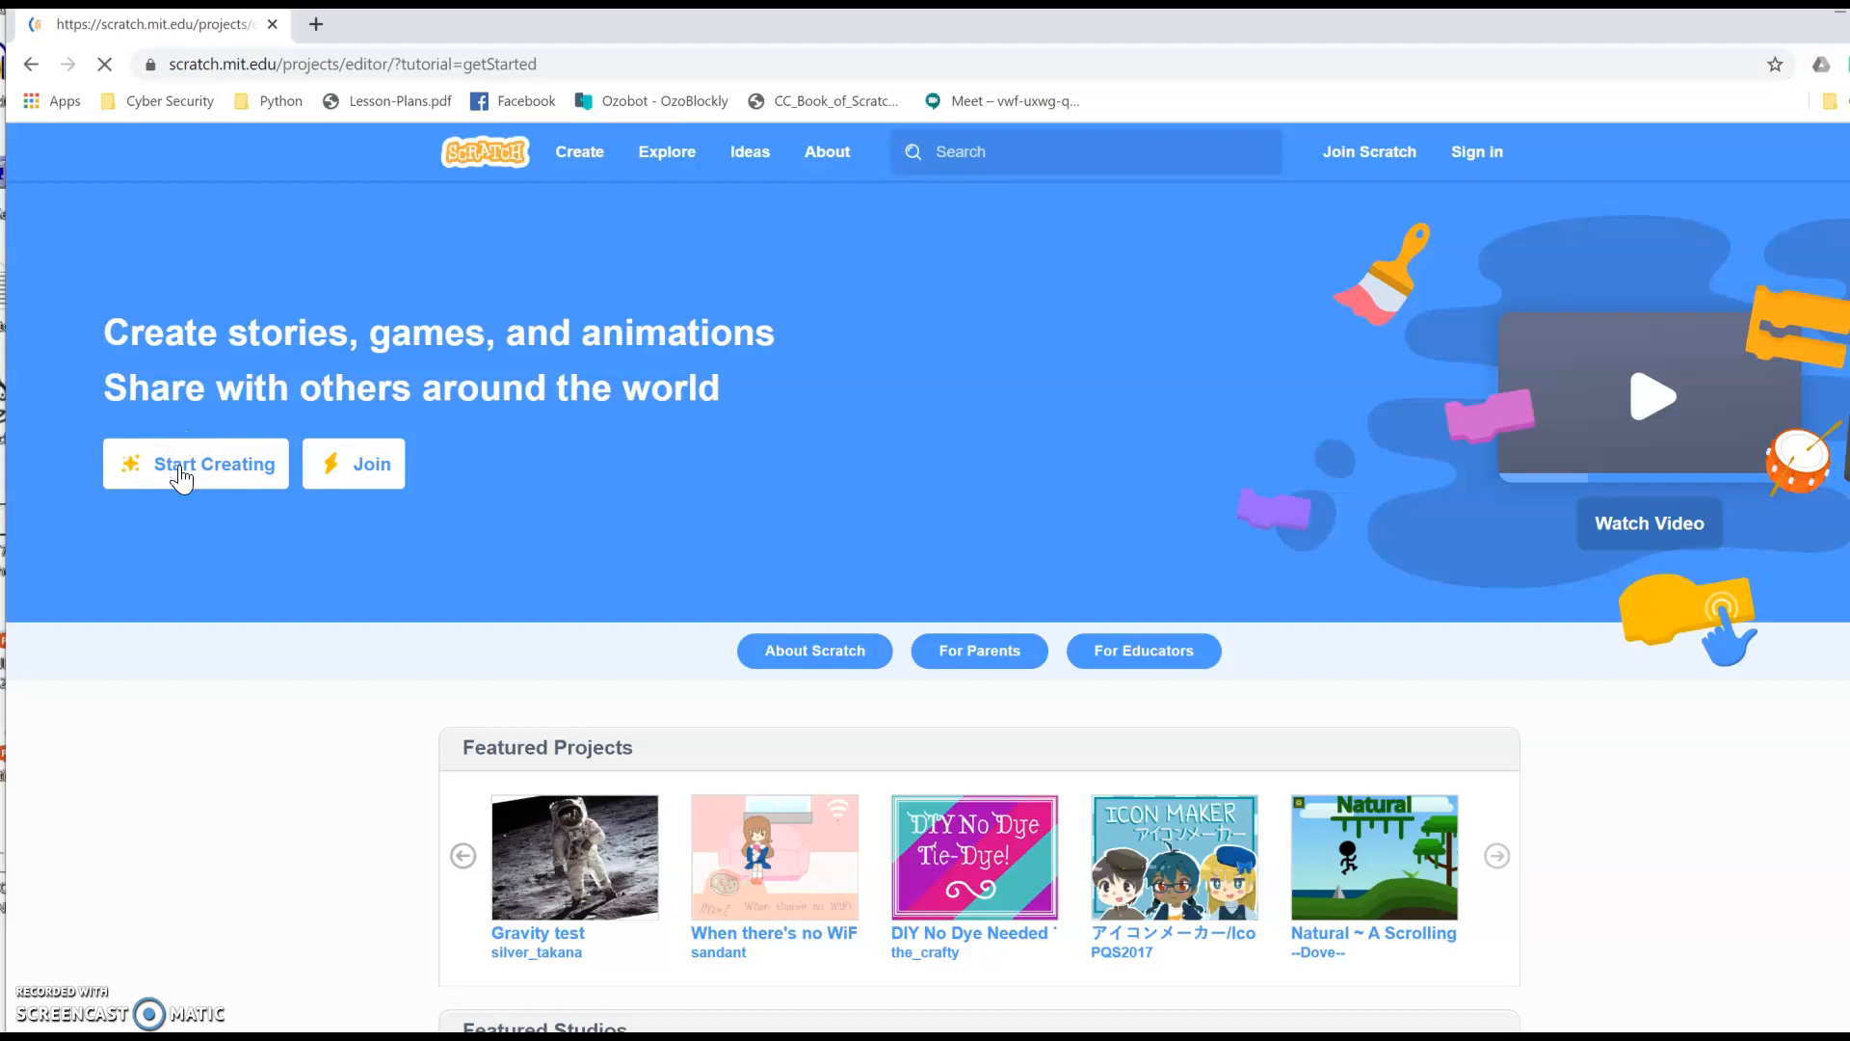
Let the online editor with its getting-started tutorial finish loading, then return to Scratch Desktop.
{"action": "left_click", "coordinate": [196, 463]}
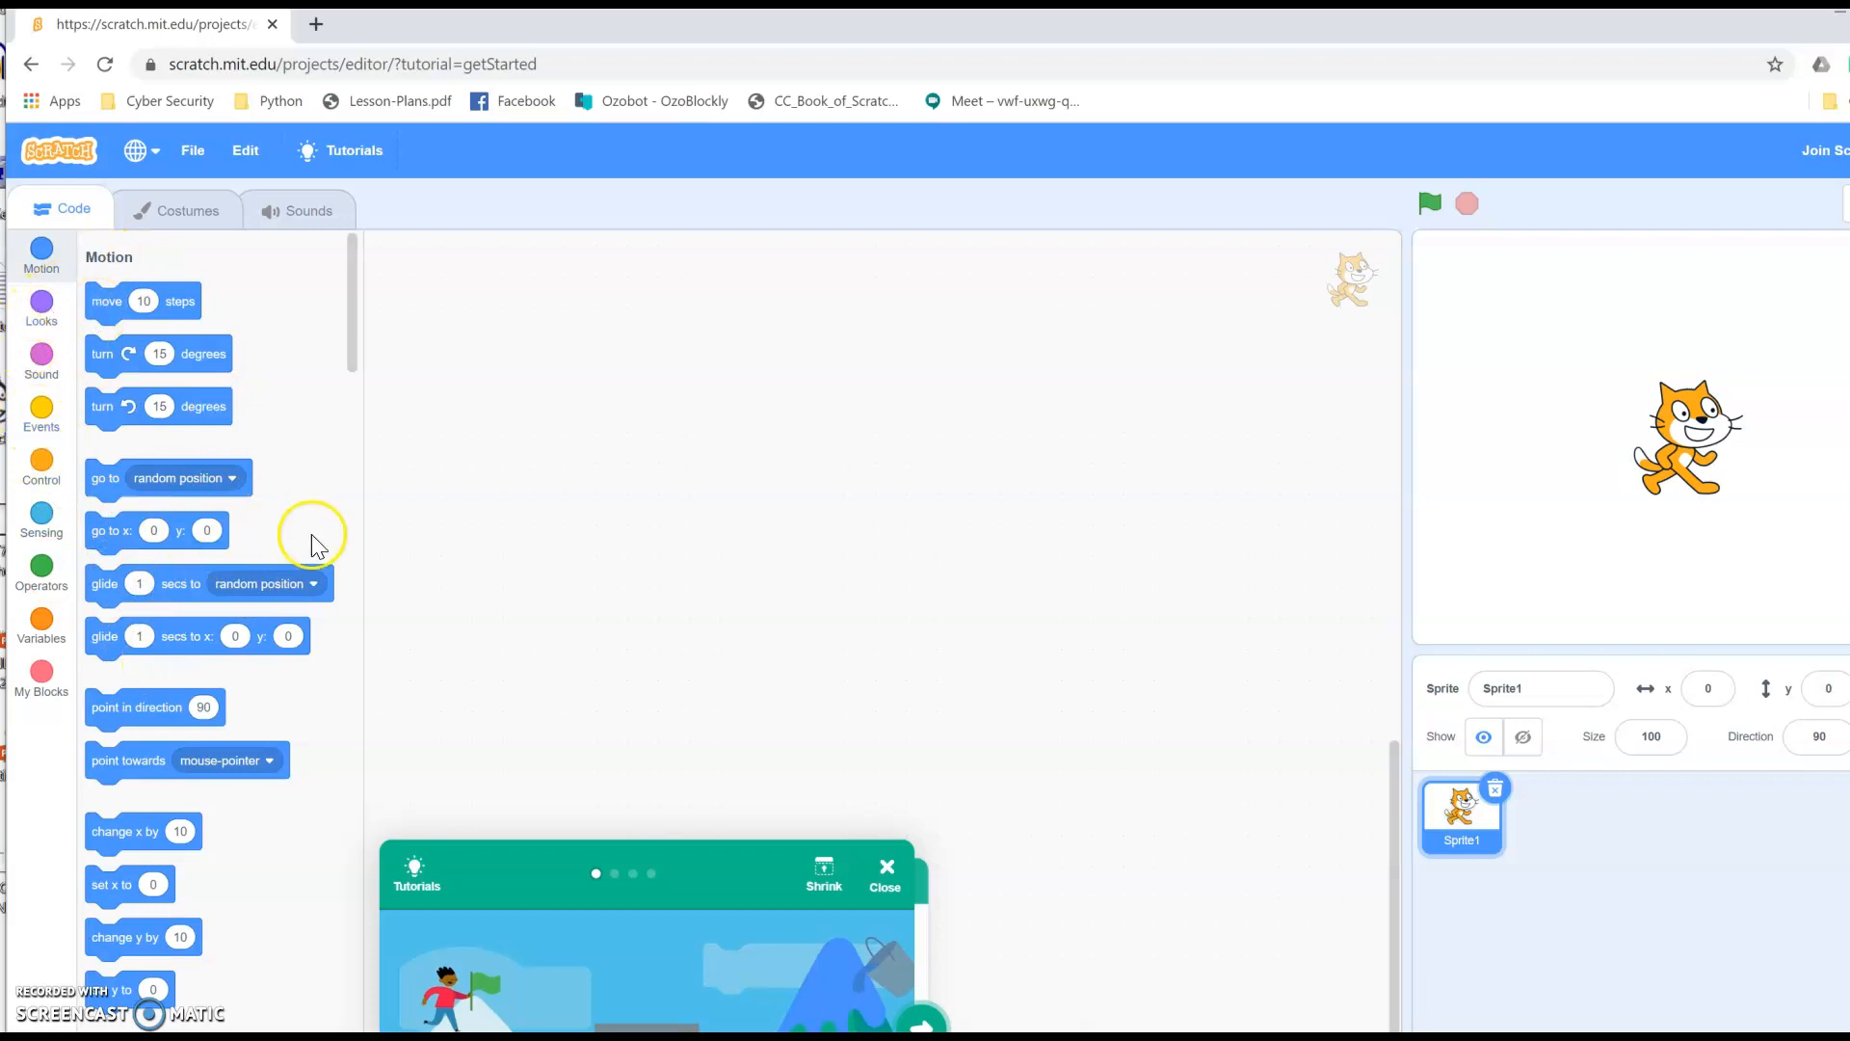
{"action": "mouse_move", "coordinate": [820, 385]}
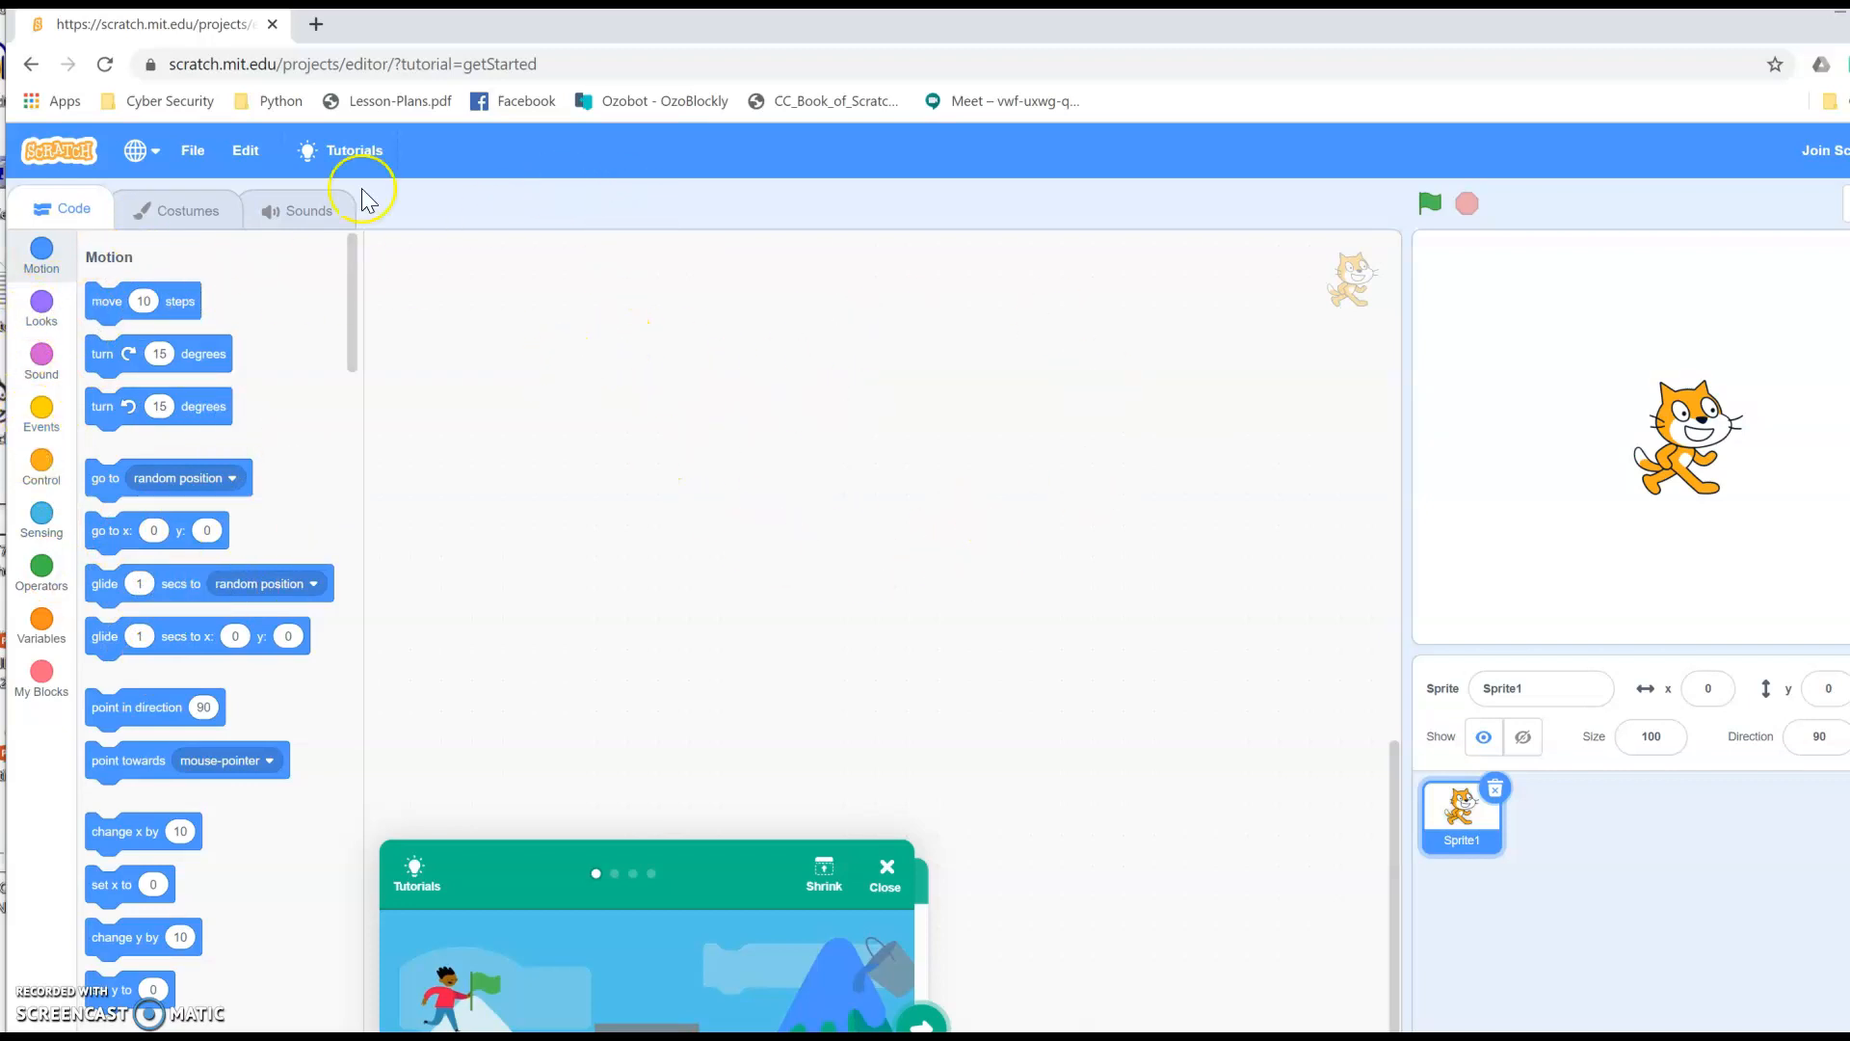
{"action": "mouse_move", "coordinate": [353, 159]}
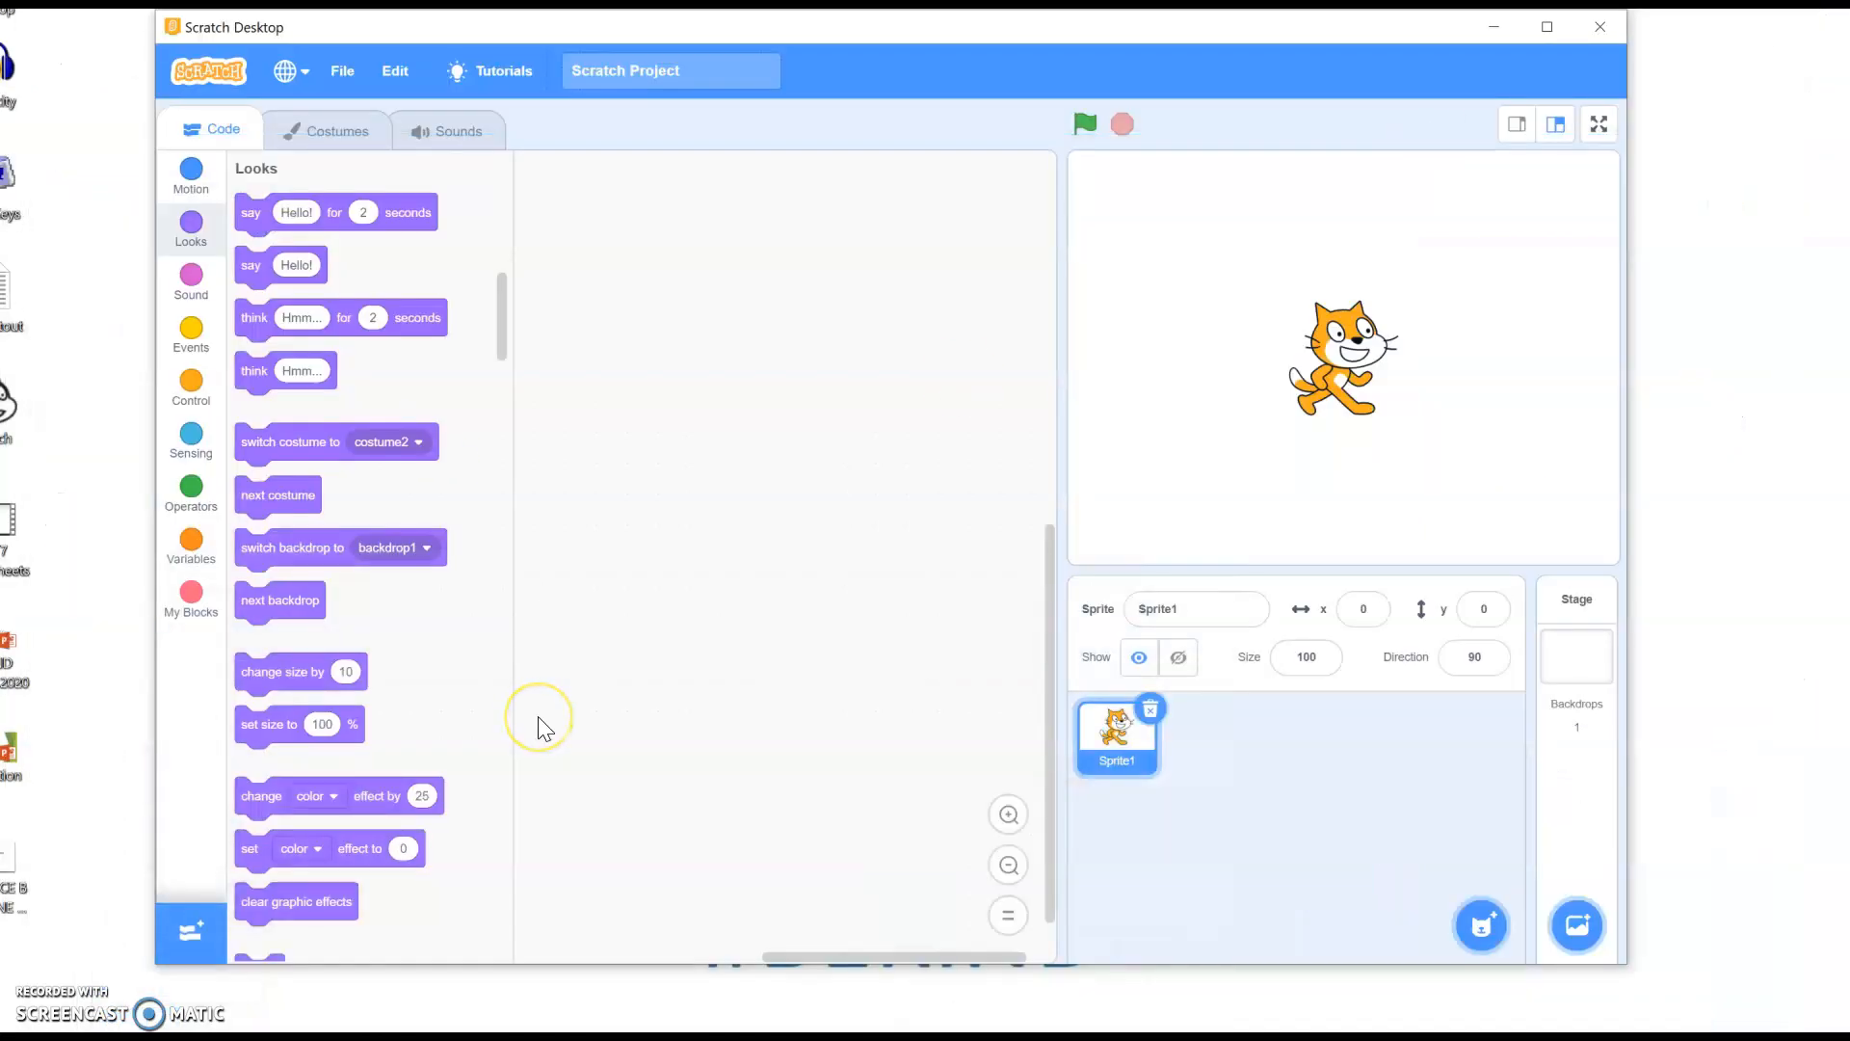
{"action": "mouse_move", "coordinate": [148, 118]}
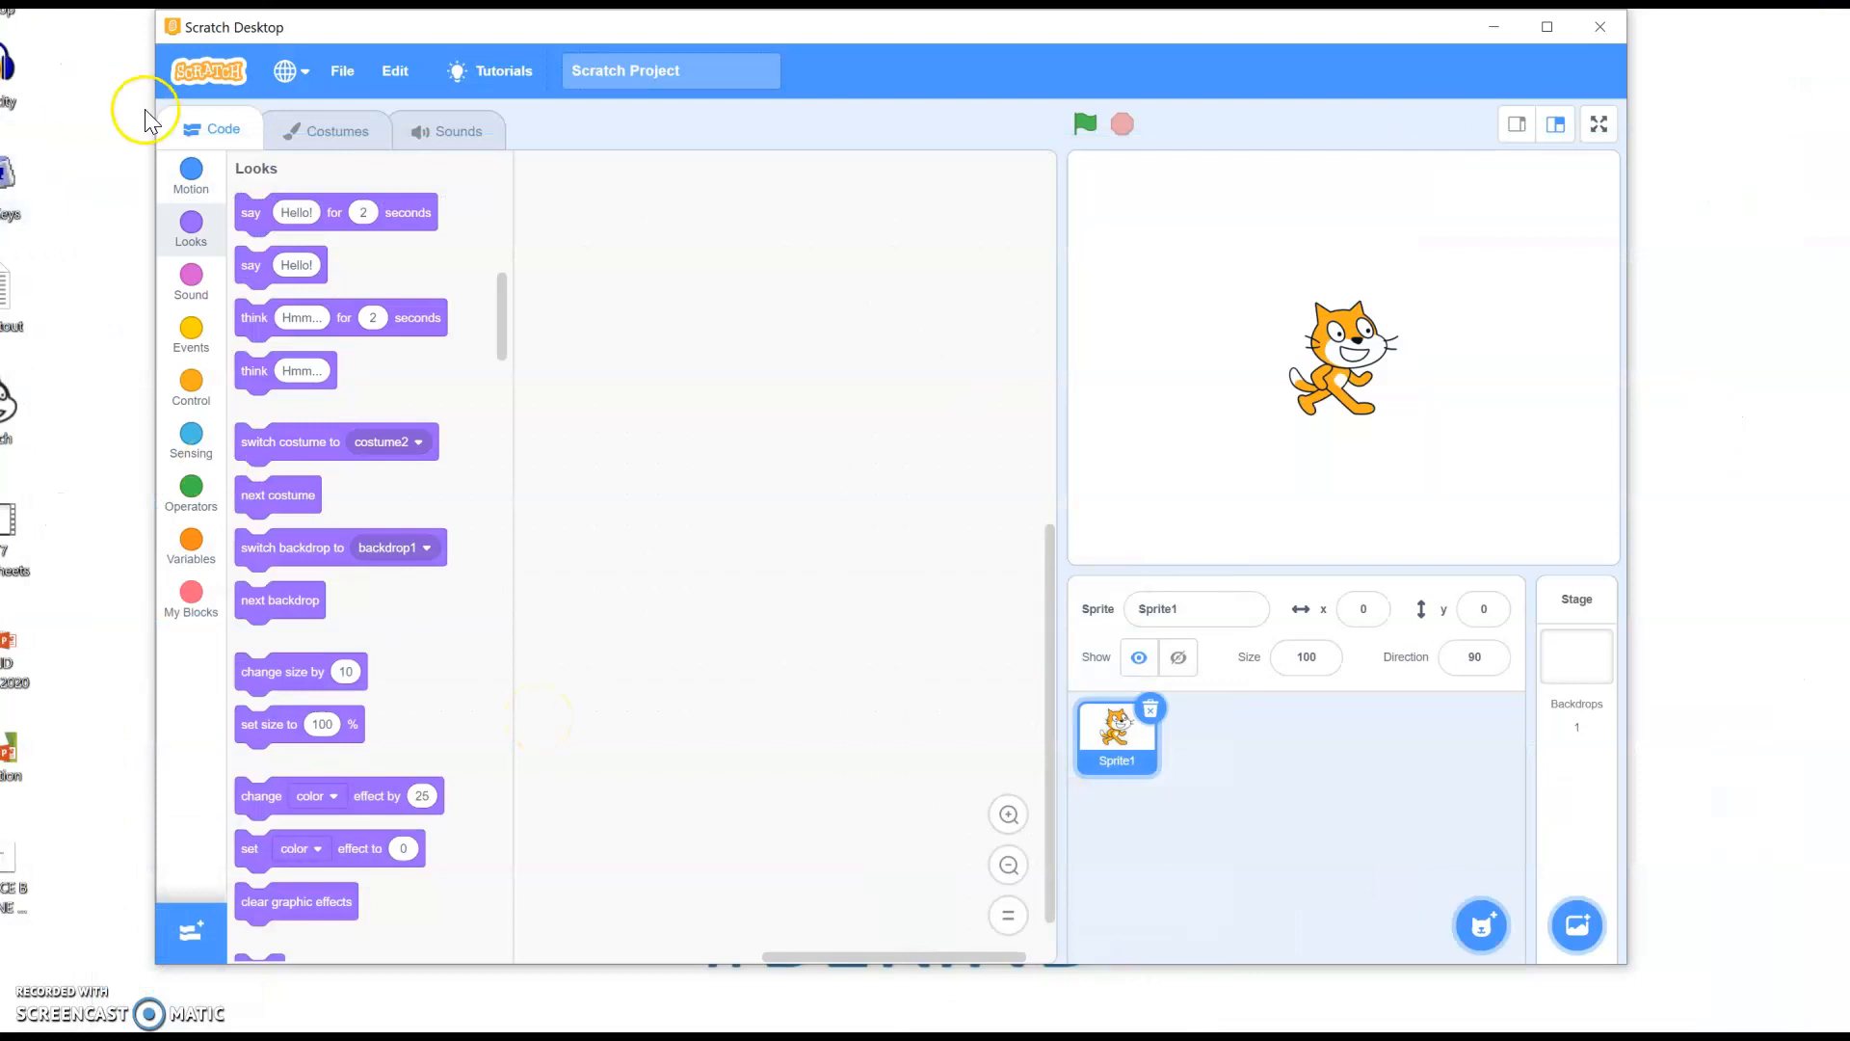
Browse the Motion, Looks and Sound block categories in the palette.
{"action": "left_click", "coordinate": [190, 175]}
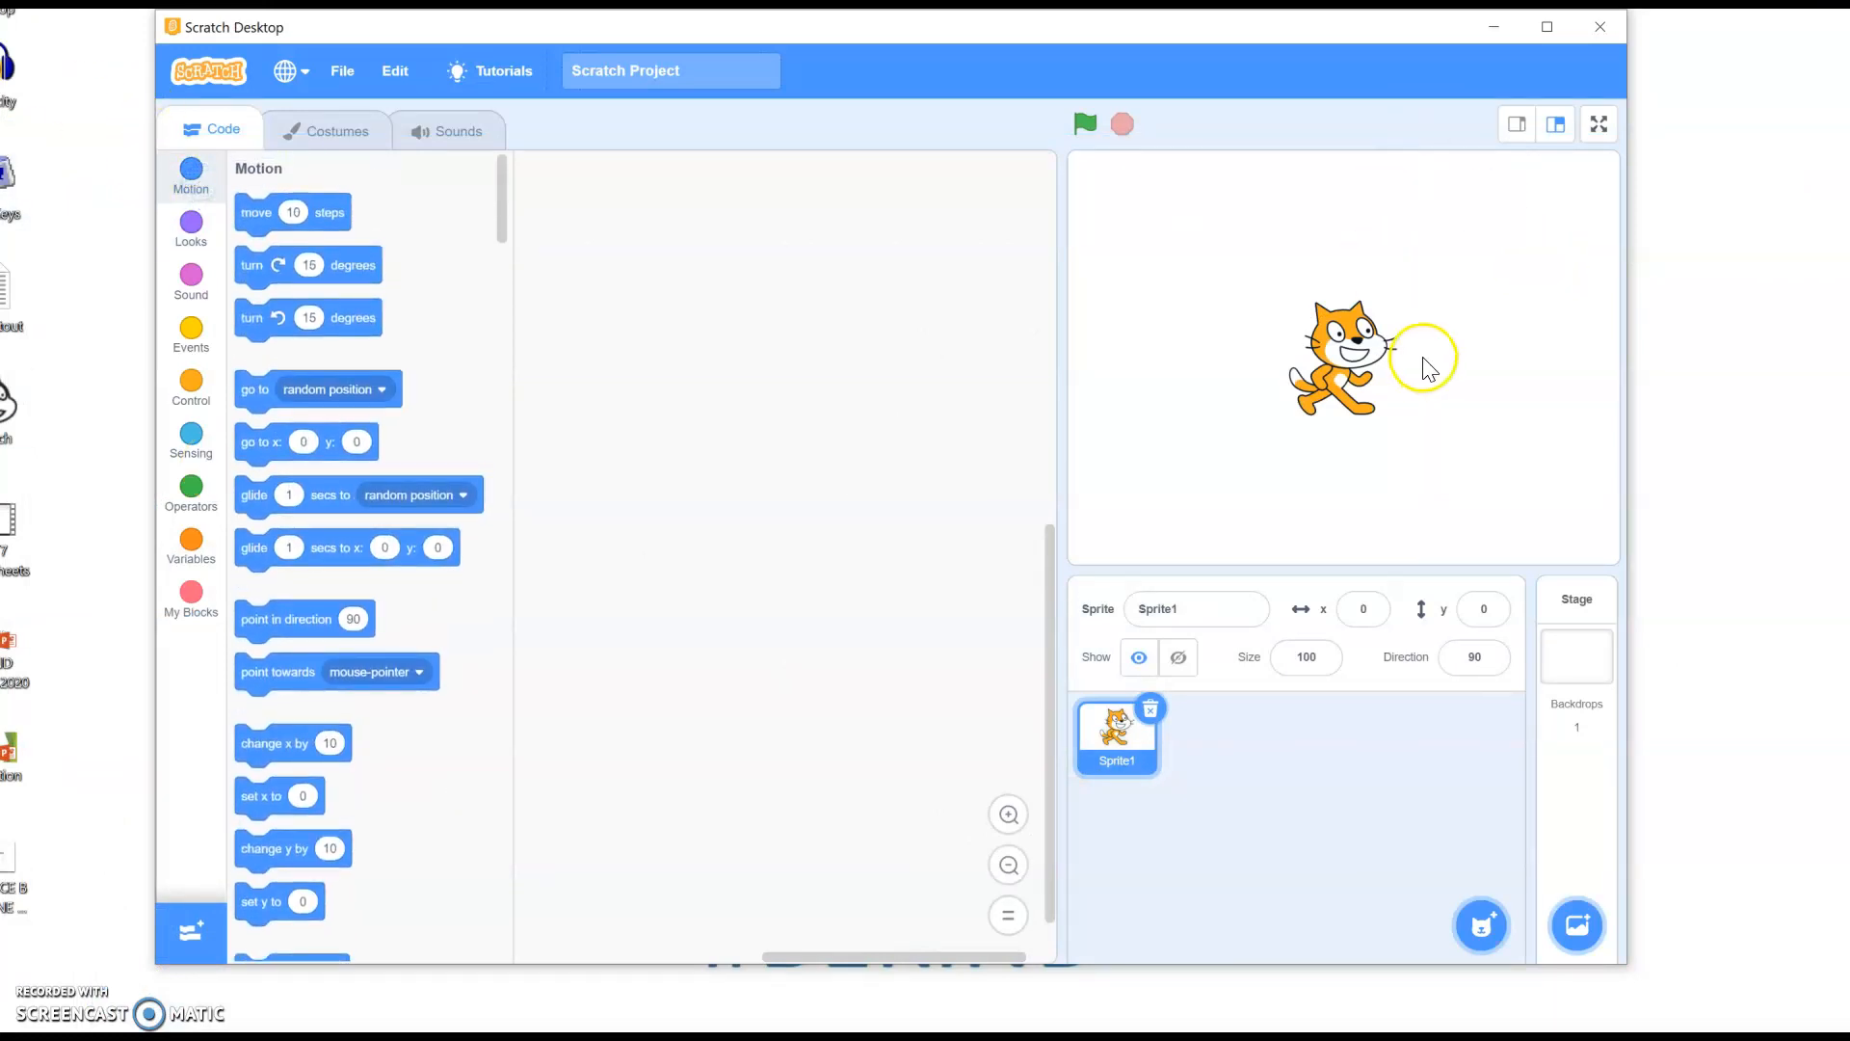
{"action": "mouse_move", "coordinate": [1399, 399]}
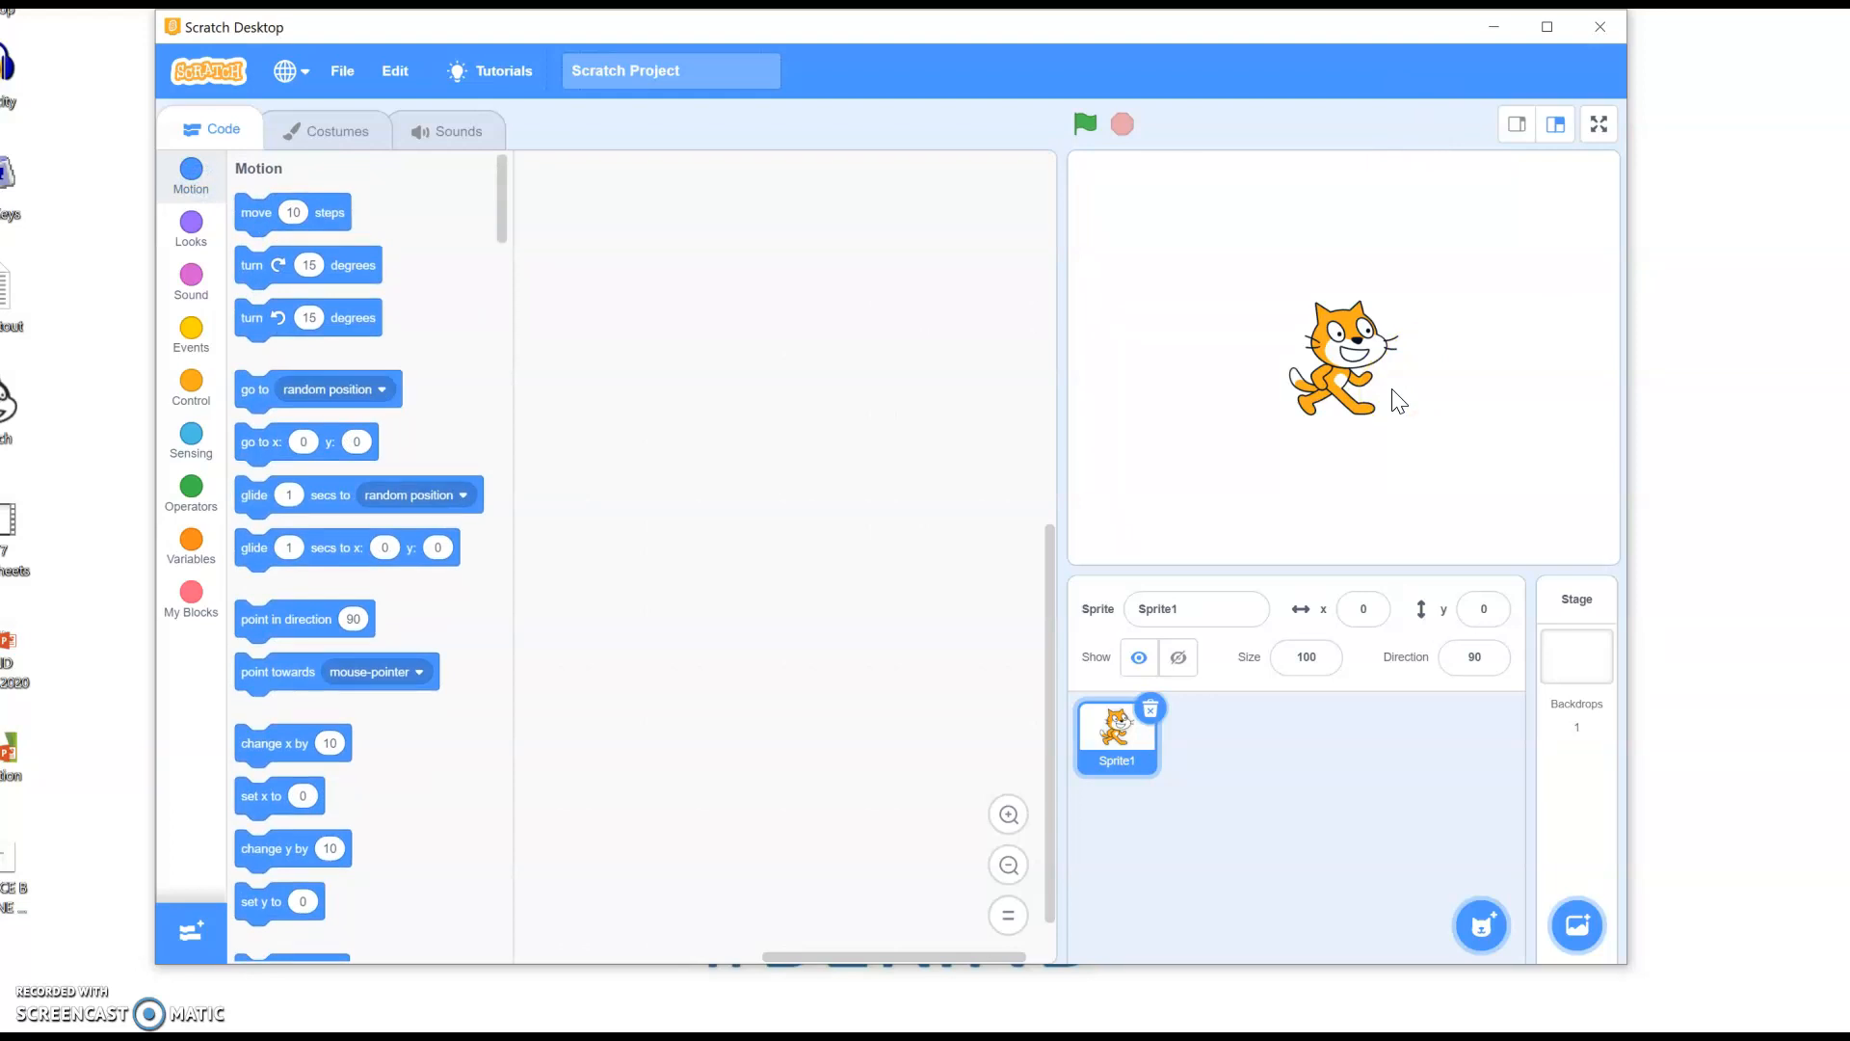
{"action": "mouse_move", "coordinate": [217, 388]}
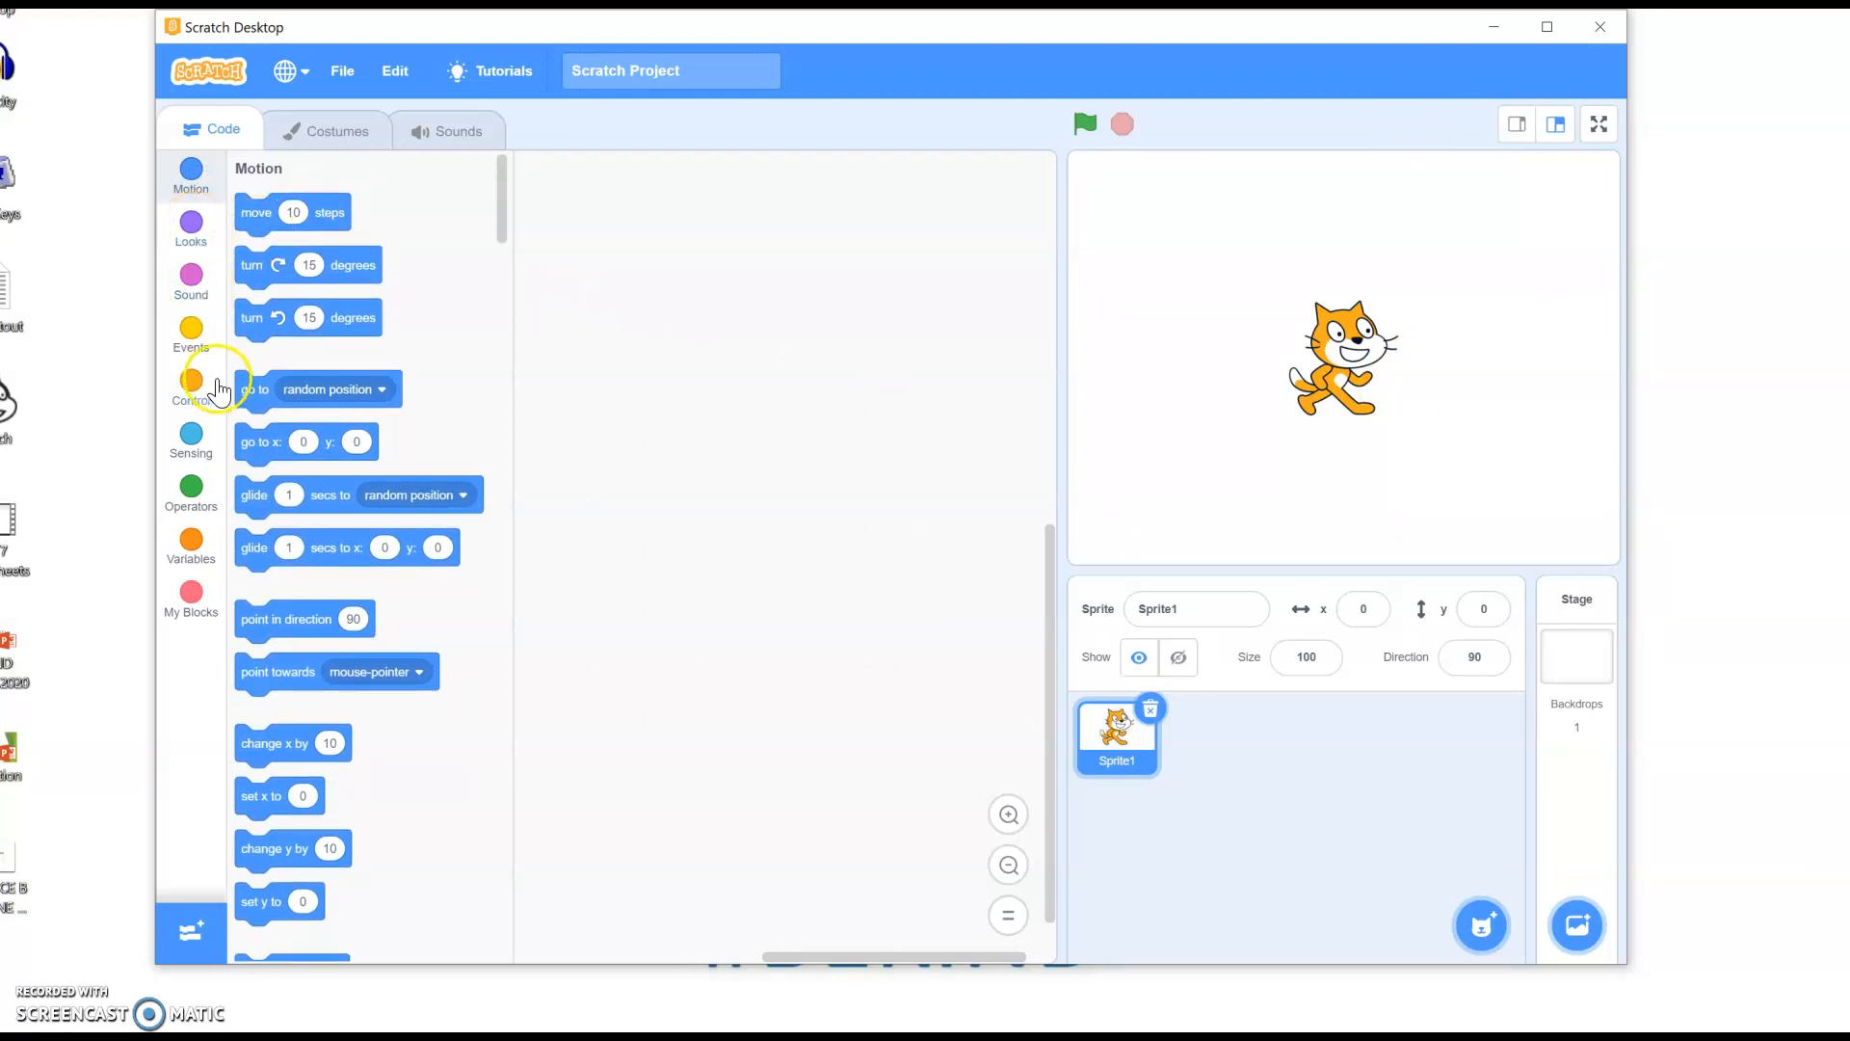
{"action": "mouse_move", "coordinate": [190, 225]}
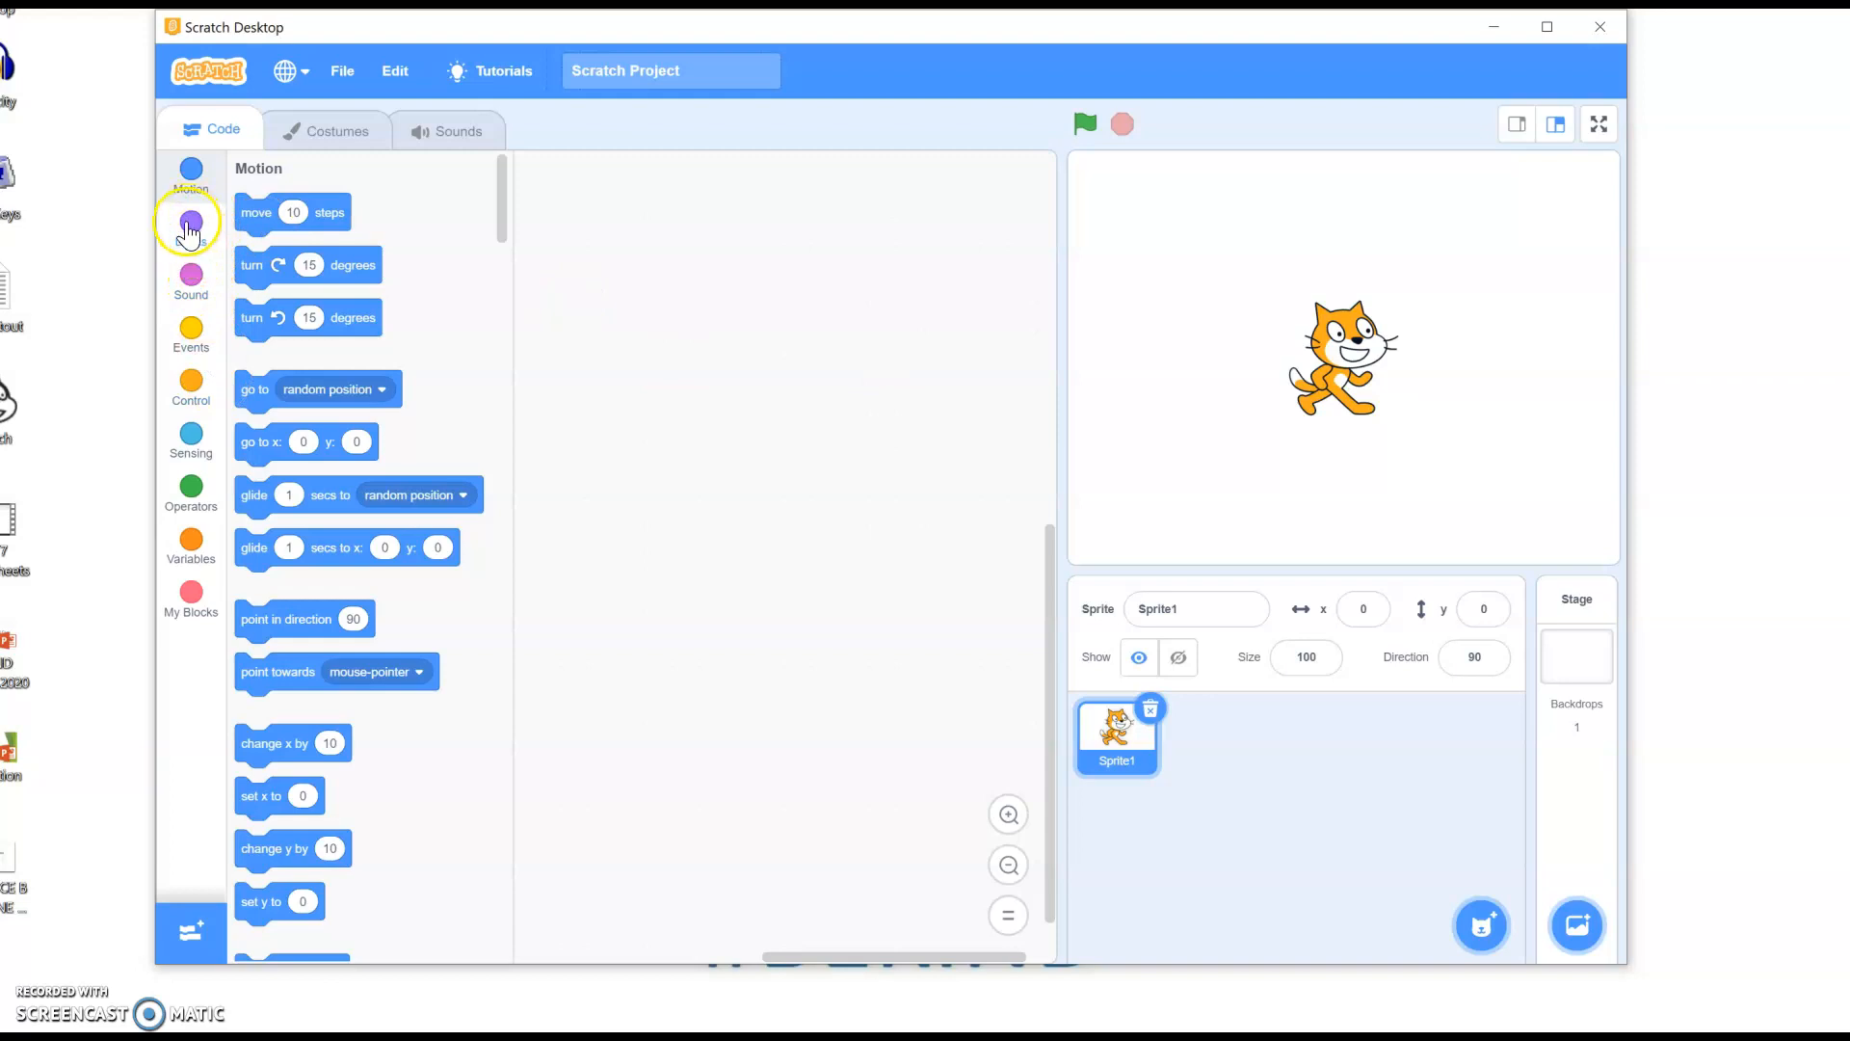
{"action": "mouse_move", "coordinate": [190, 212]}
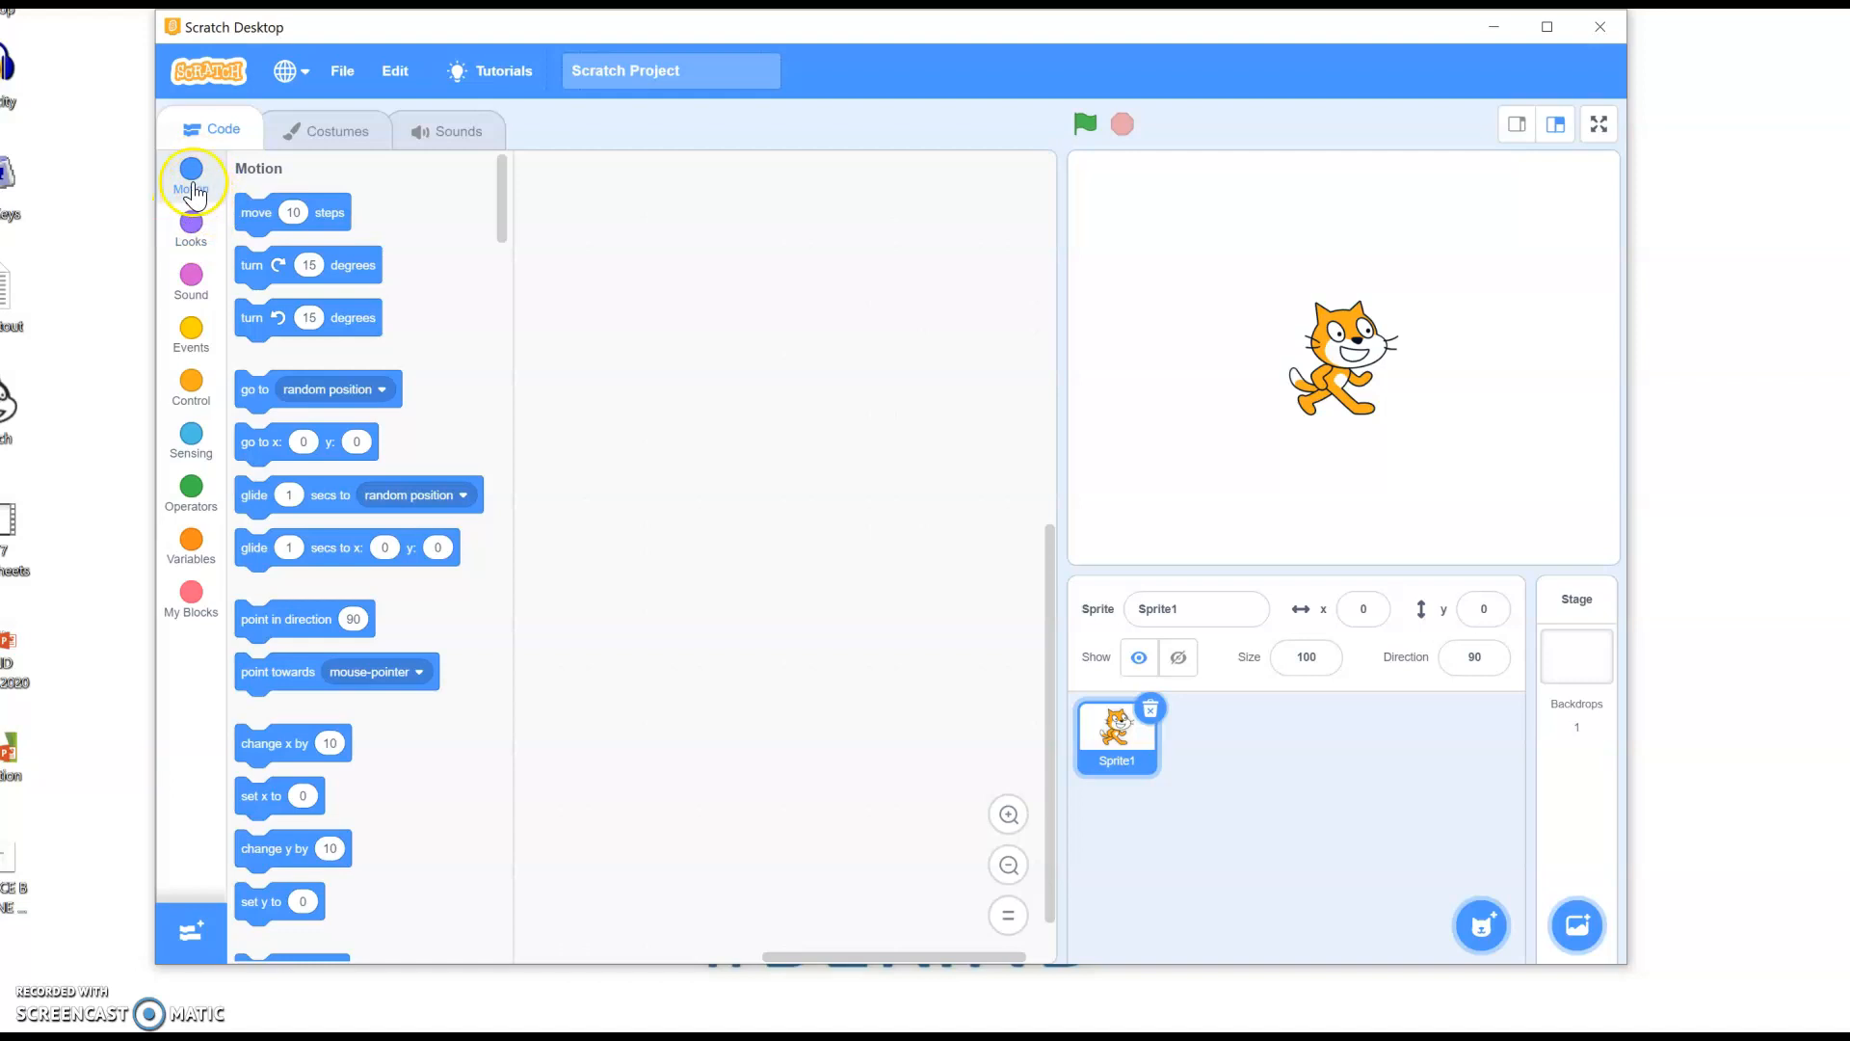
{"action": "left_click", "coordinate": [190, 224]}
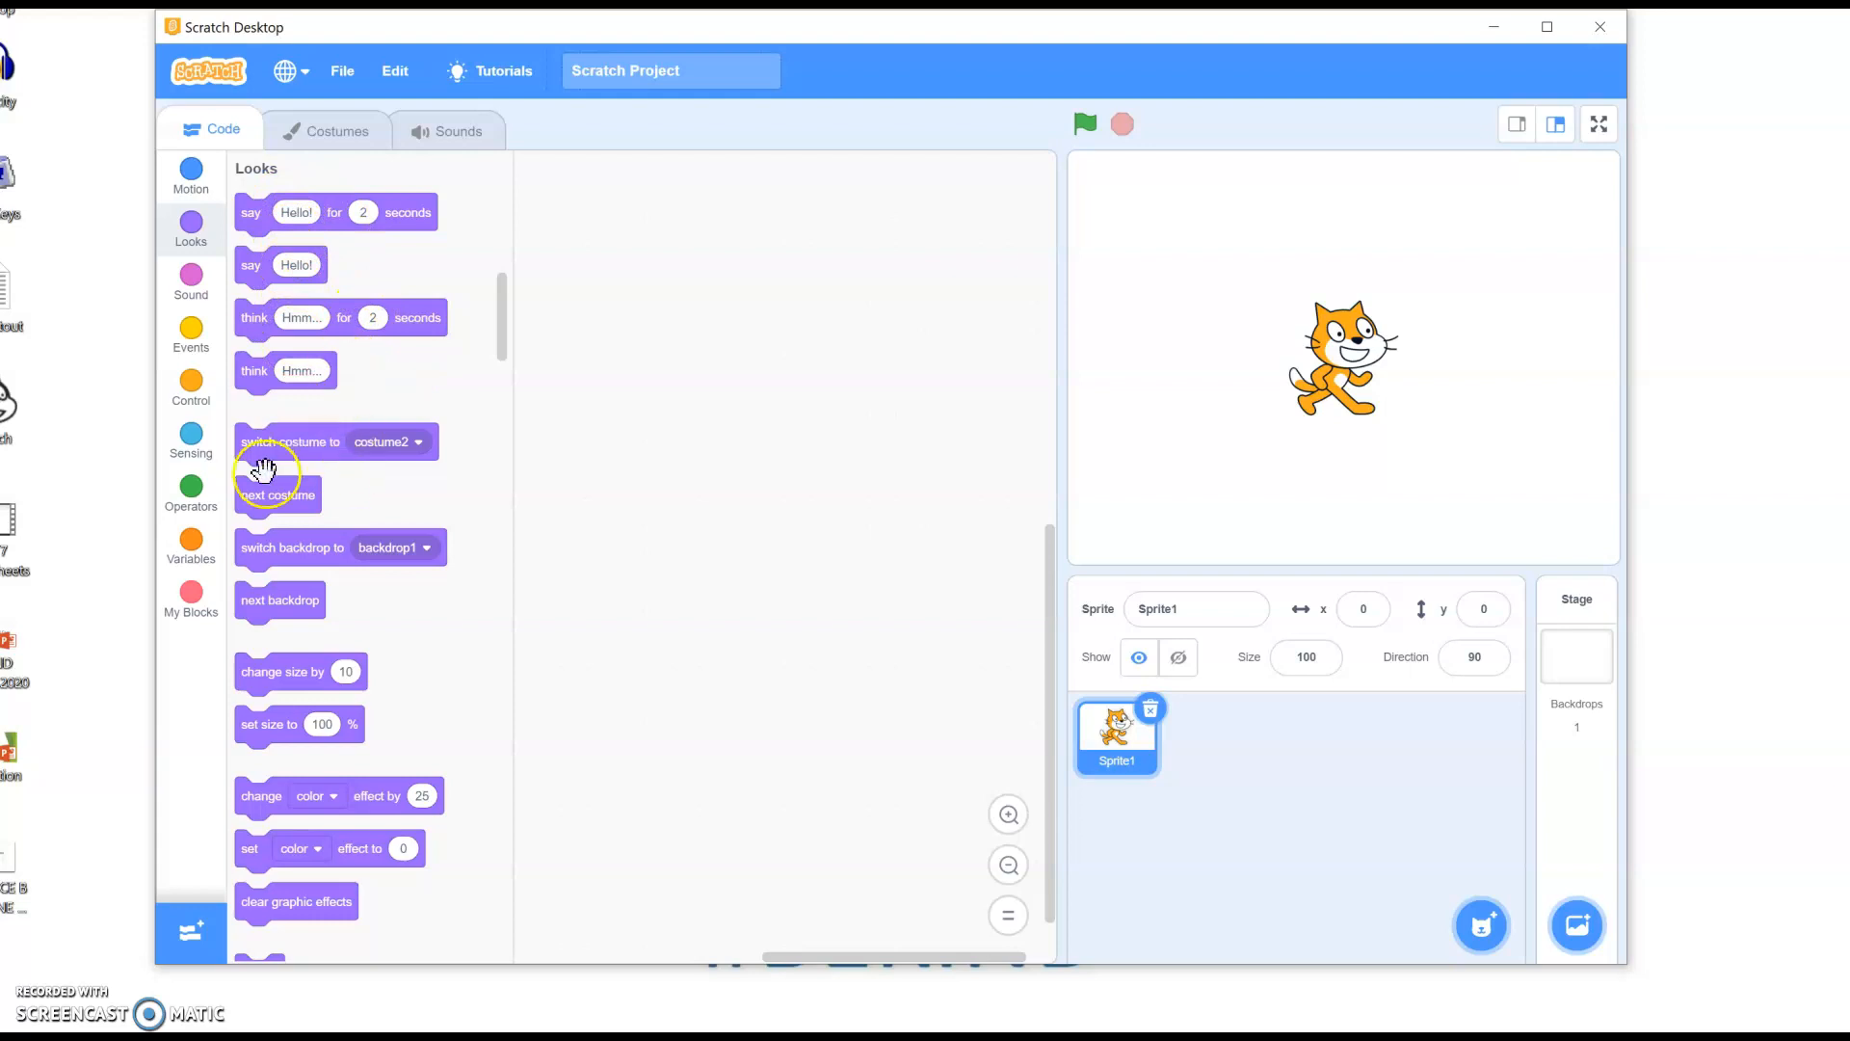
{"action": "mouse_move", "coordinate": [295, 441]}
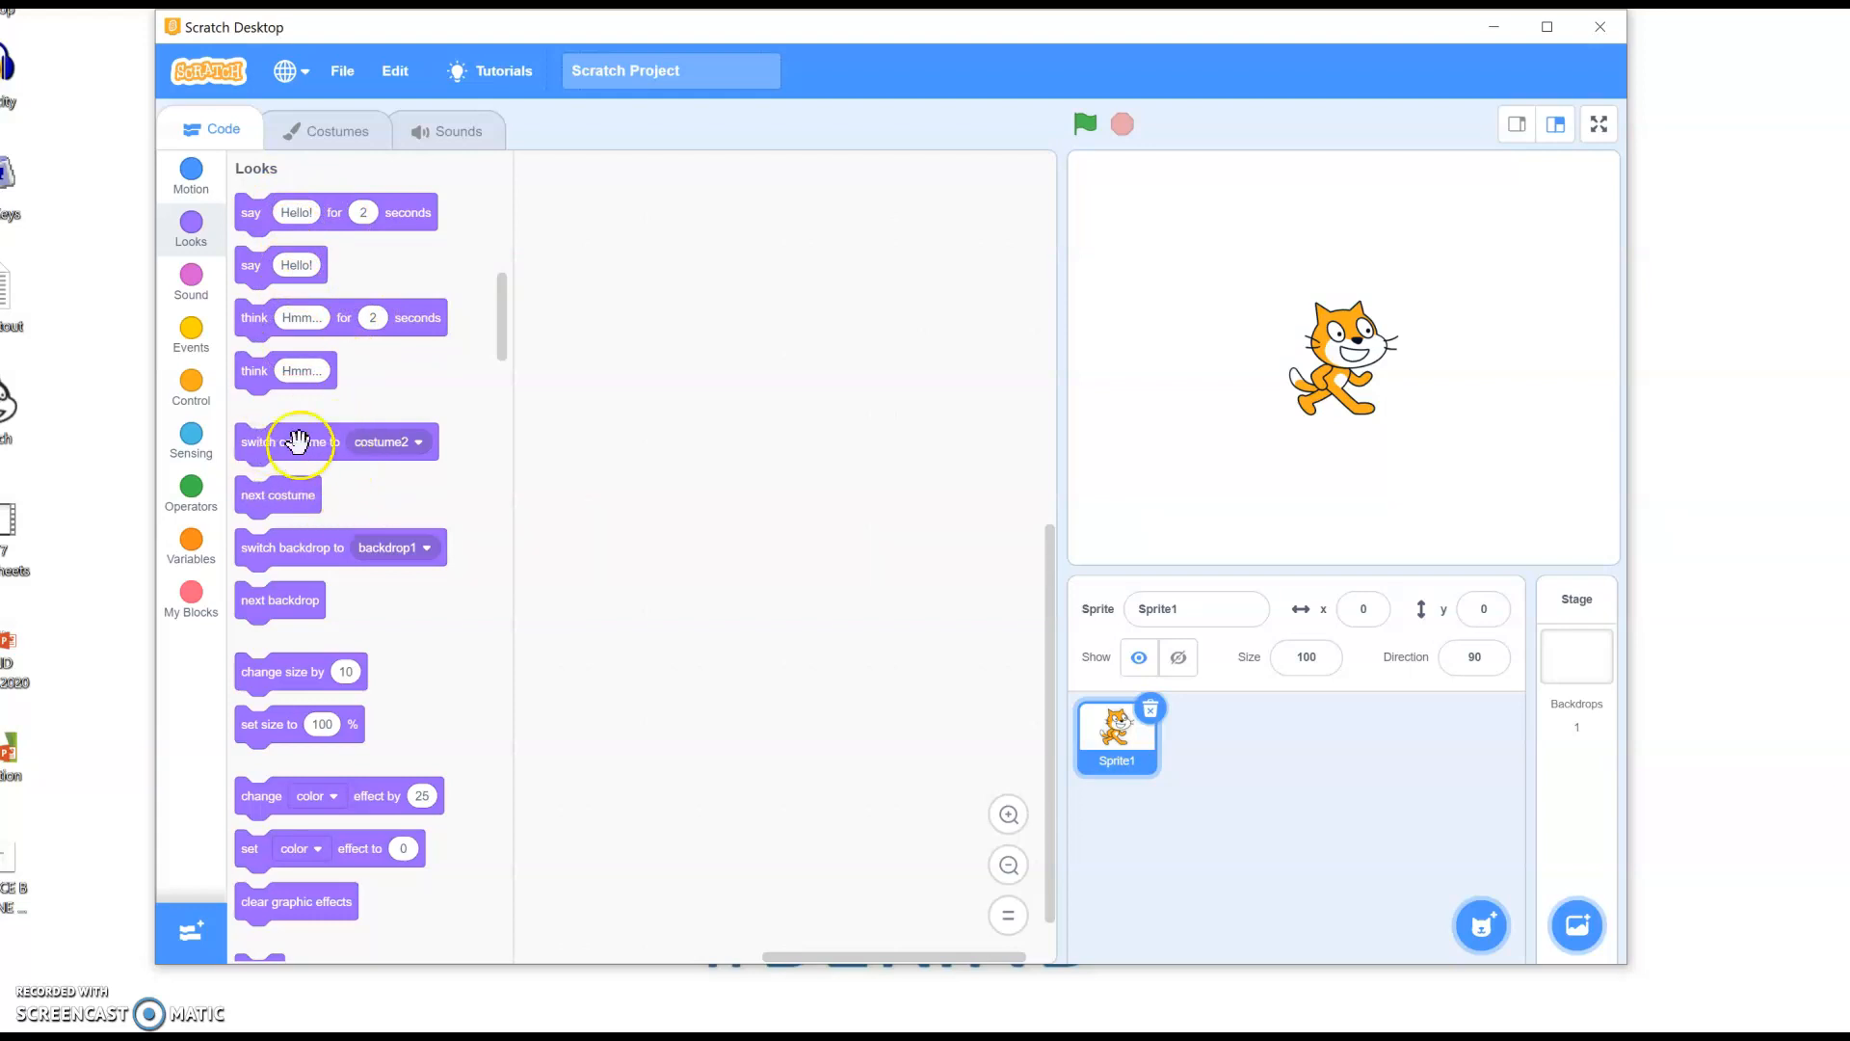
{"action": "mouse_move", "coordinate": [325, 587]}
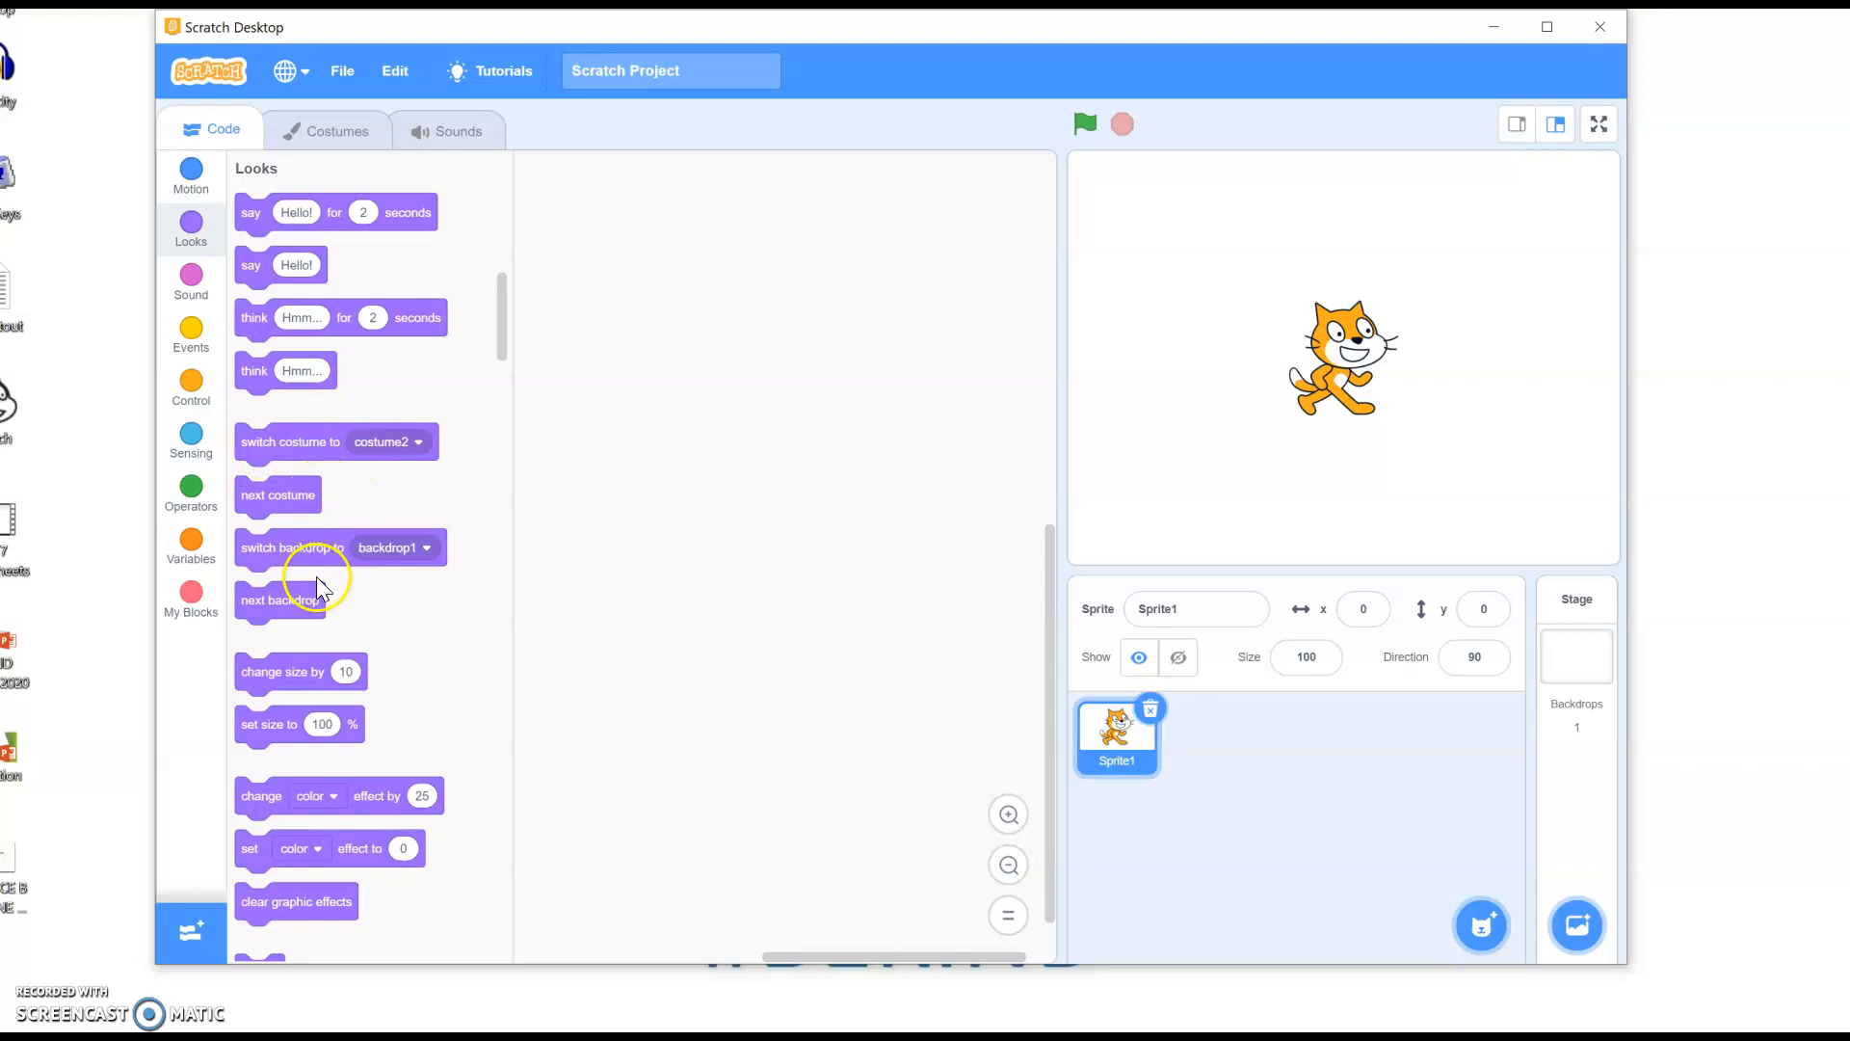
{"action": "left_click", "coordinate": [190, 281]}
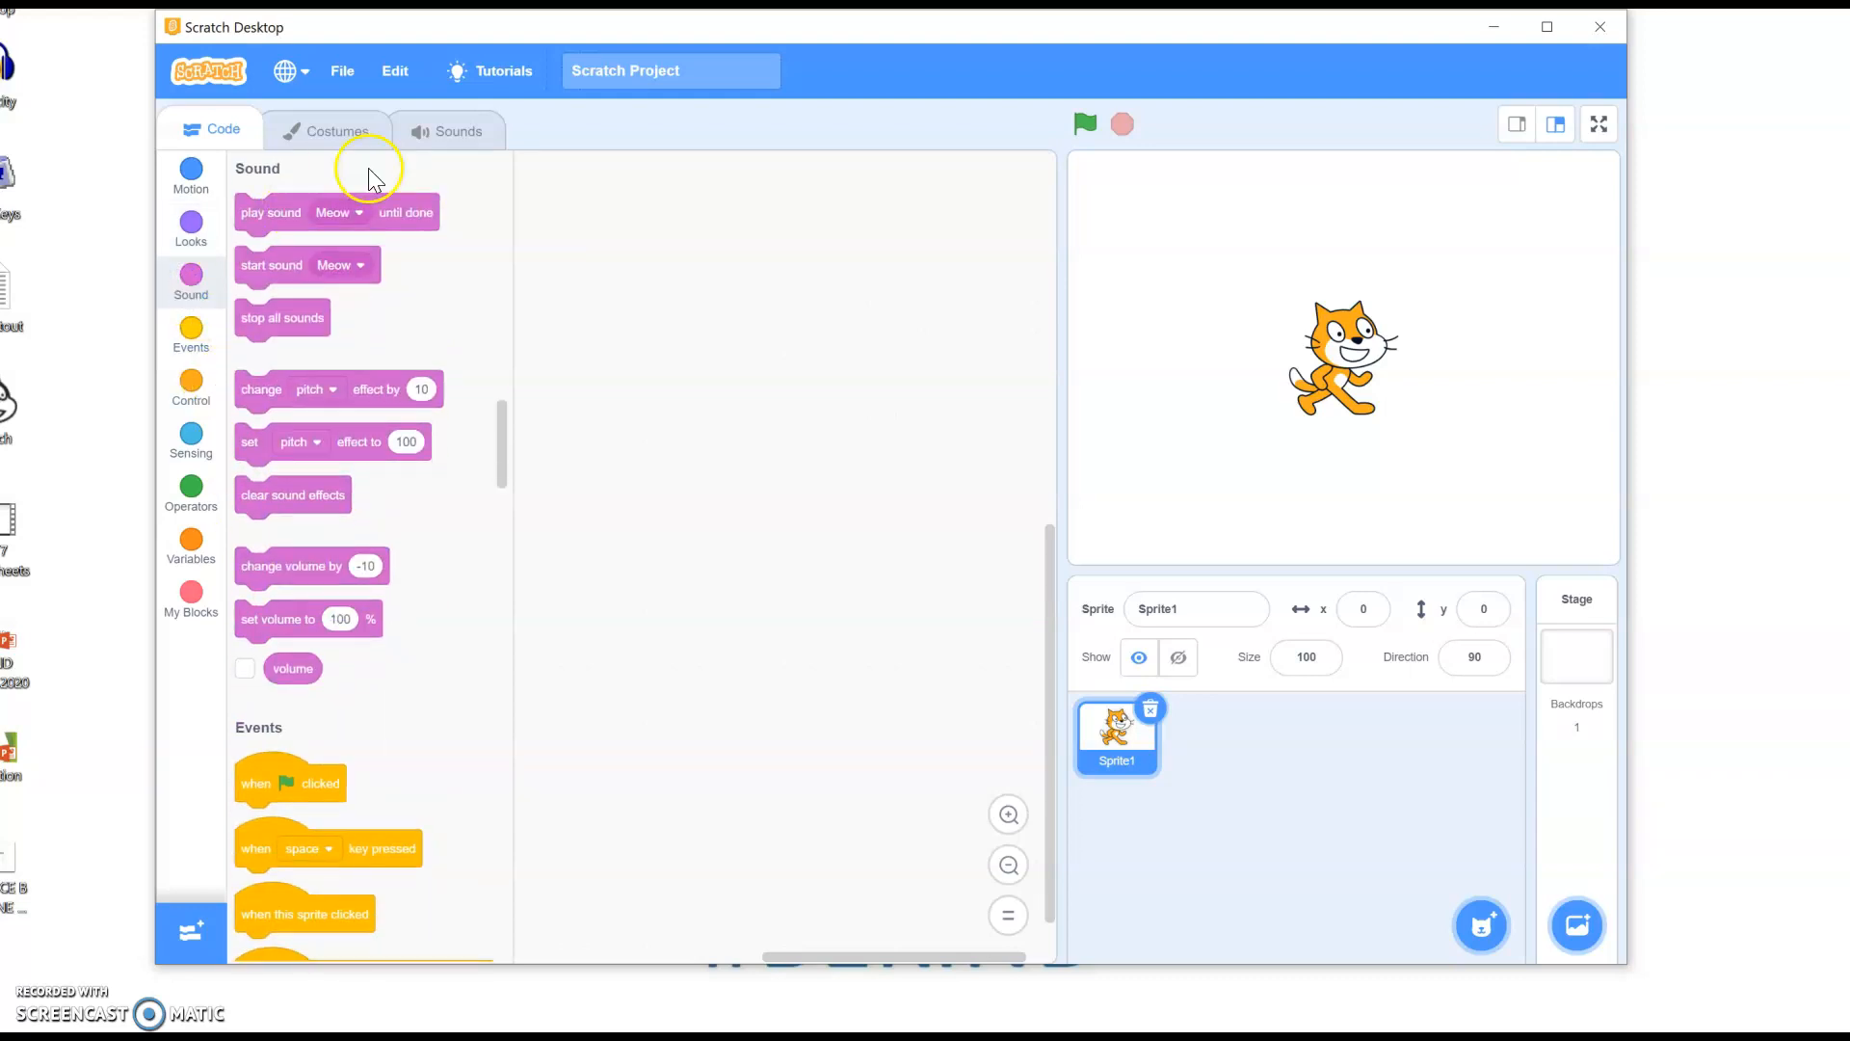
{"action": "left_click", "coordinate": [338, 212]}
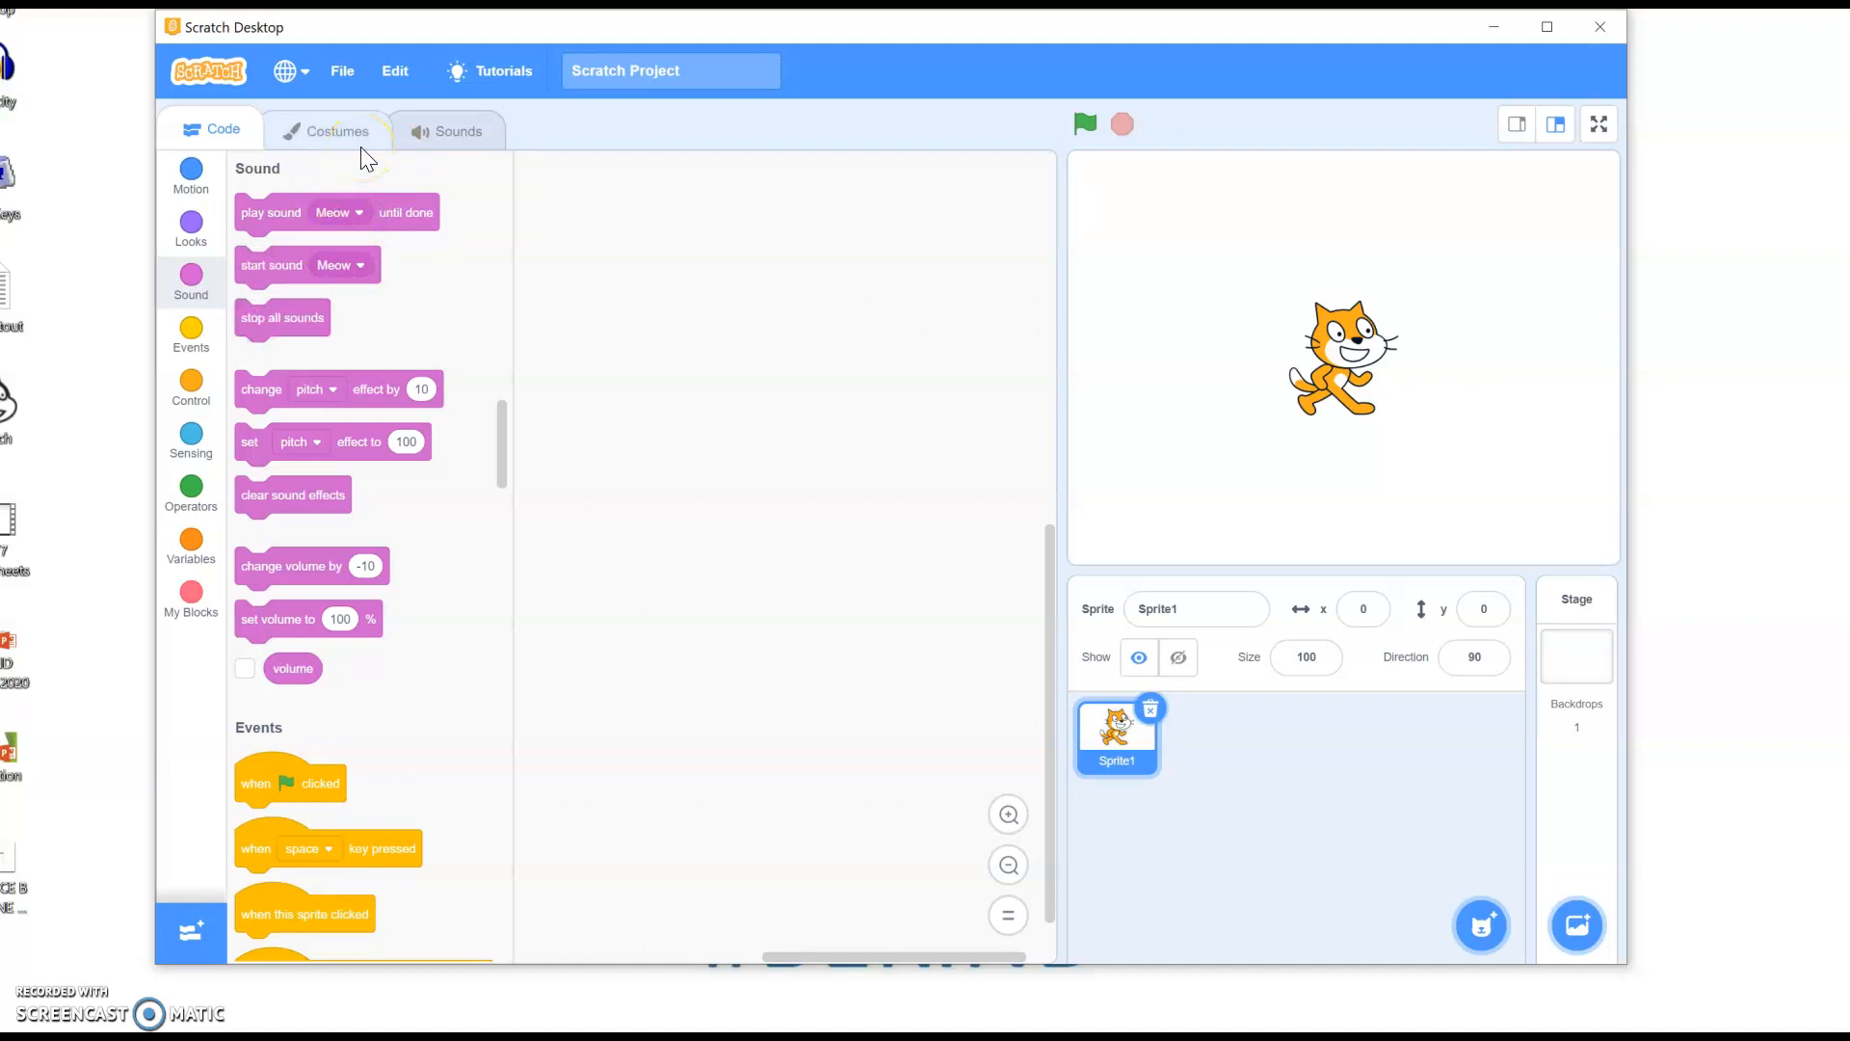
{"action": "mouse_move", "coordinate": [236, 407]}
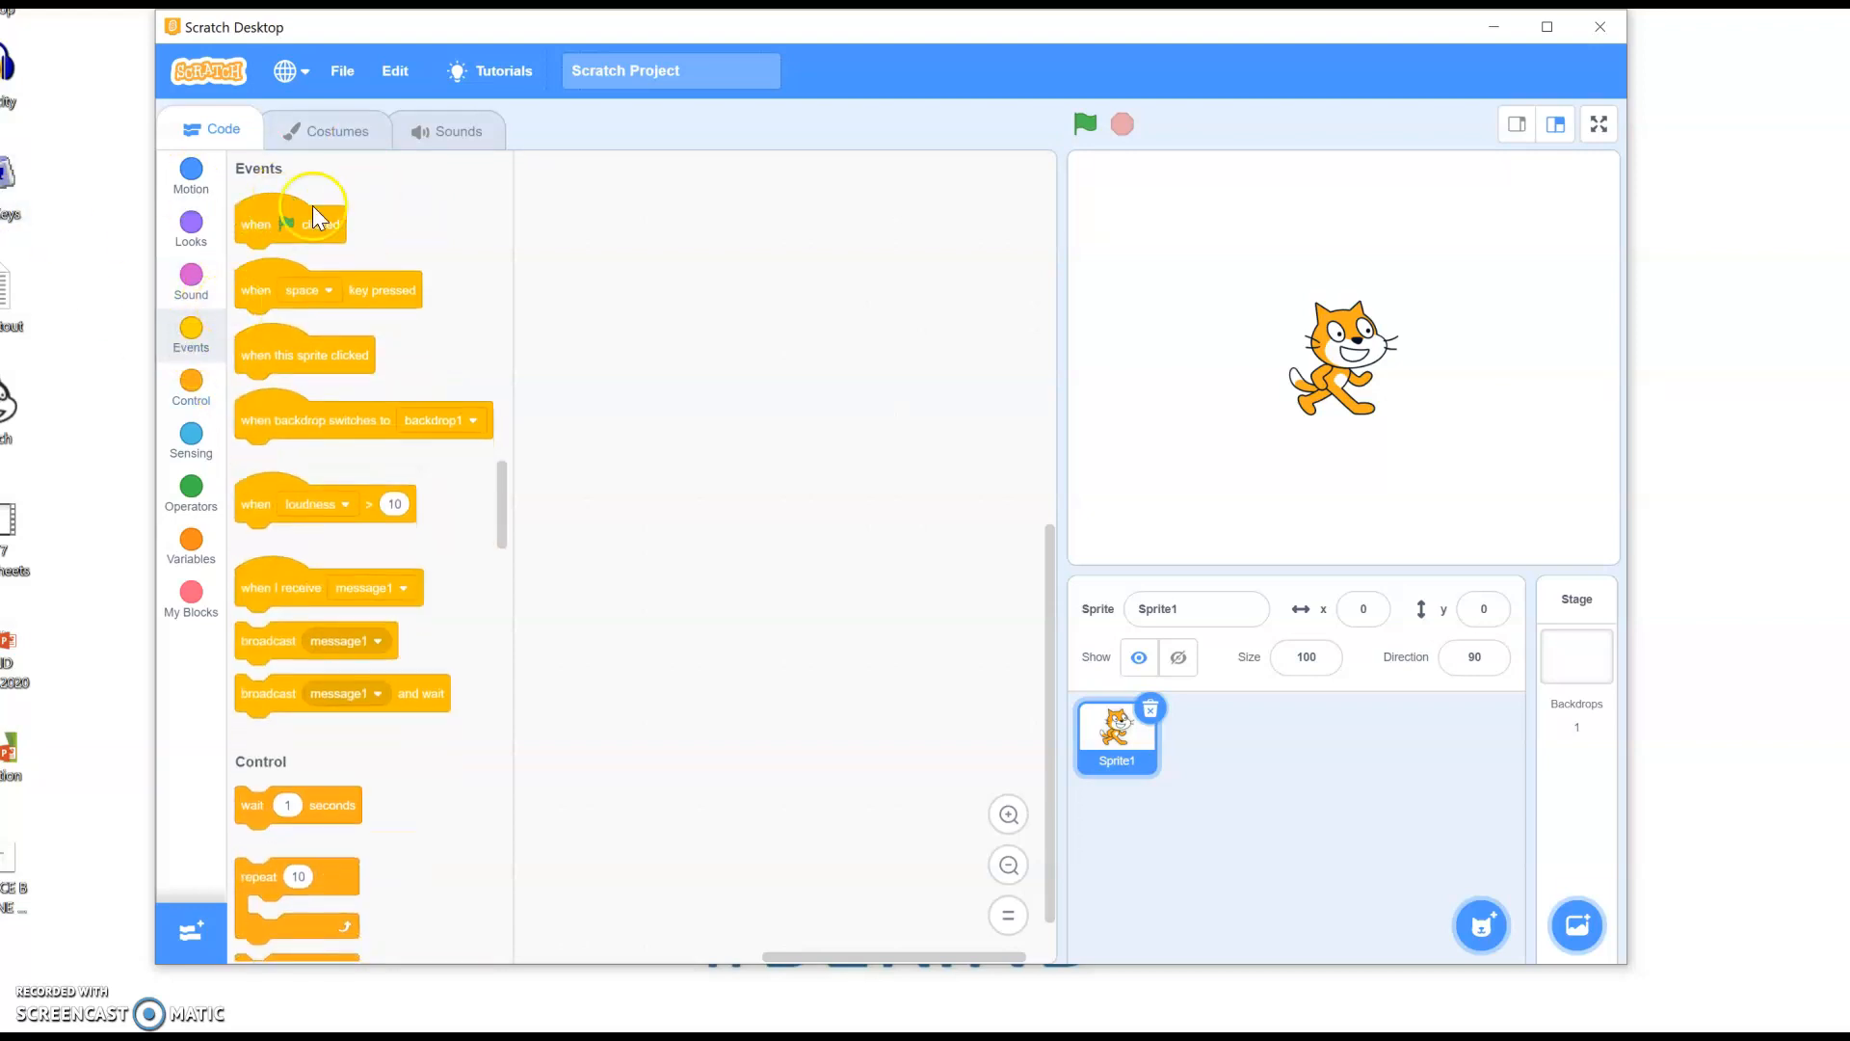
{"action": "mouse_move", "coordinate": [334, 504]}
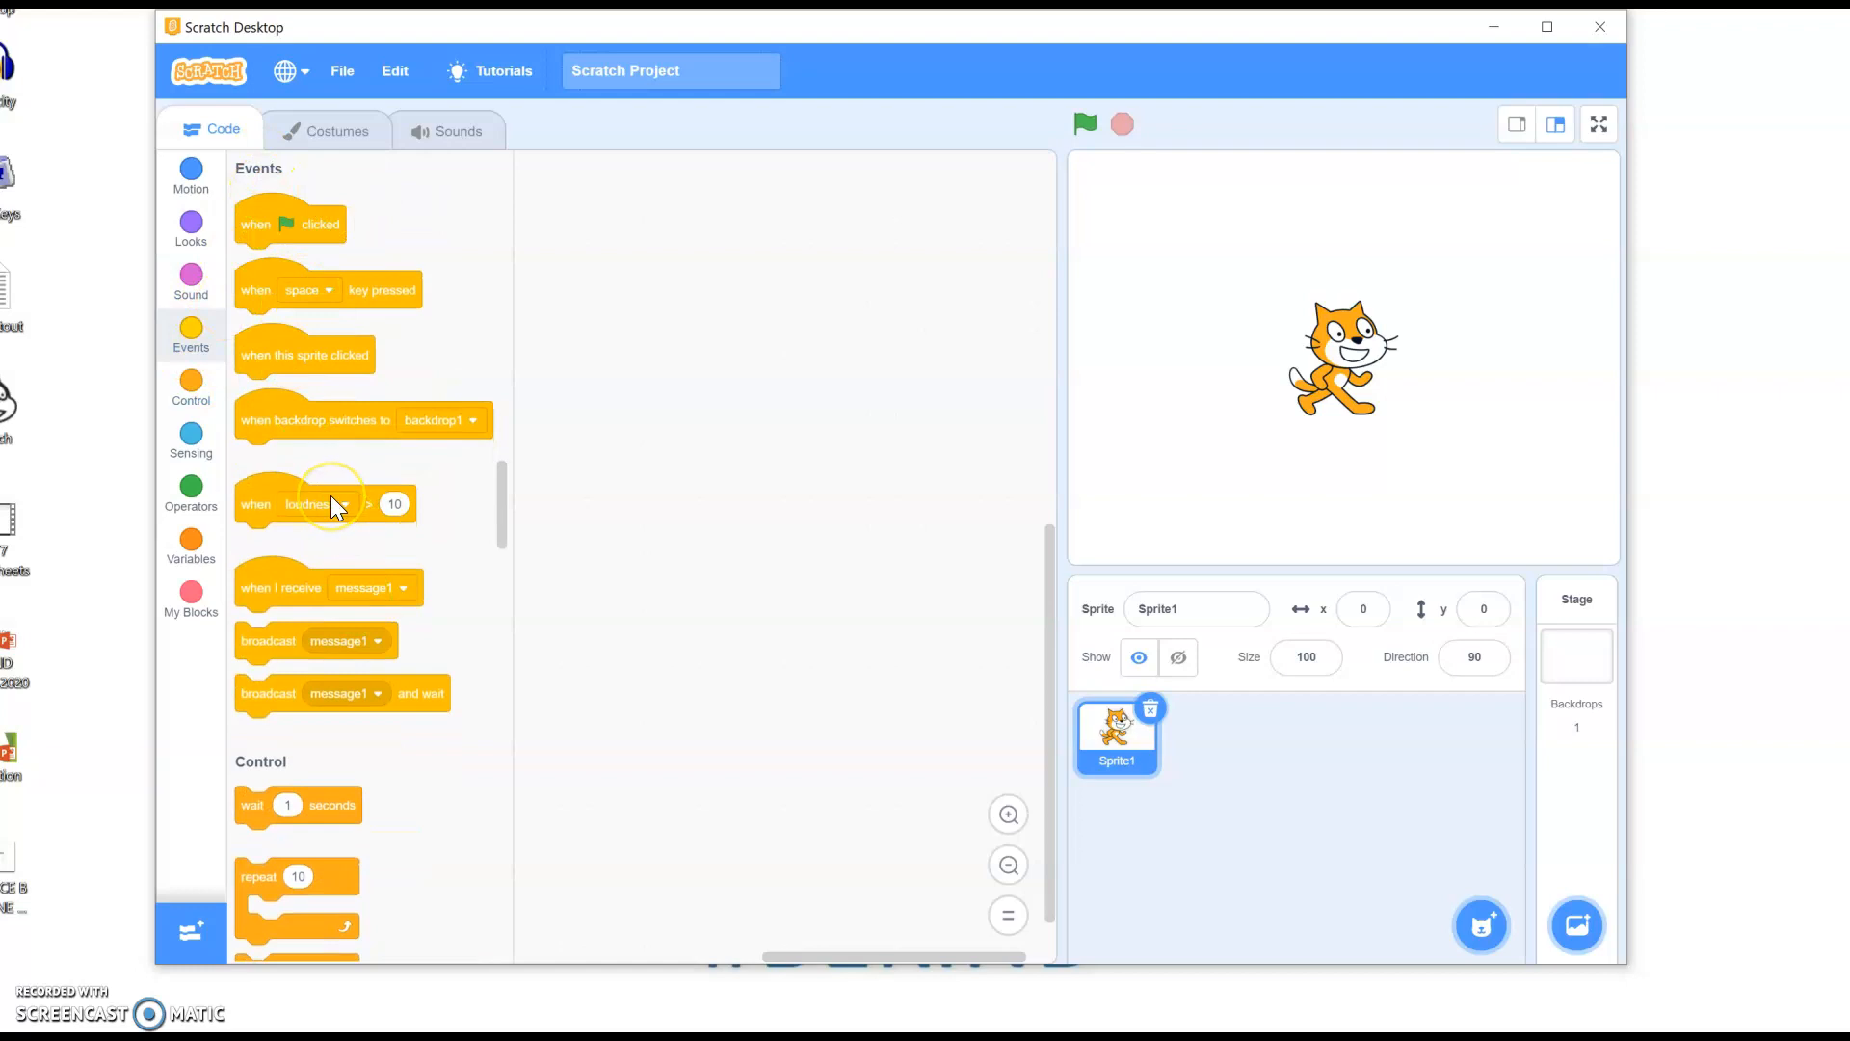
{"action": "mouse_move", "coordinate": [272, 354]}
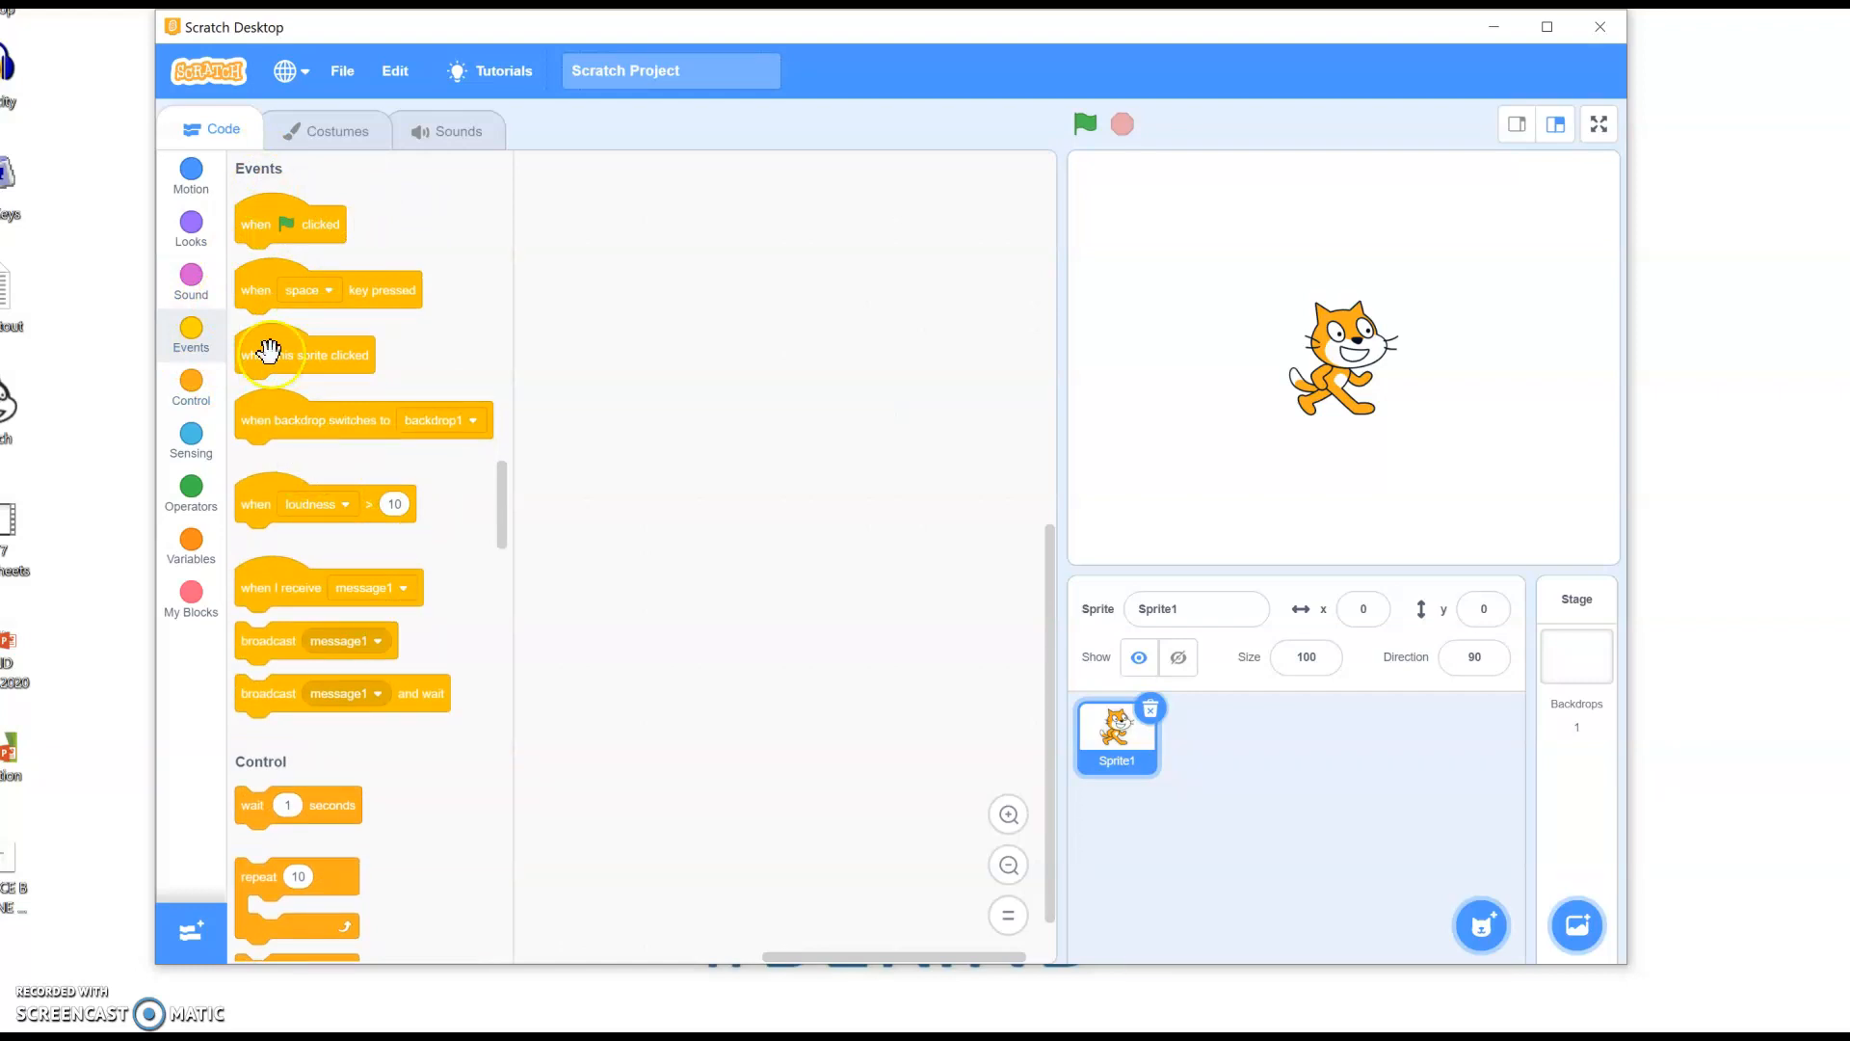
Stack when flag clicked, move 10 steps and start sound Meow in the script area.
{"action": "left_click_drag", "start_coordinate": [289, 223], "coordinate": [714, 232]}
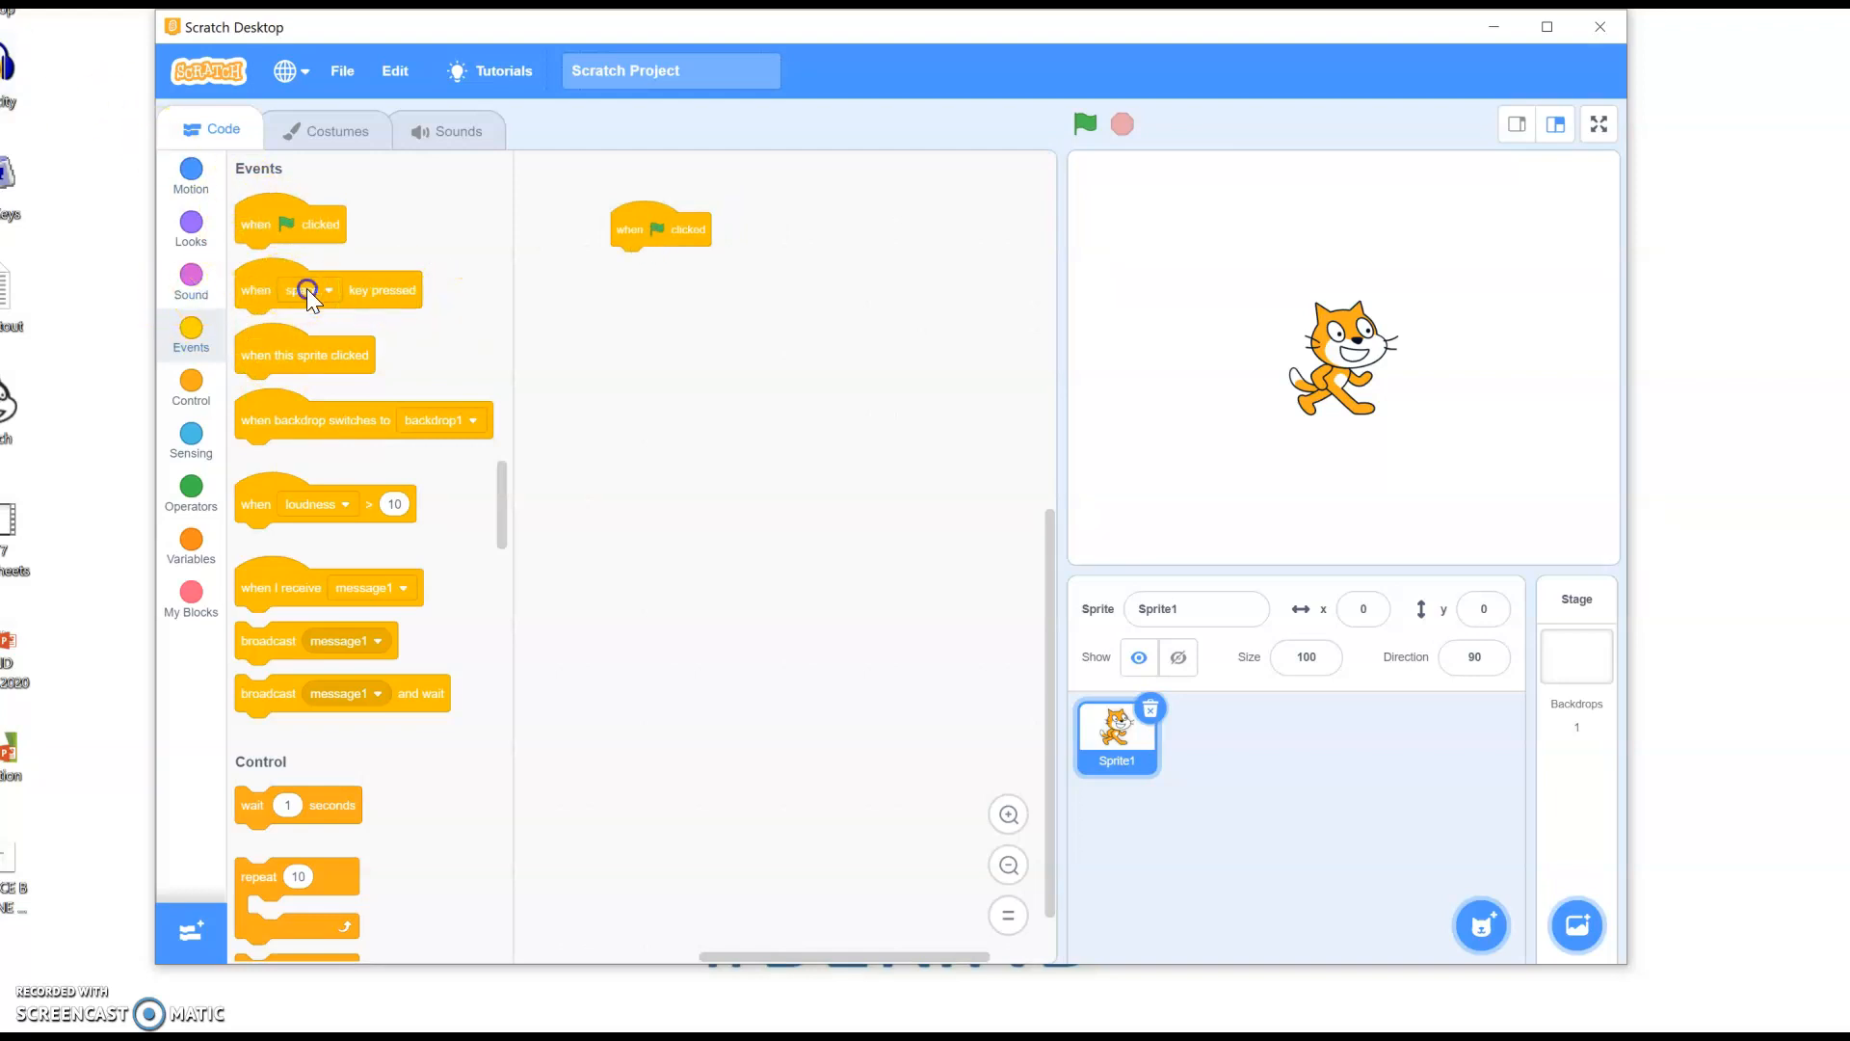
{"action": "left_click", "coordinate": [310, 289]}
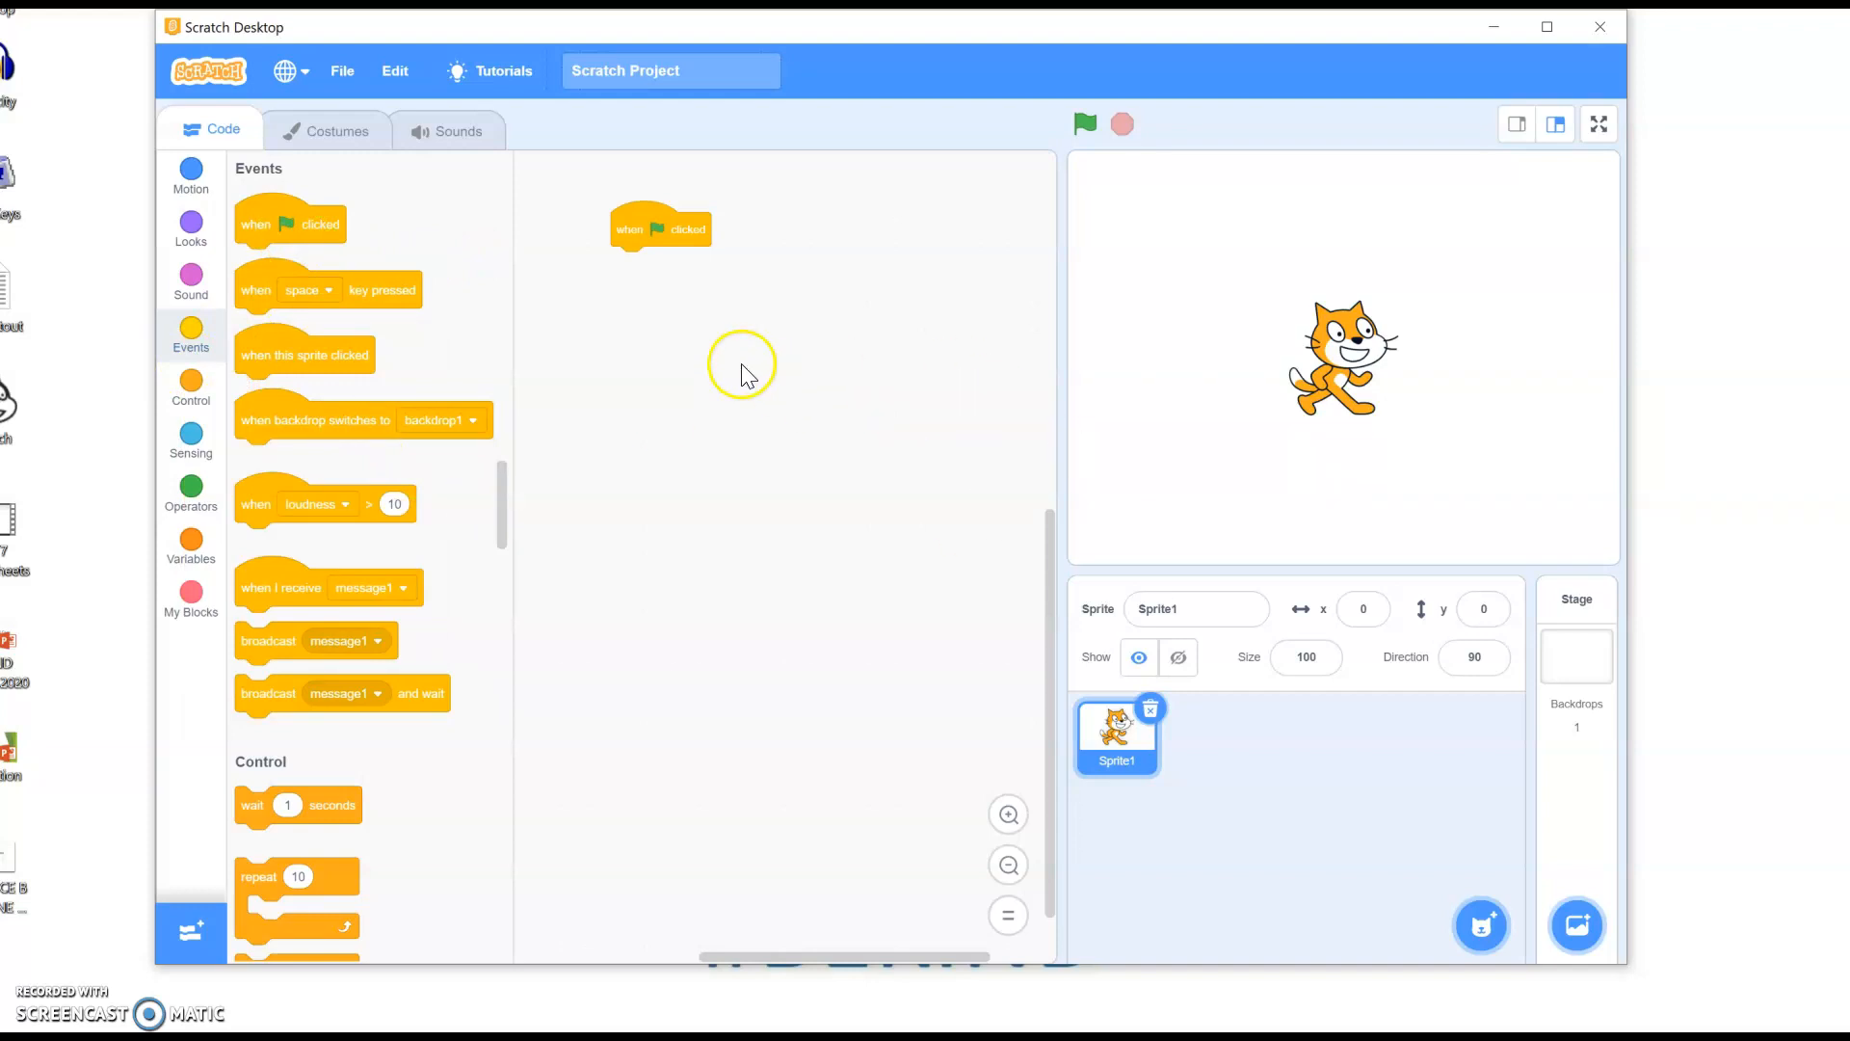
{"action": "mouse_move", "coordinate": [726, 321]}
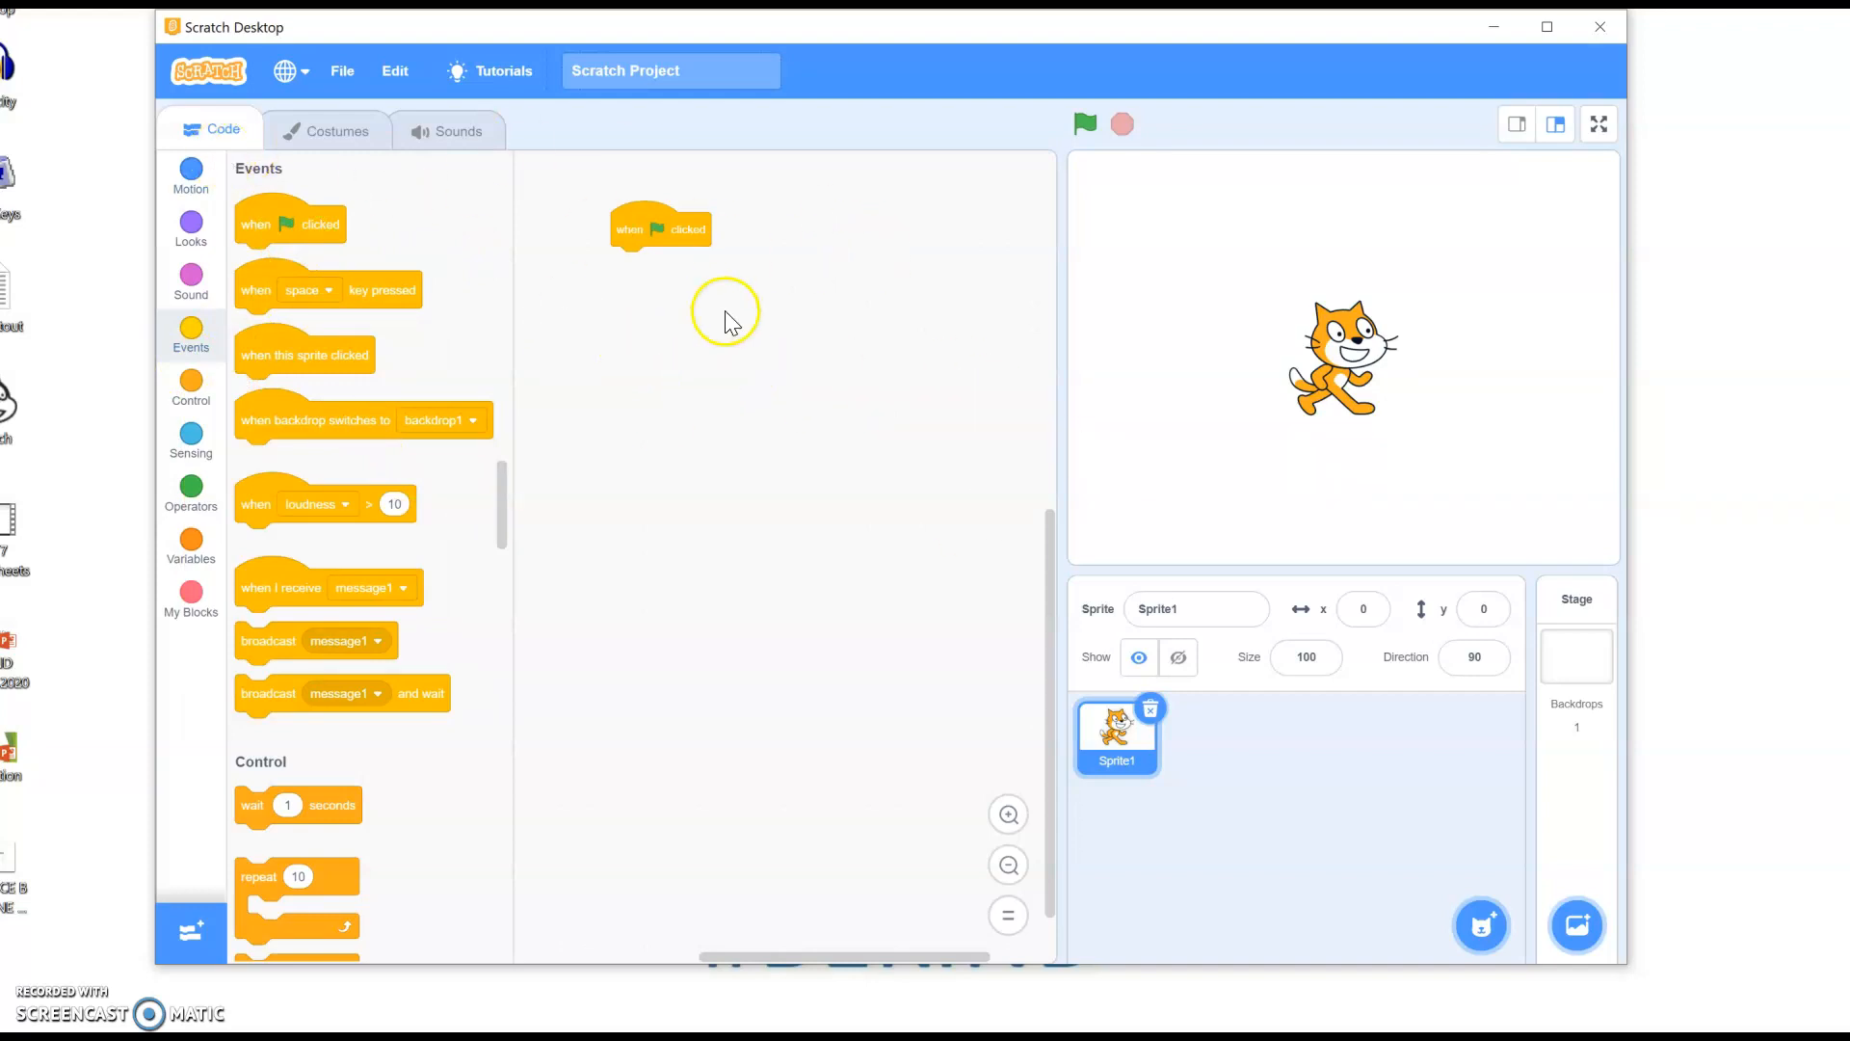
{"action": "mouse_move", "coordinate": [590, 293]}
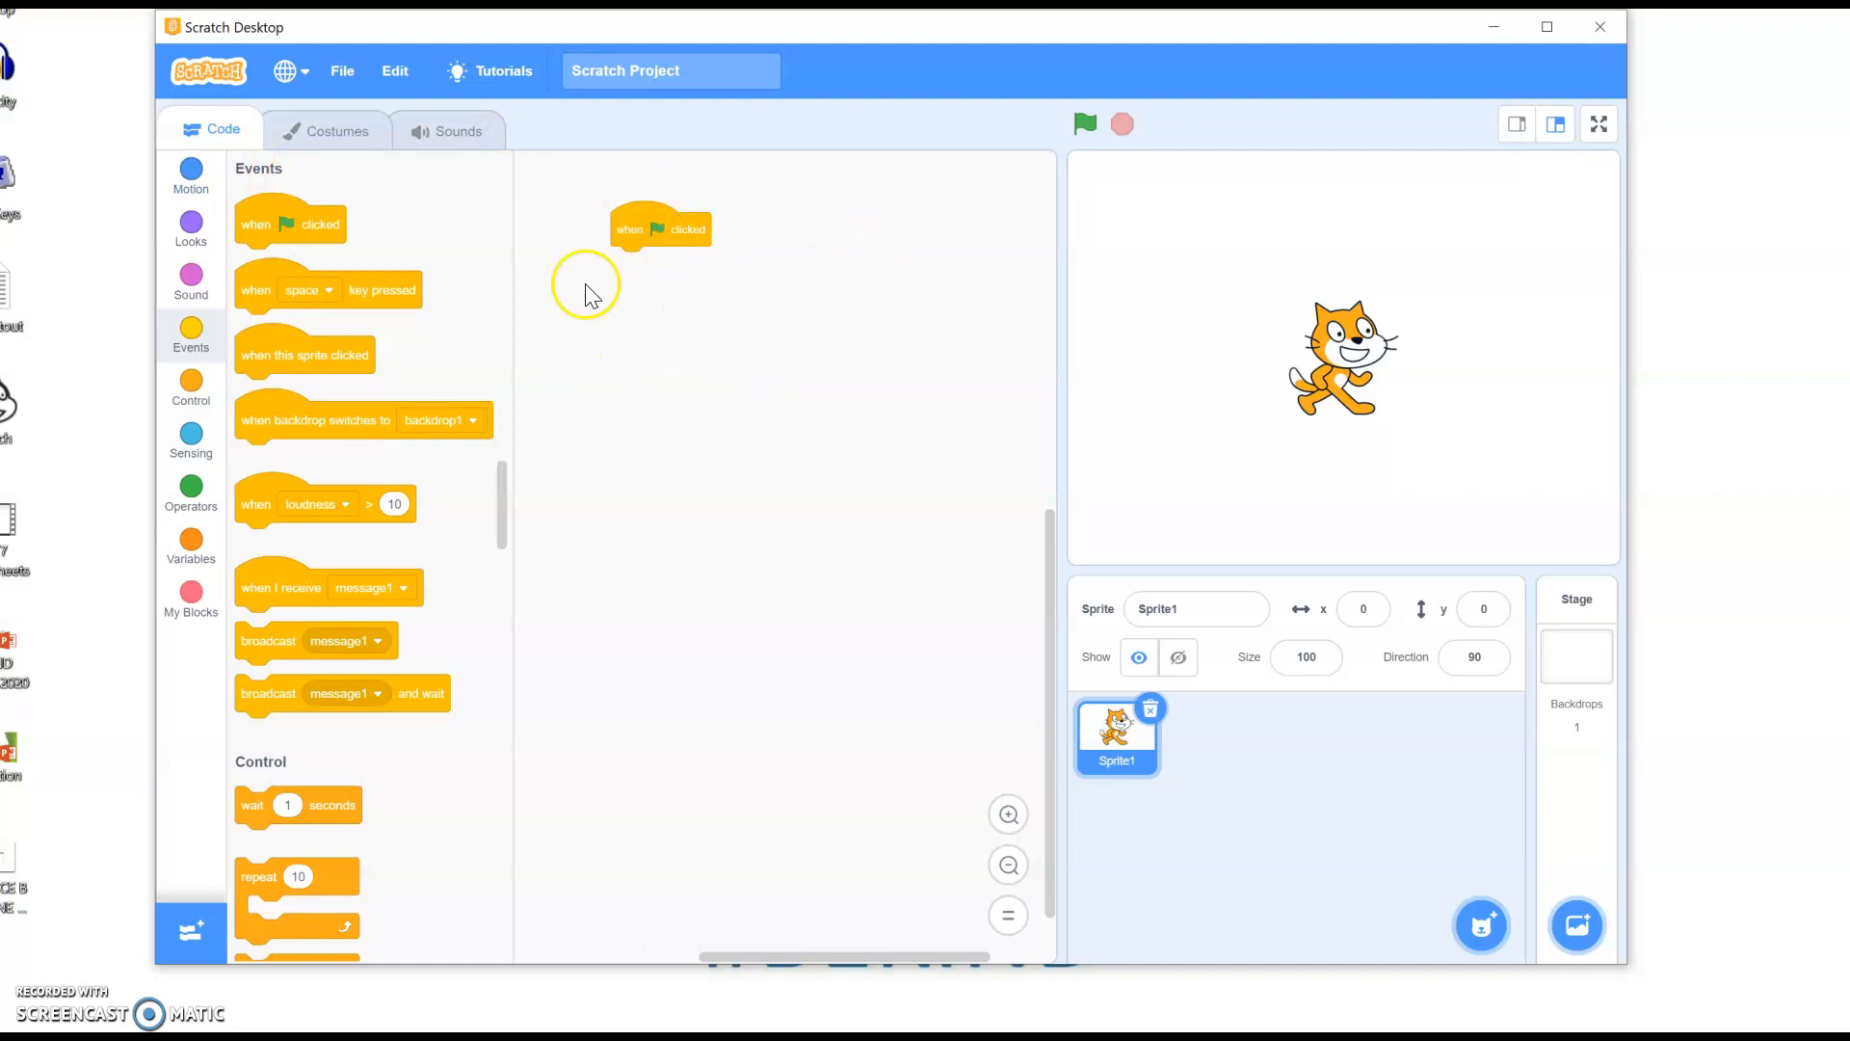
{"action": "left_click", "coordinate": [190, 171]}
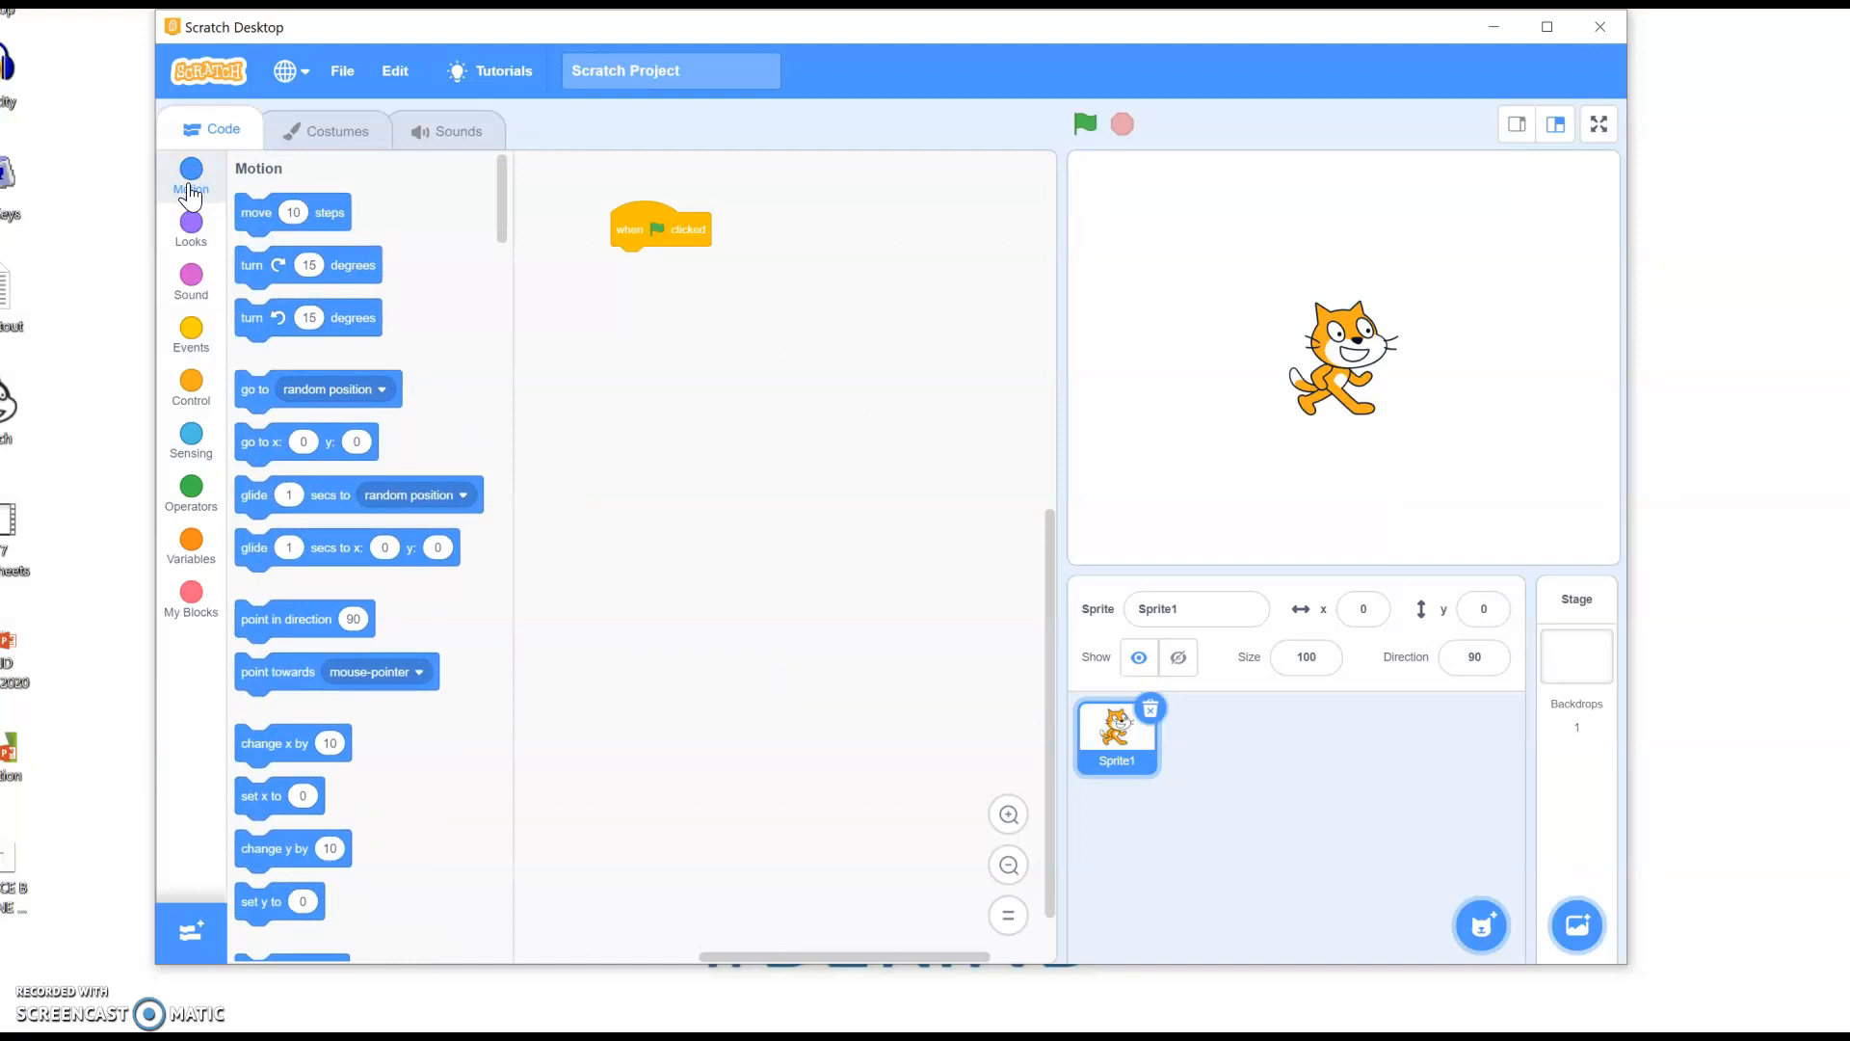
{"action": "mouse_move", "coordinate": [330, 195]}
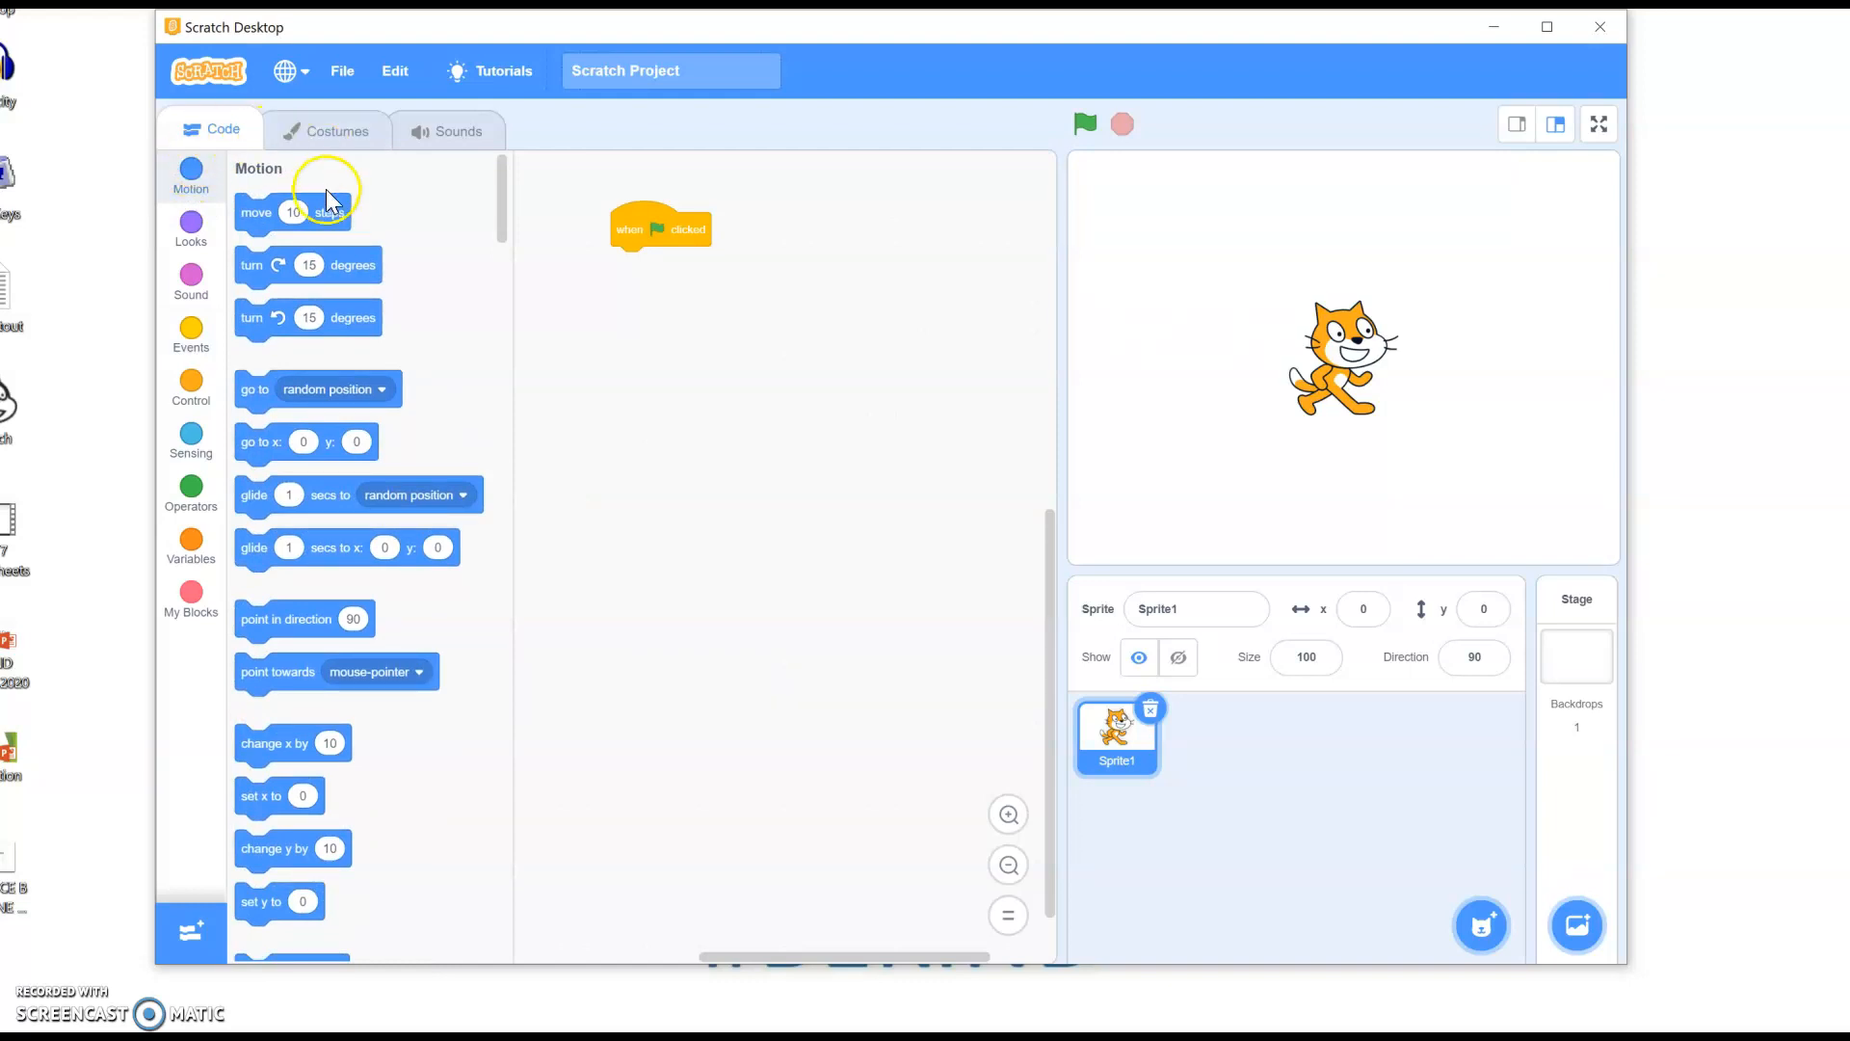
{"action": "left_click_drag", "start_coordinate": [293, 212], "coordinate": [655, 273]}
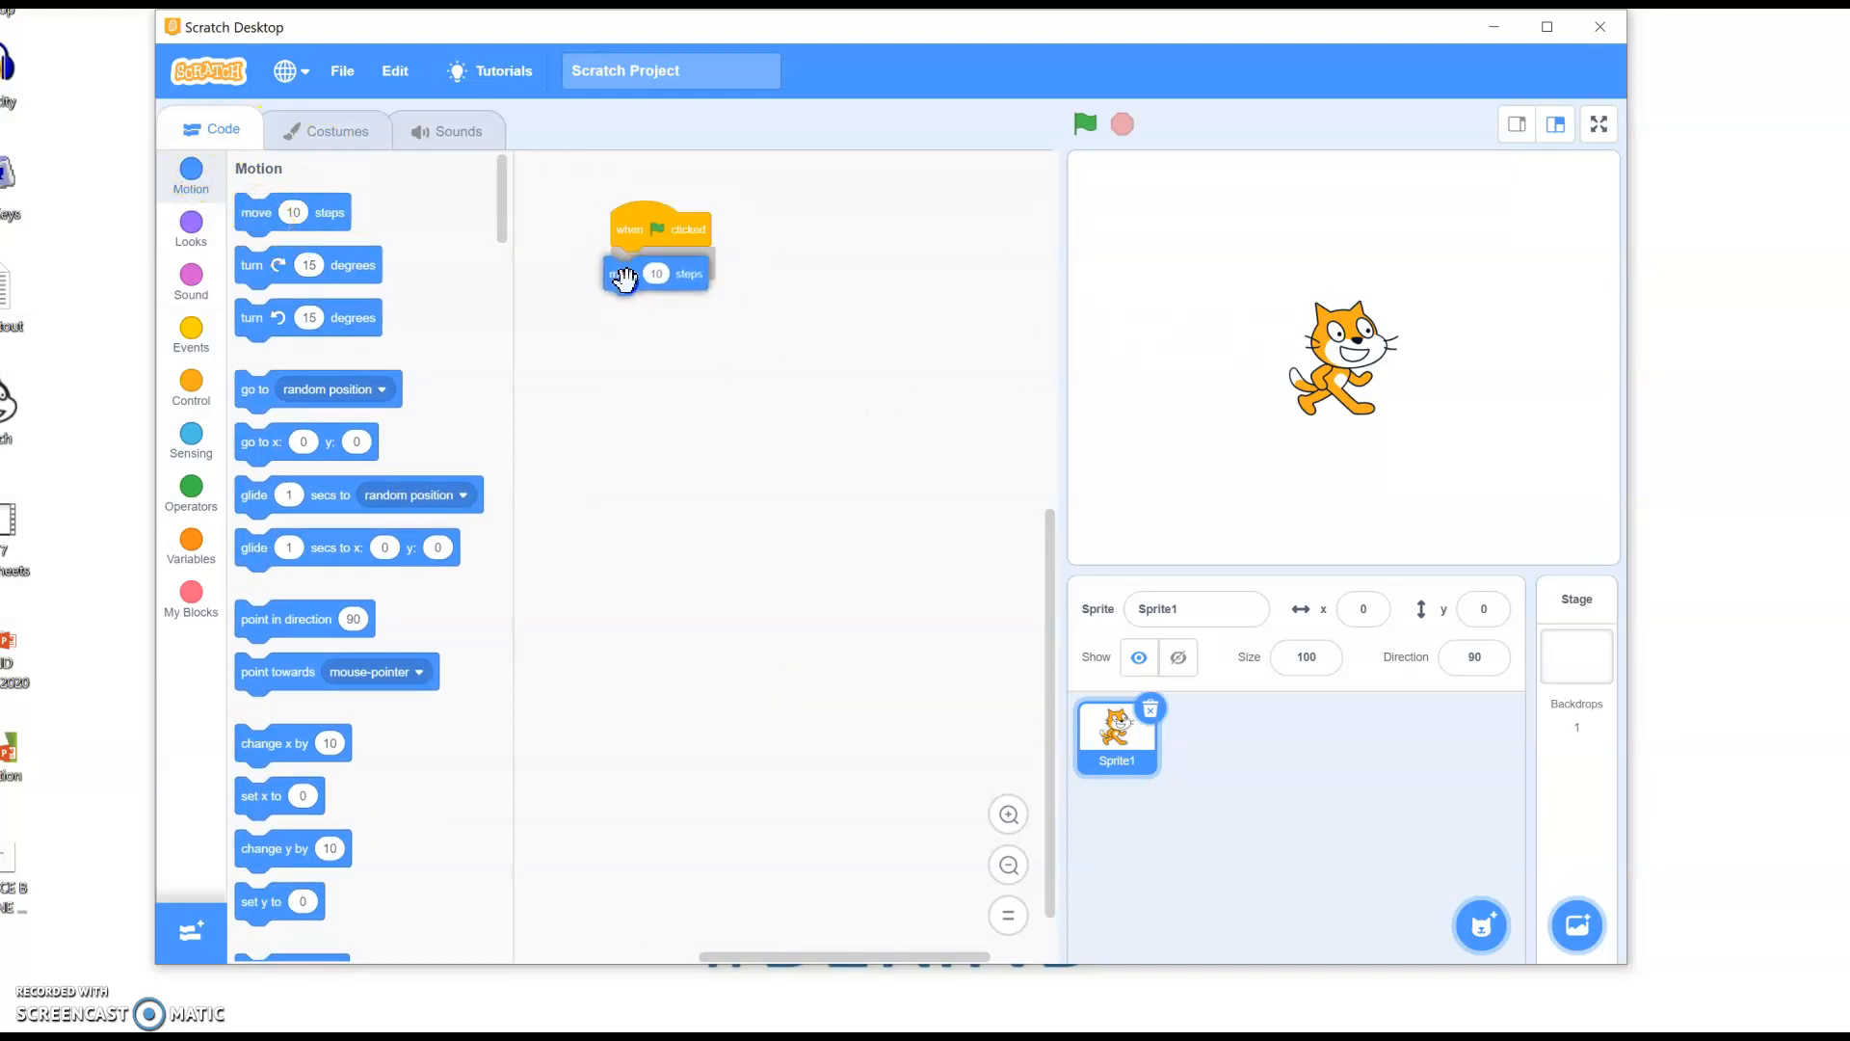
{"action": "left_click_drag", "start_coordinate": [625, 278], "coordinate": [663, 263]}
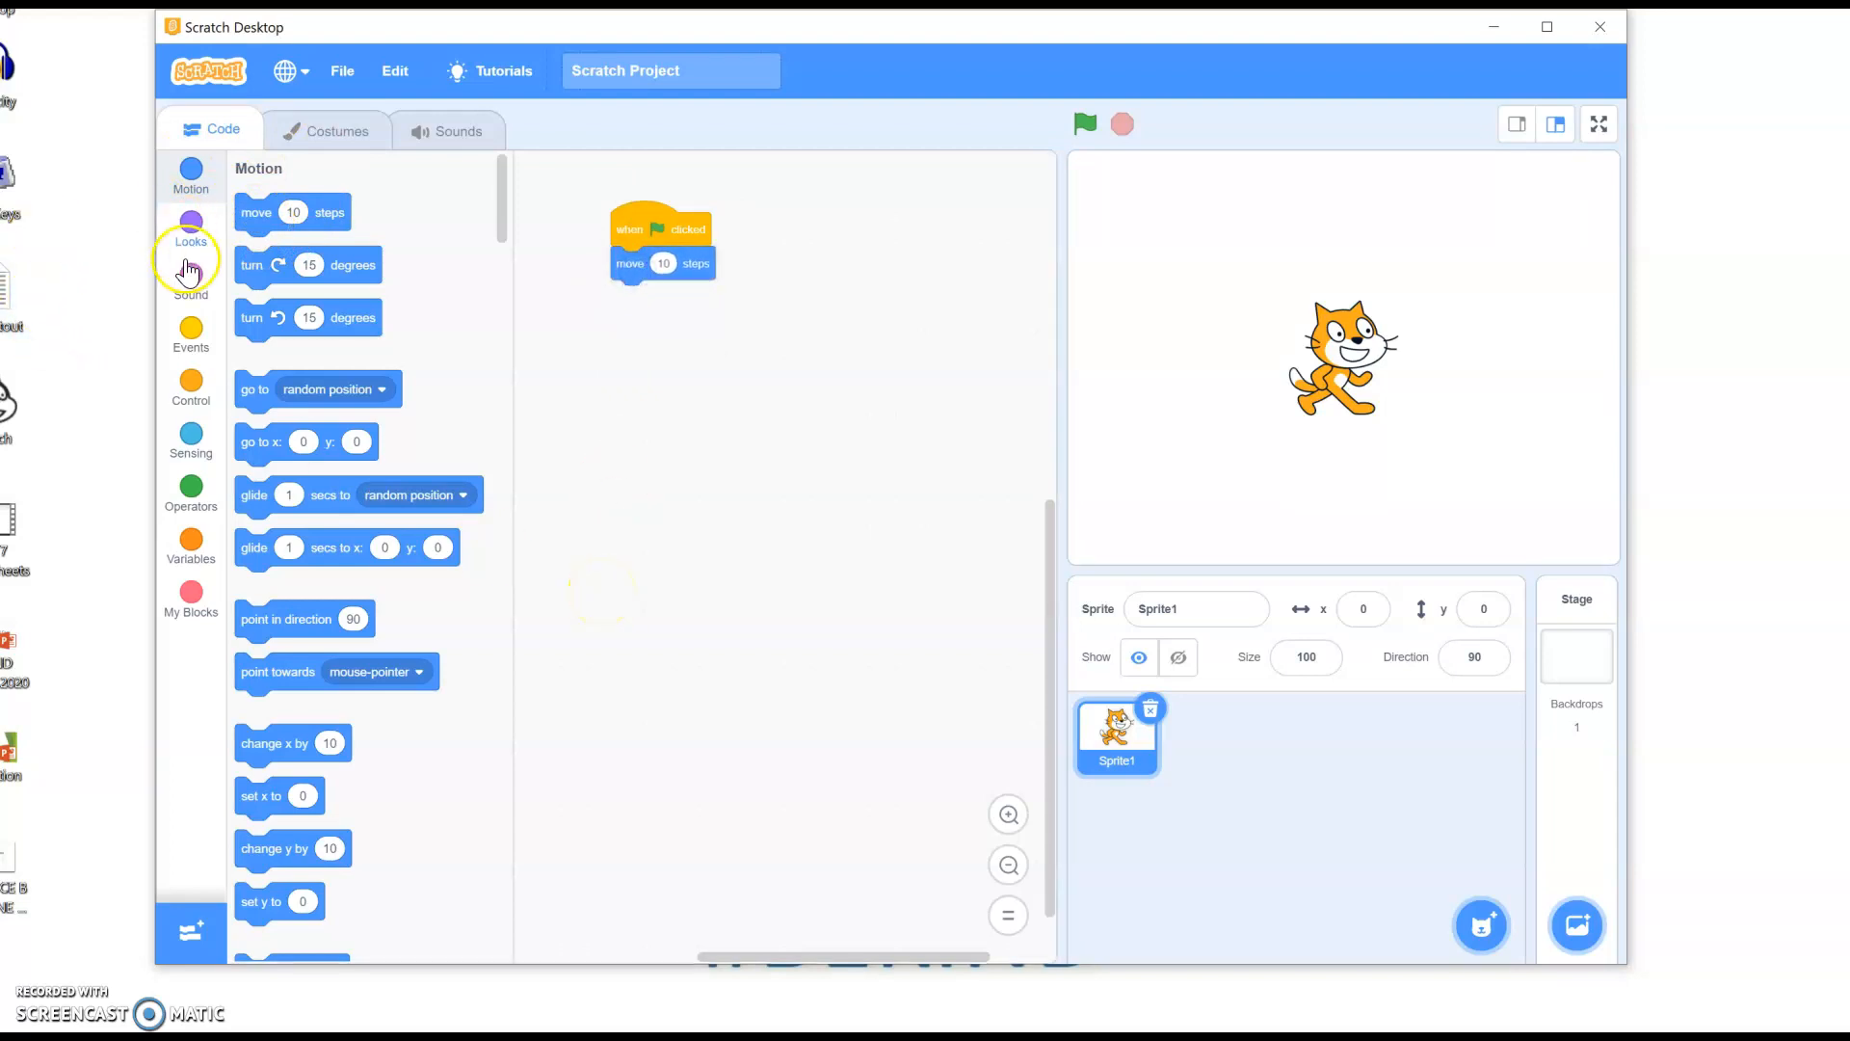
{"action": "left_click", "coordinate": [190, 279]}
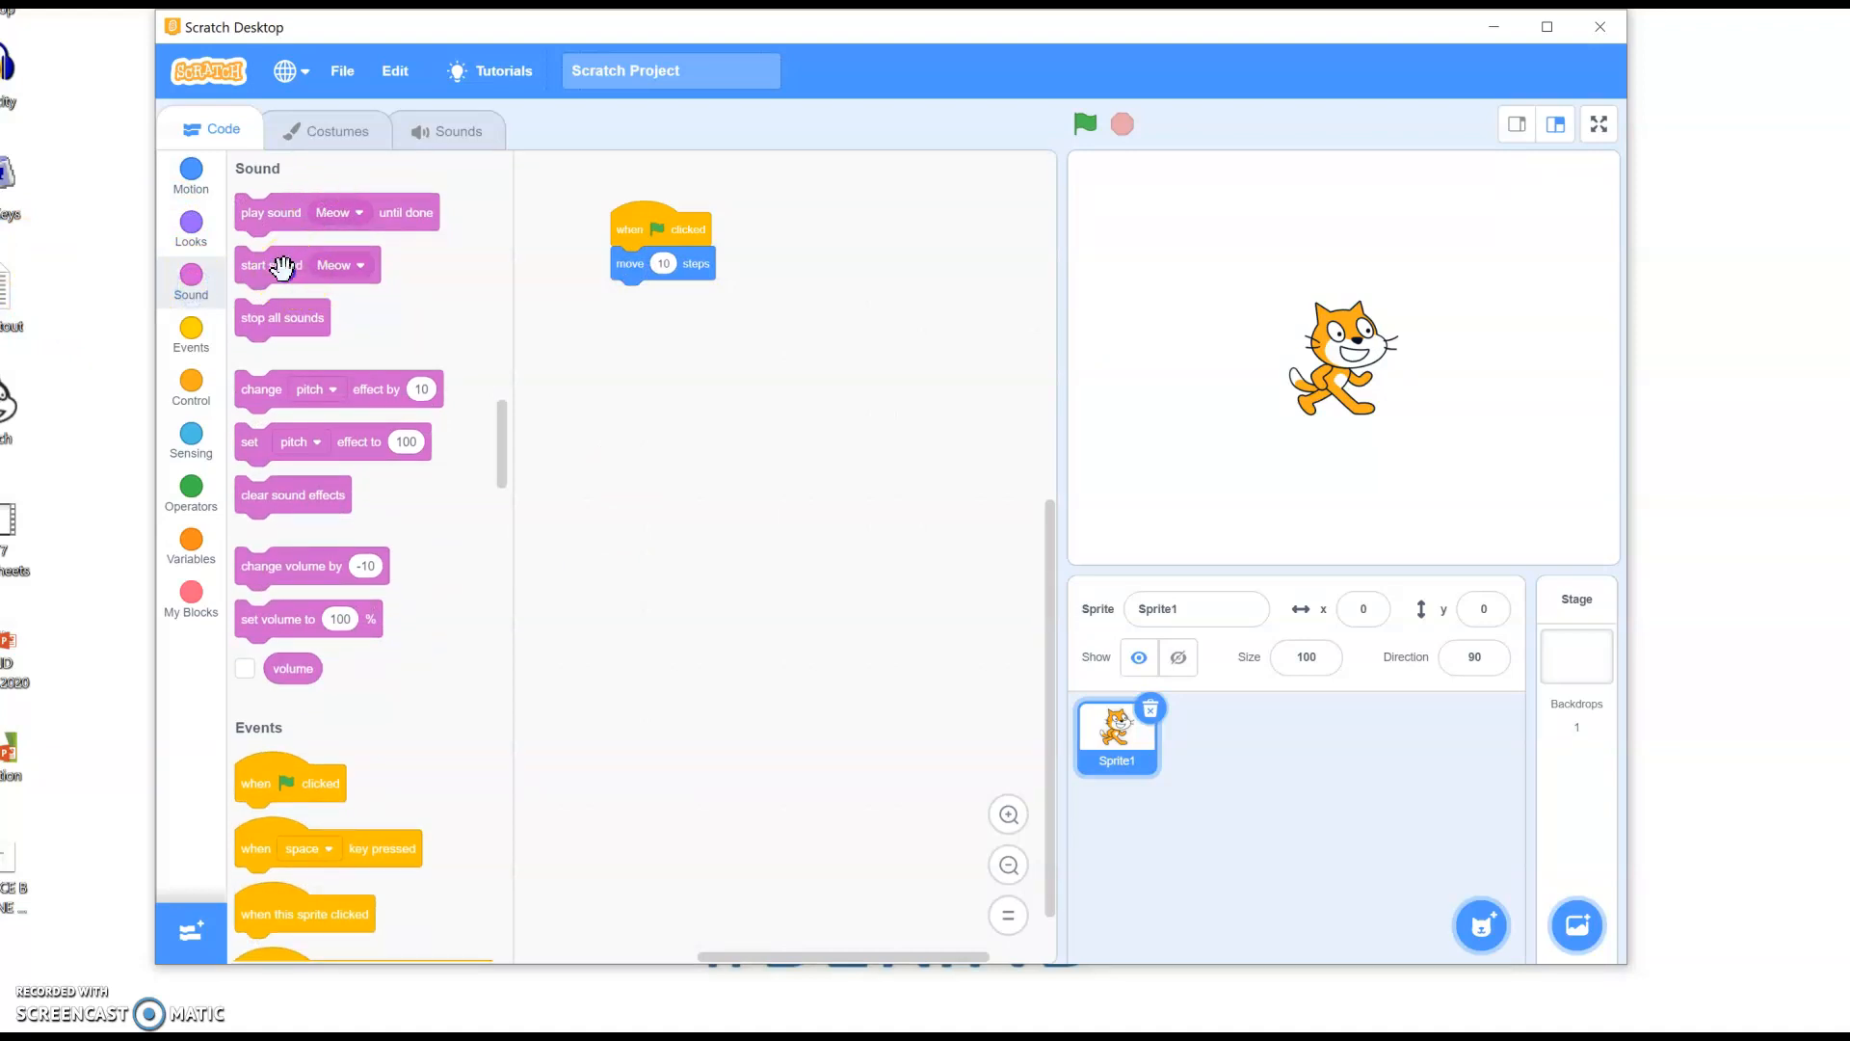
{"action": "left_click_drag", "start_coordinate": [272, 264], "coordinate": [655, 327]}
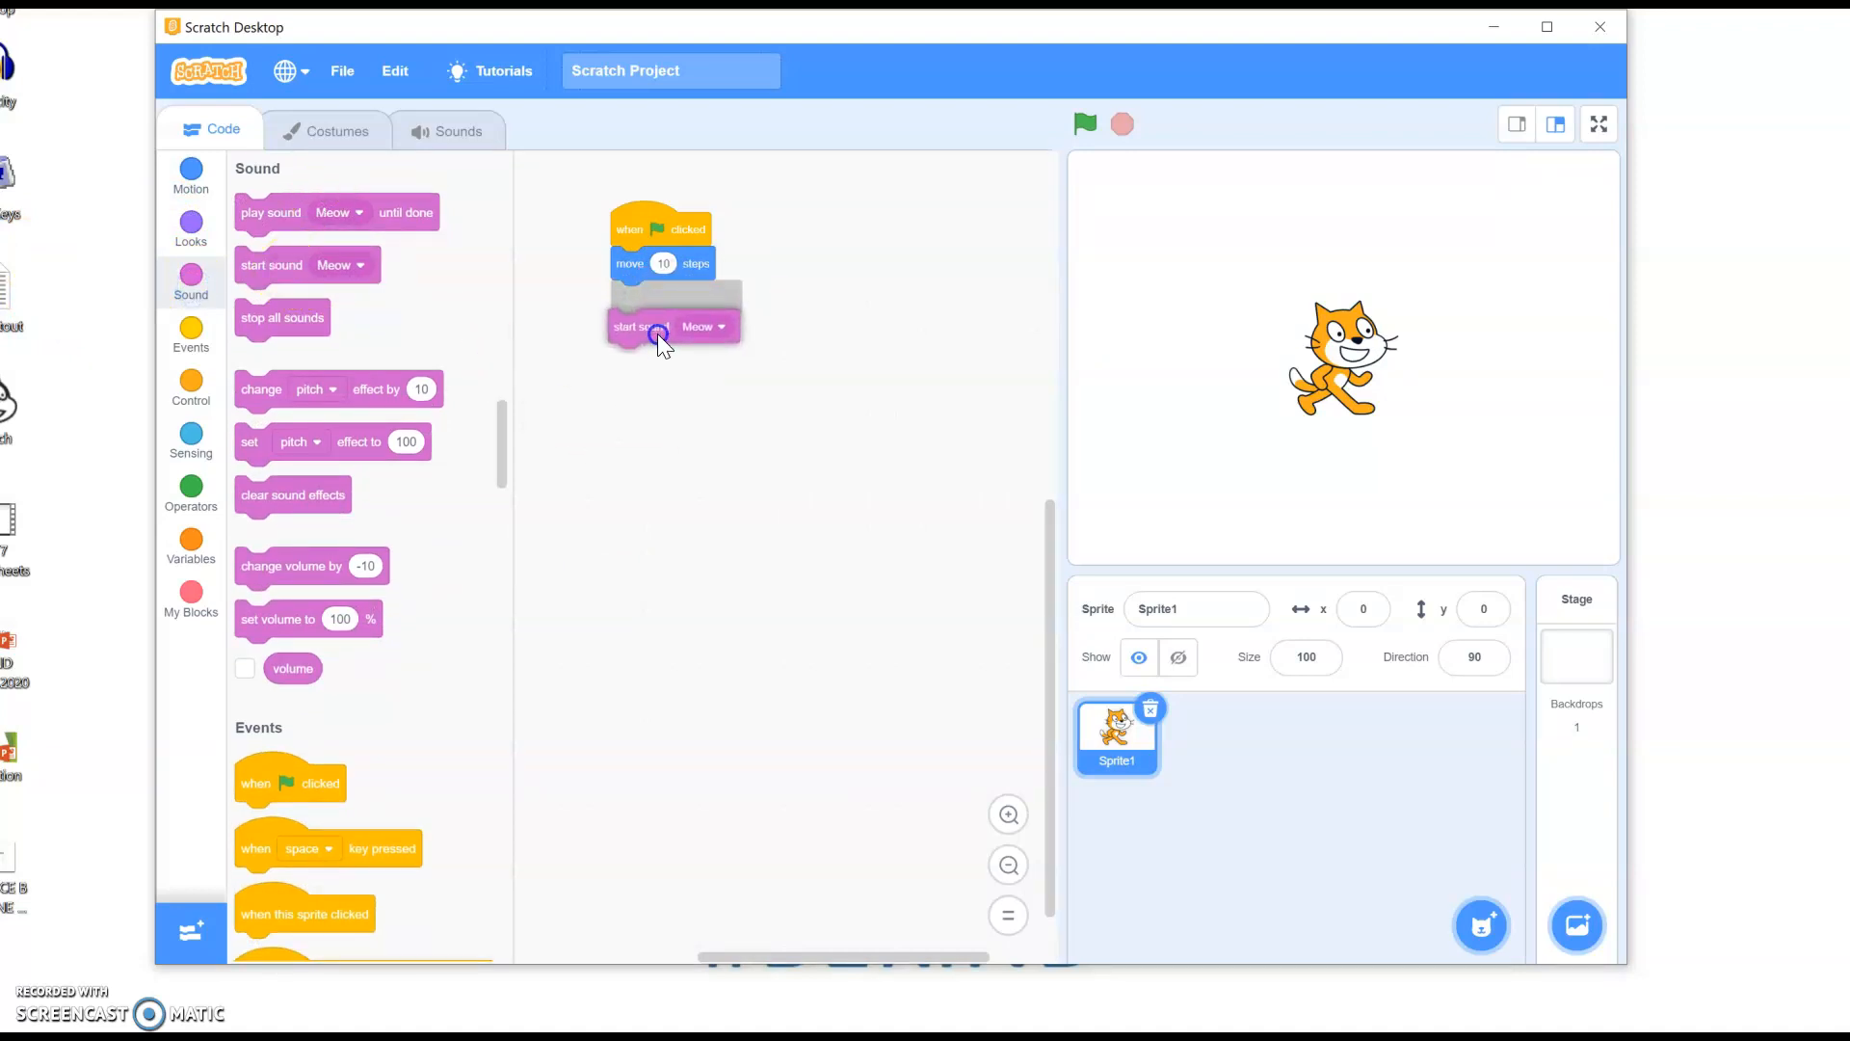
{"action": "left_click_drag", "start_coordinate": [657, 336], "coordinate": [643, 296]}
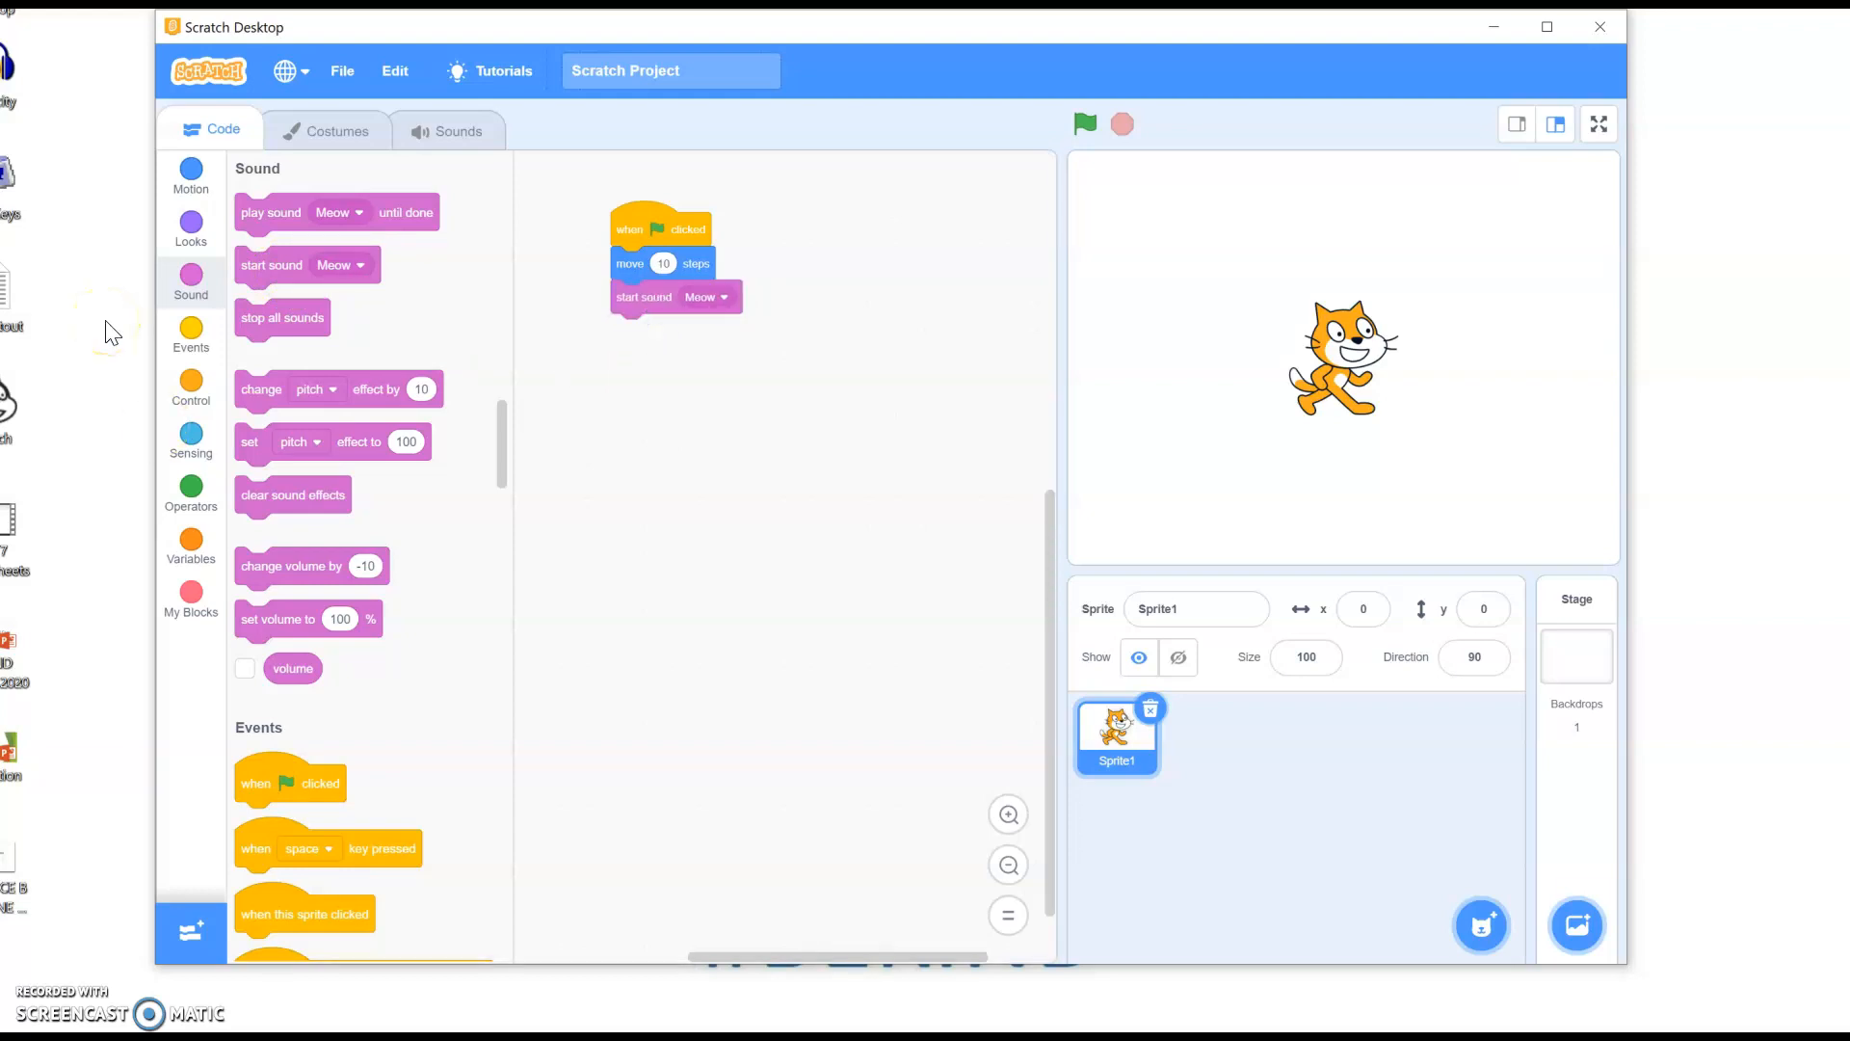
{"action": "mouse_move", "coordinate": [1068, 200]}
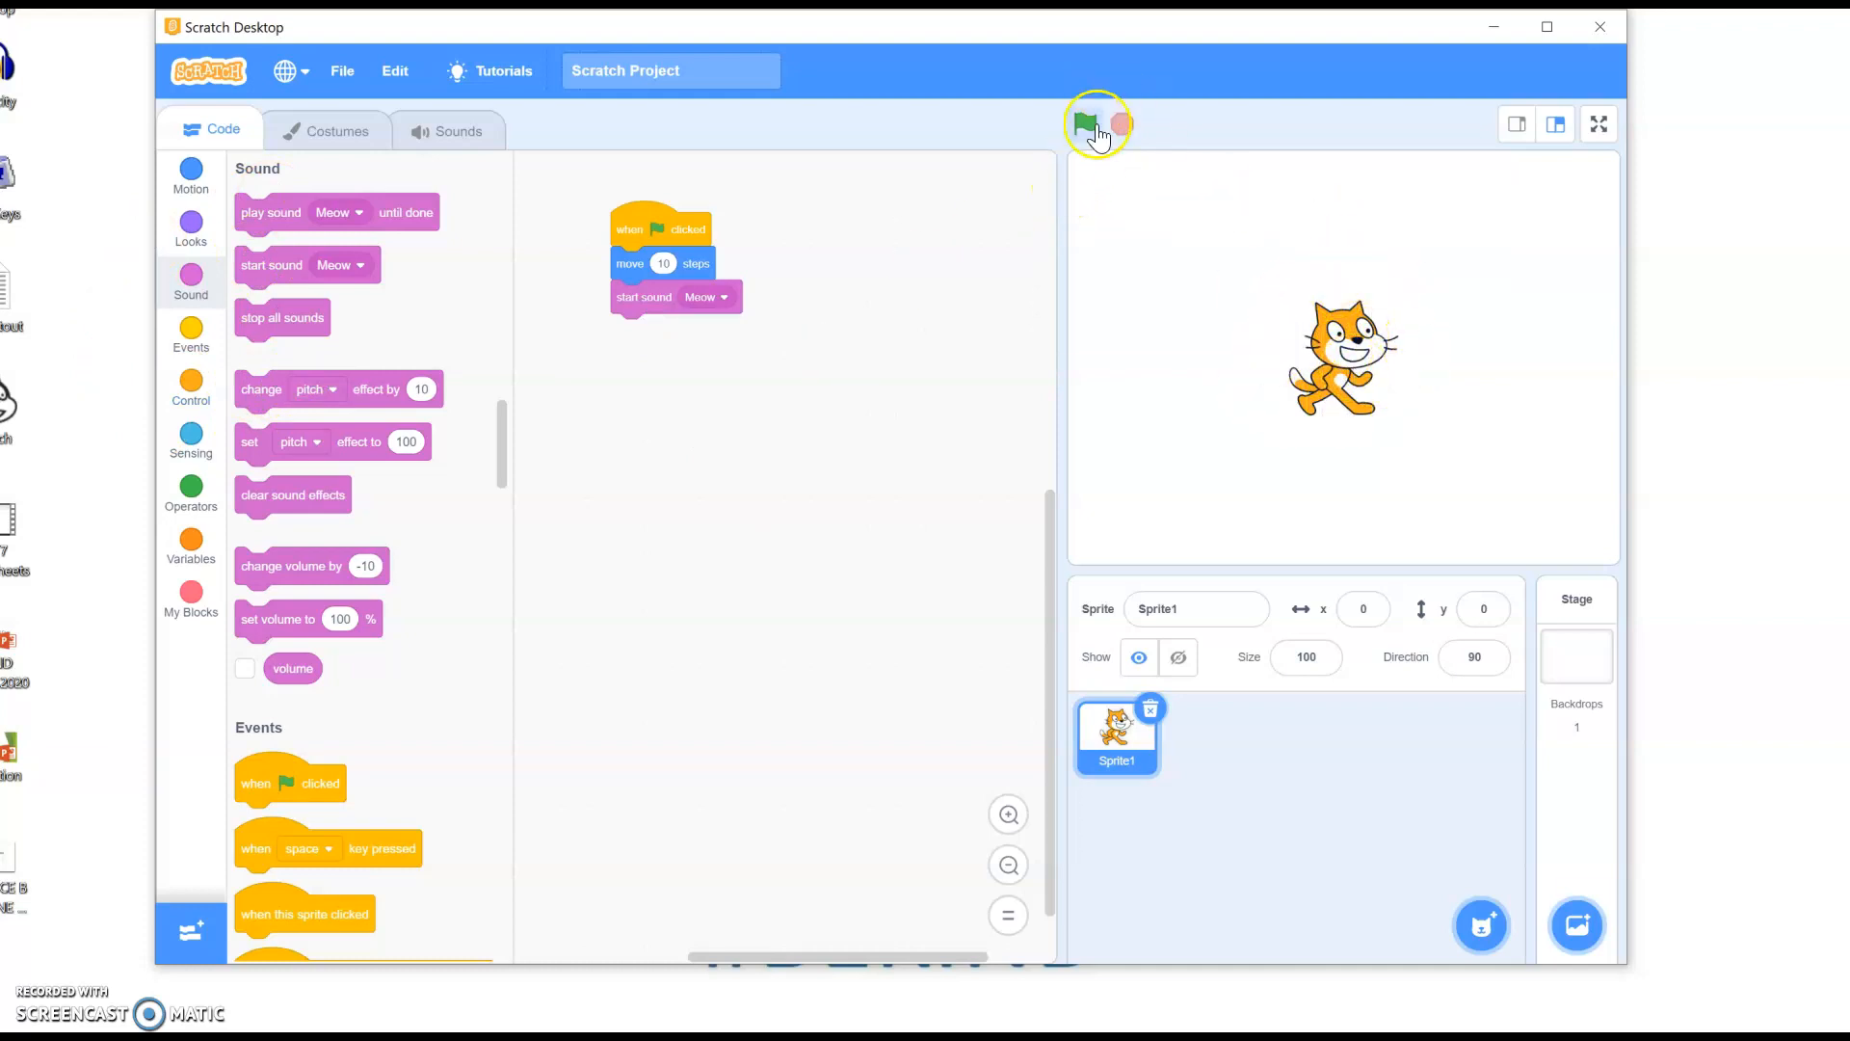
Click the green flag three times to move the cat and play Meow.
{"action": "left_click", "coordinate": [1084, 123]}
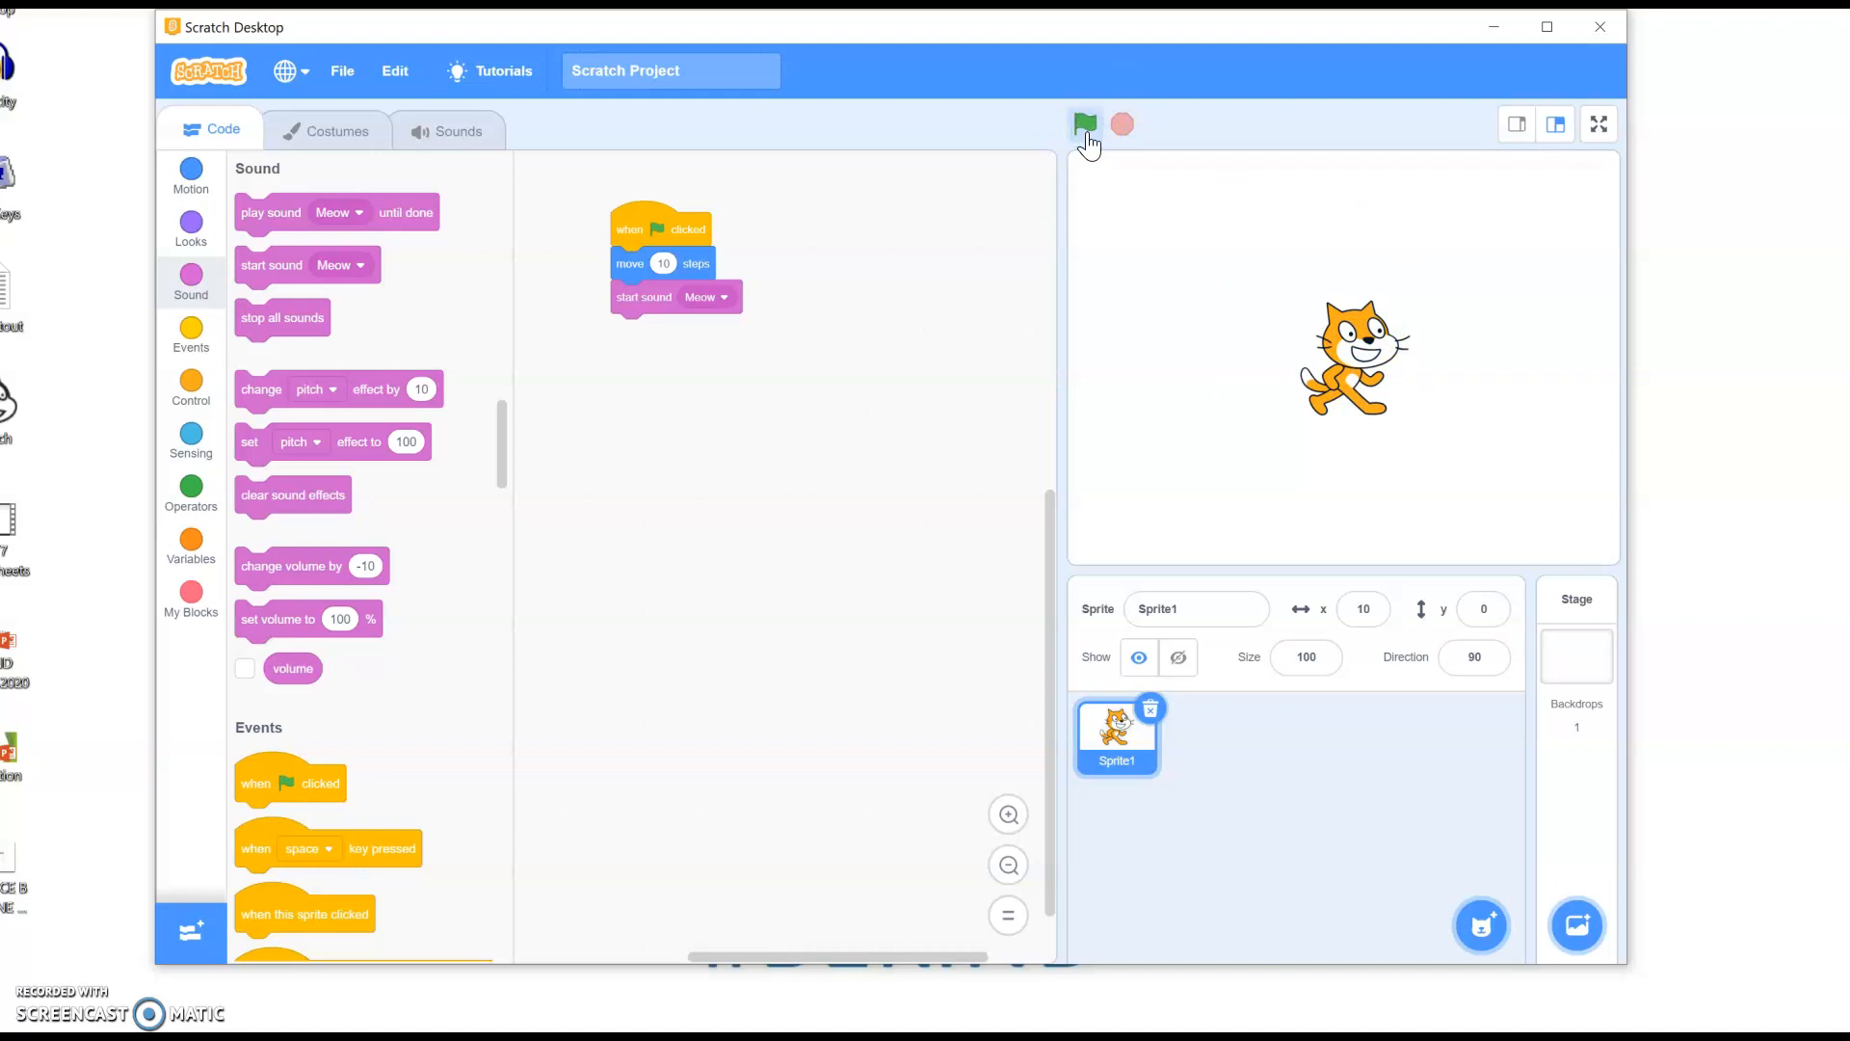
{"action": "left_click", "coordinate": [1083, 122]}
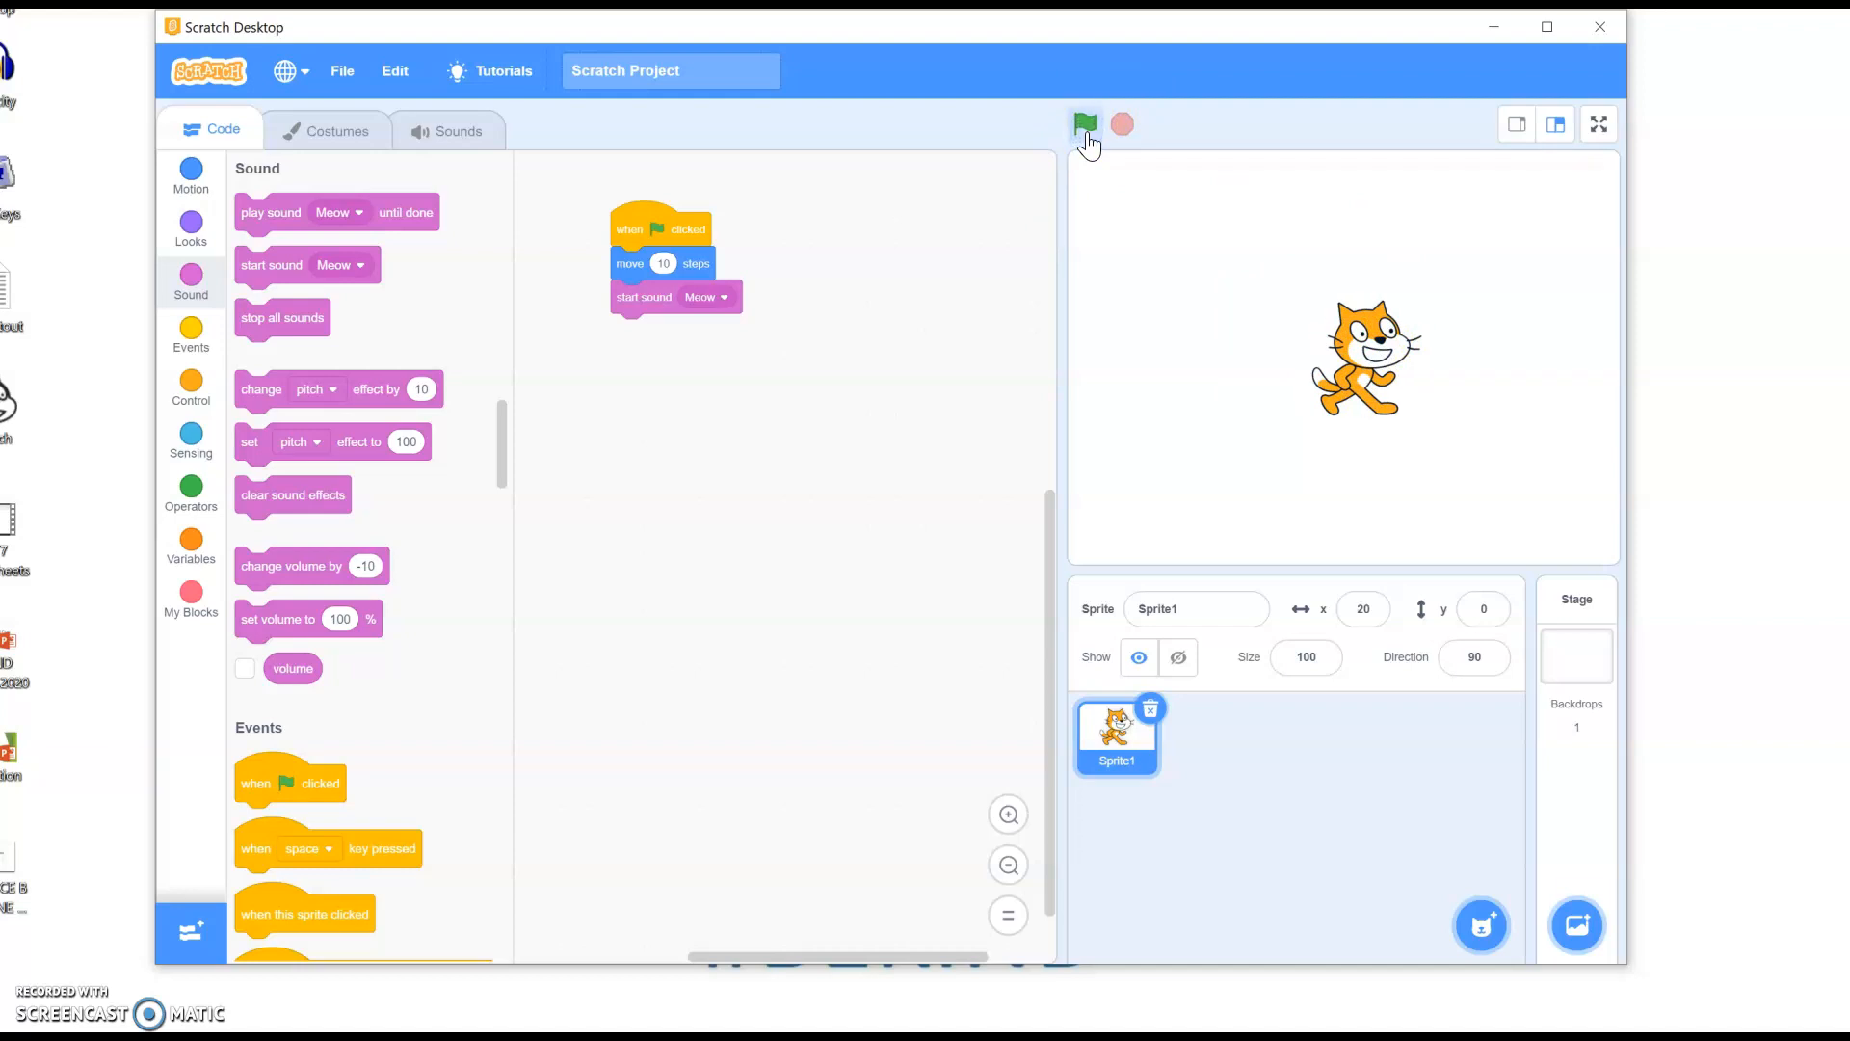
{"action": "left_click", "coordinate": [1085, 122]}
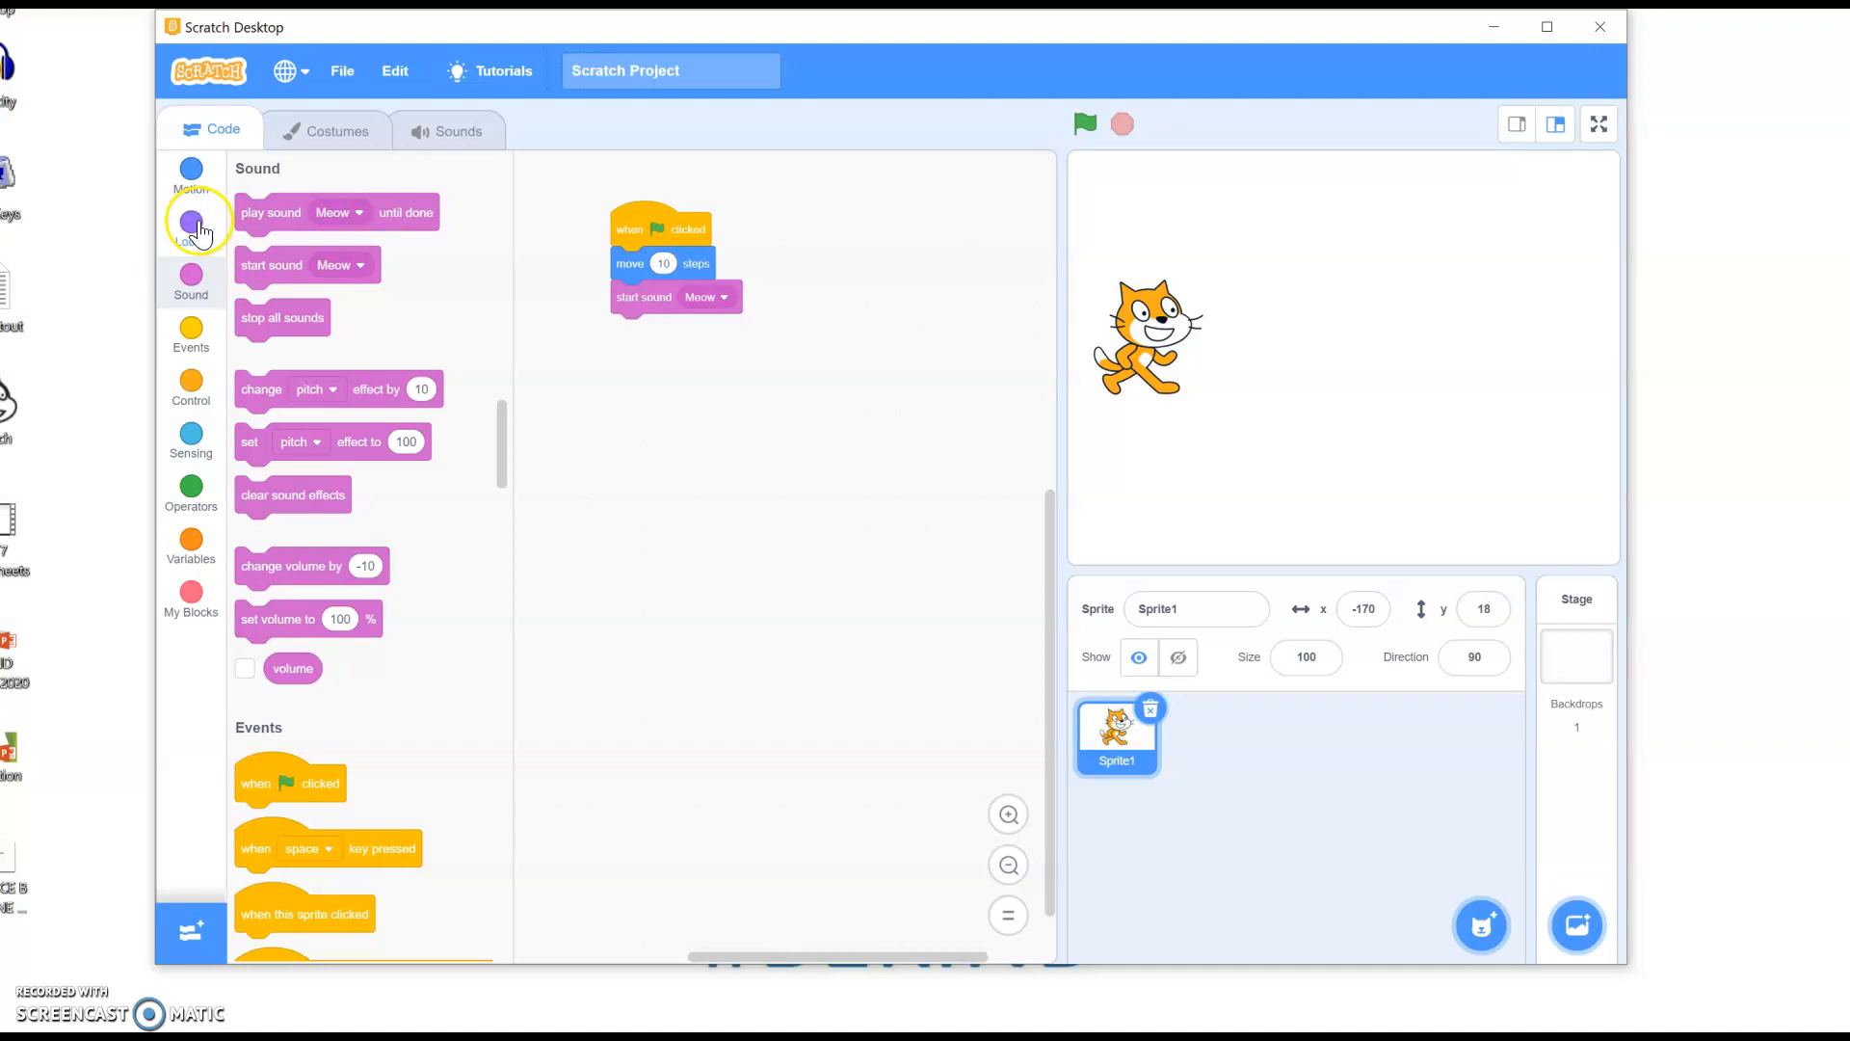
Insert next costume after move 10 steps and run the script five times.
{"action": "left_click", "coordinate": [190, 231]}
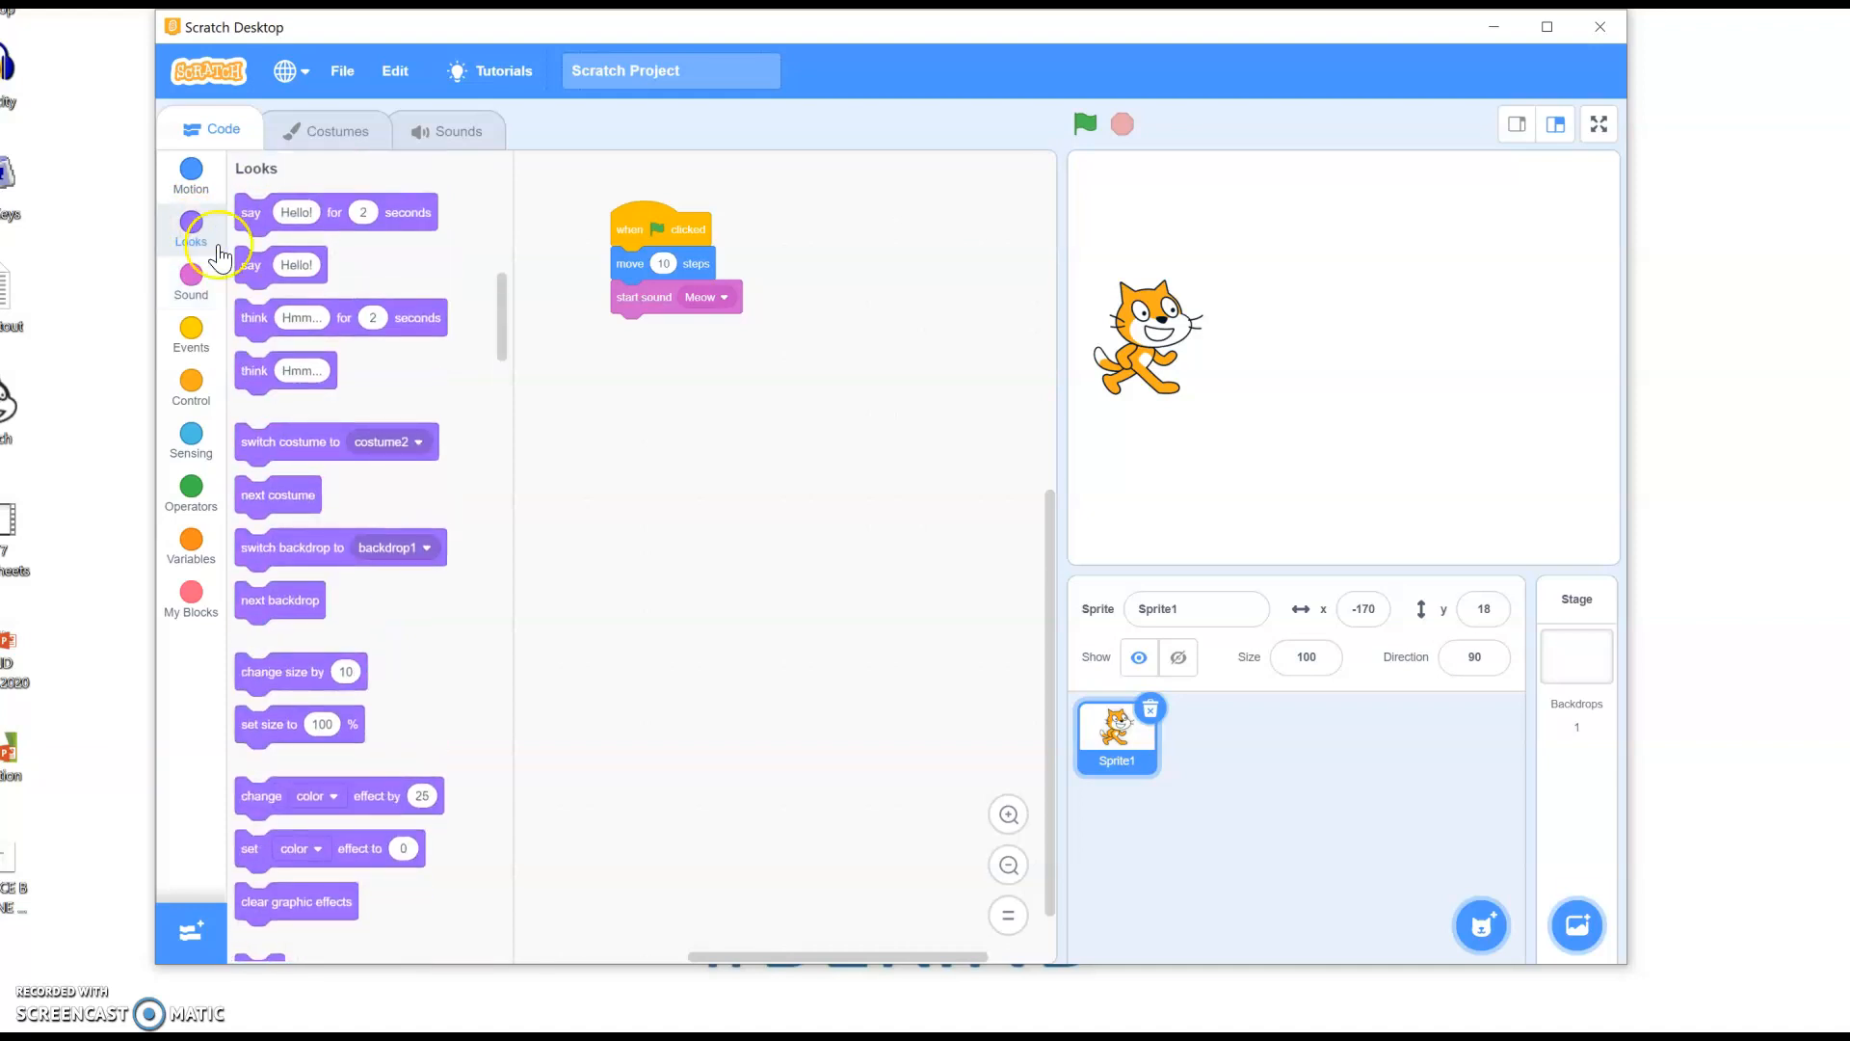
{"action": "mouse_move", "coordinate": [280, 495]}
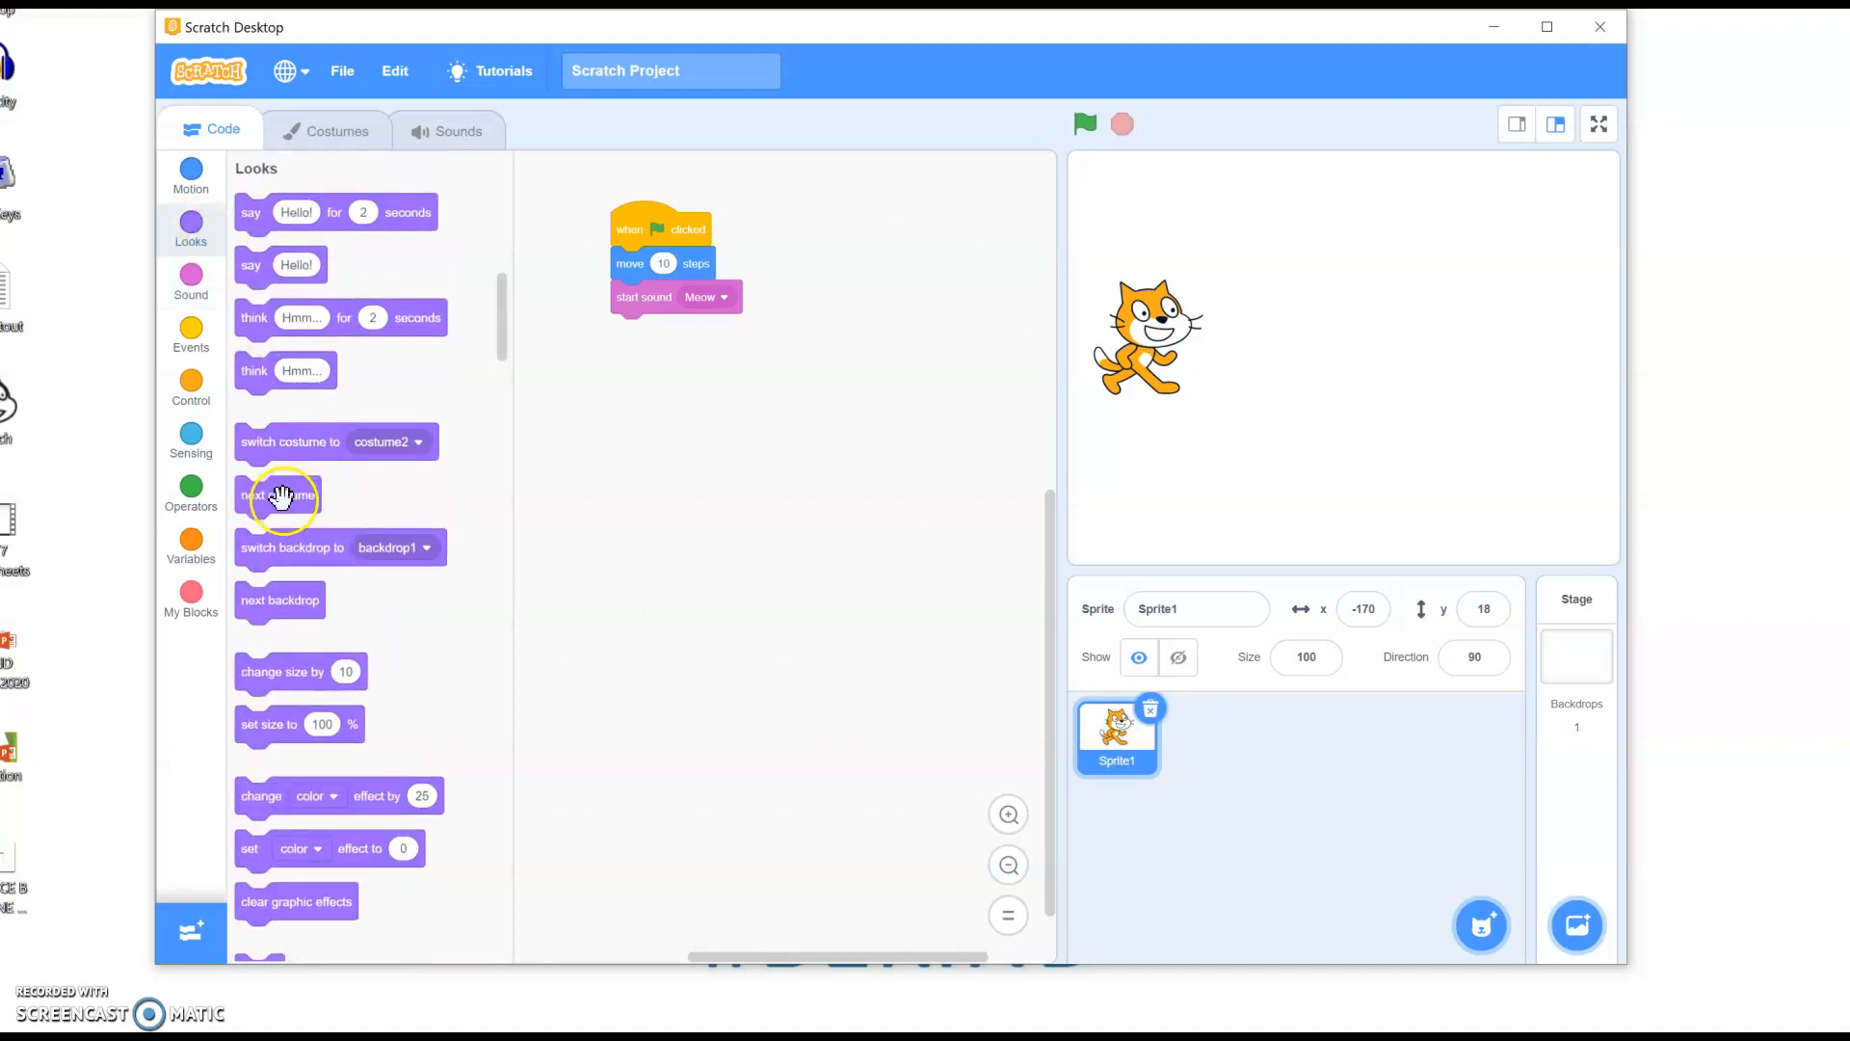
{"action": "left_click_drag", "start_coordinate": [280, 494], "coordinate": [643, 301]}
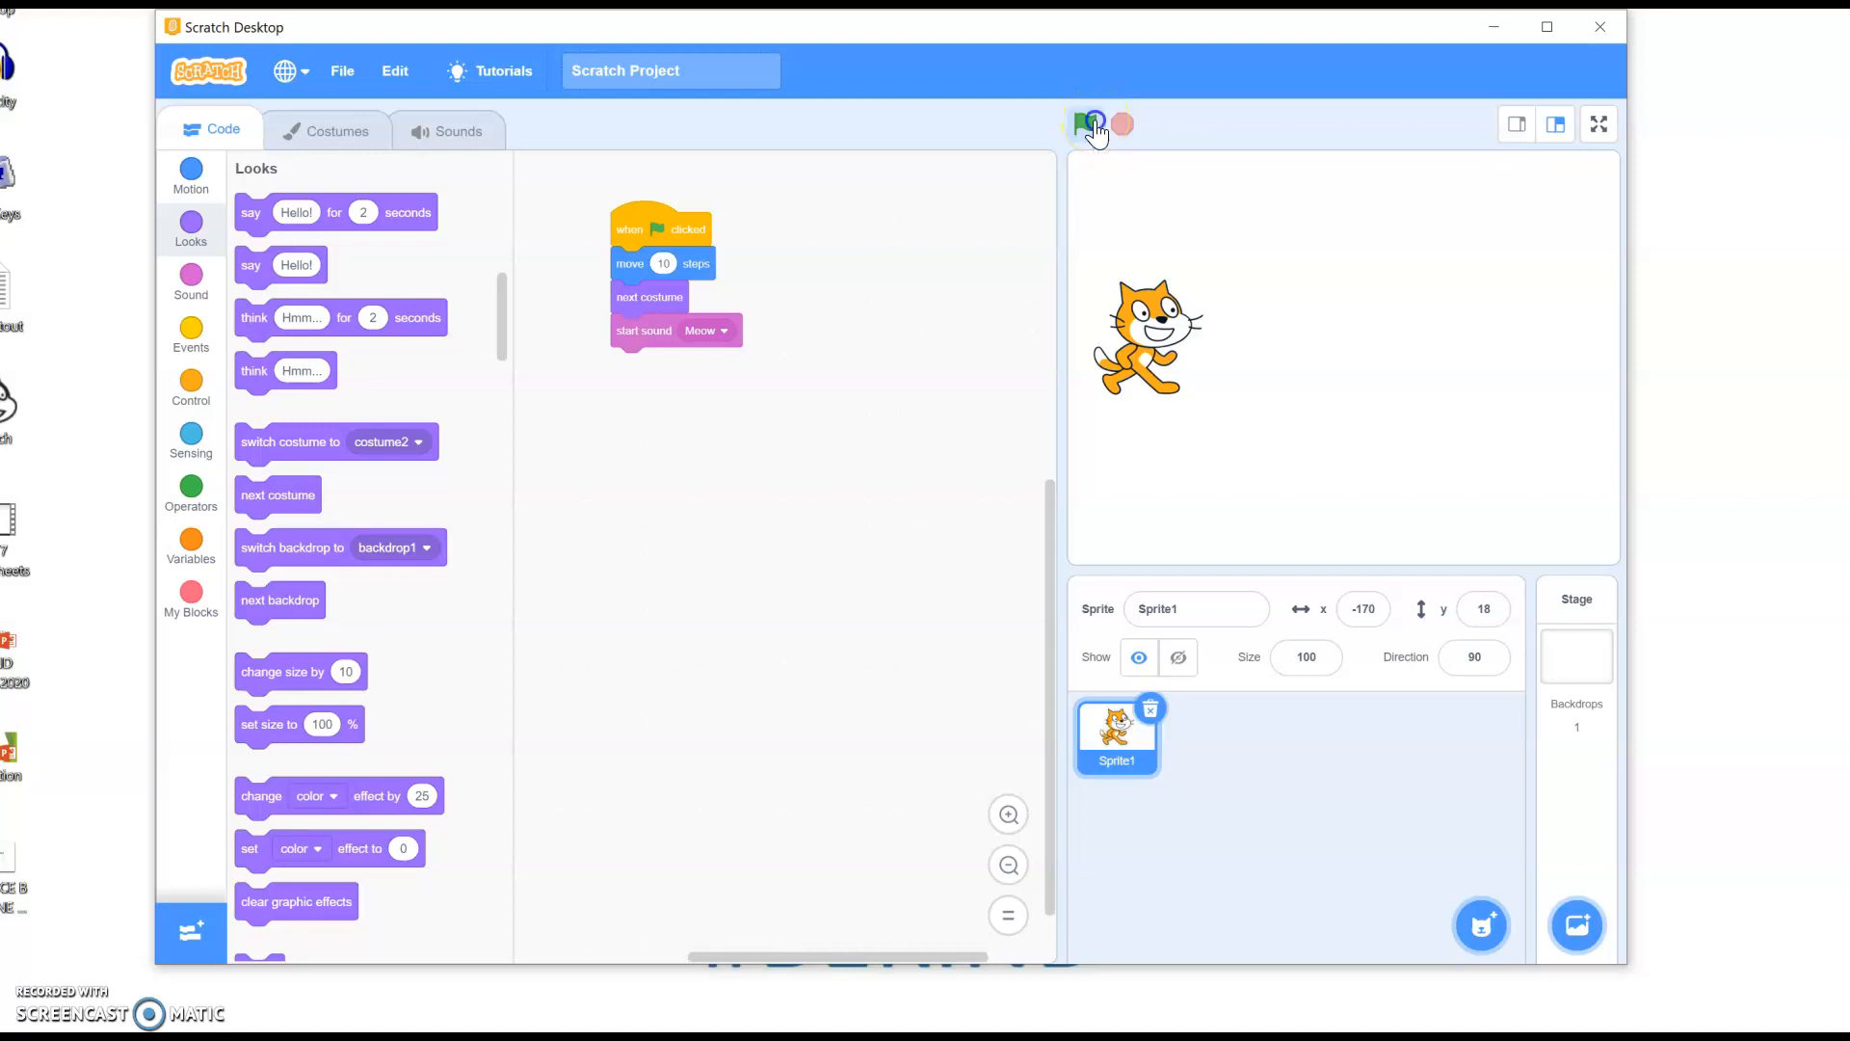
{"action": "left_click", "coordinate": [1092, 124]}
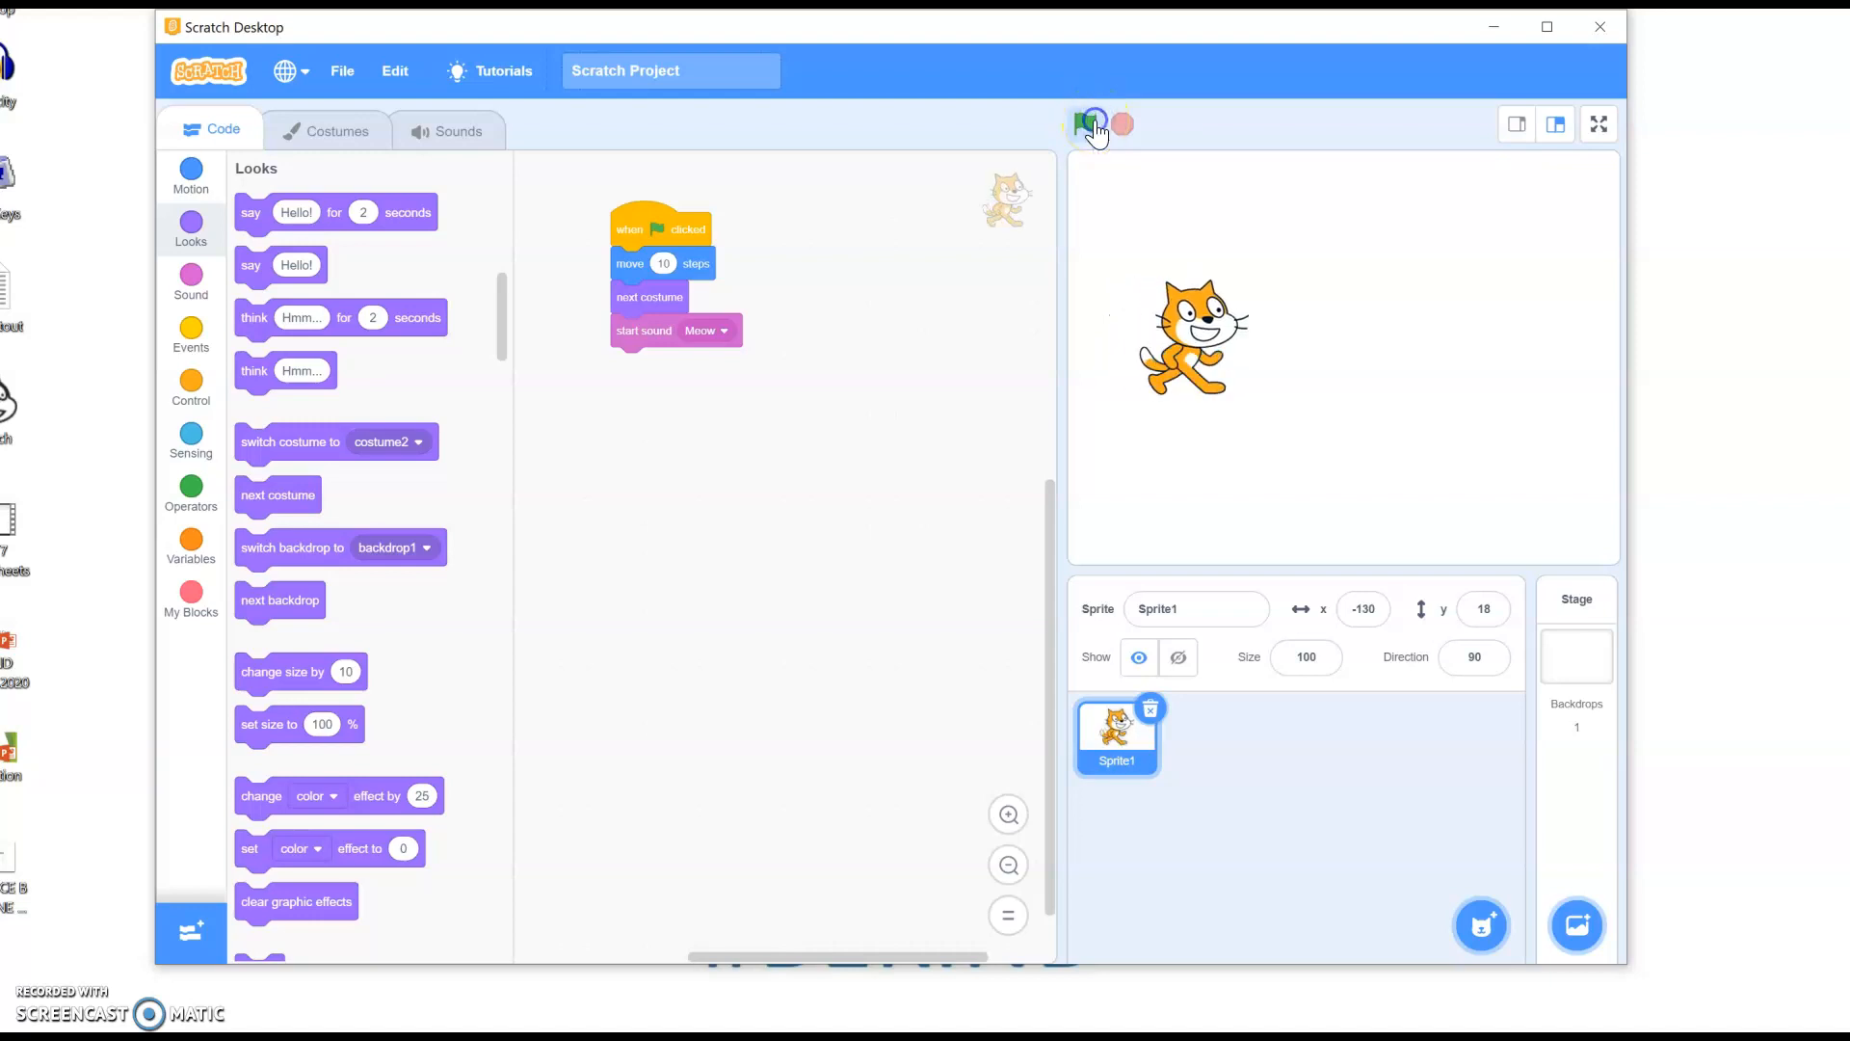
{"action": "left_click", "coordinate": [1092, 122]}
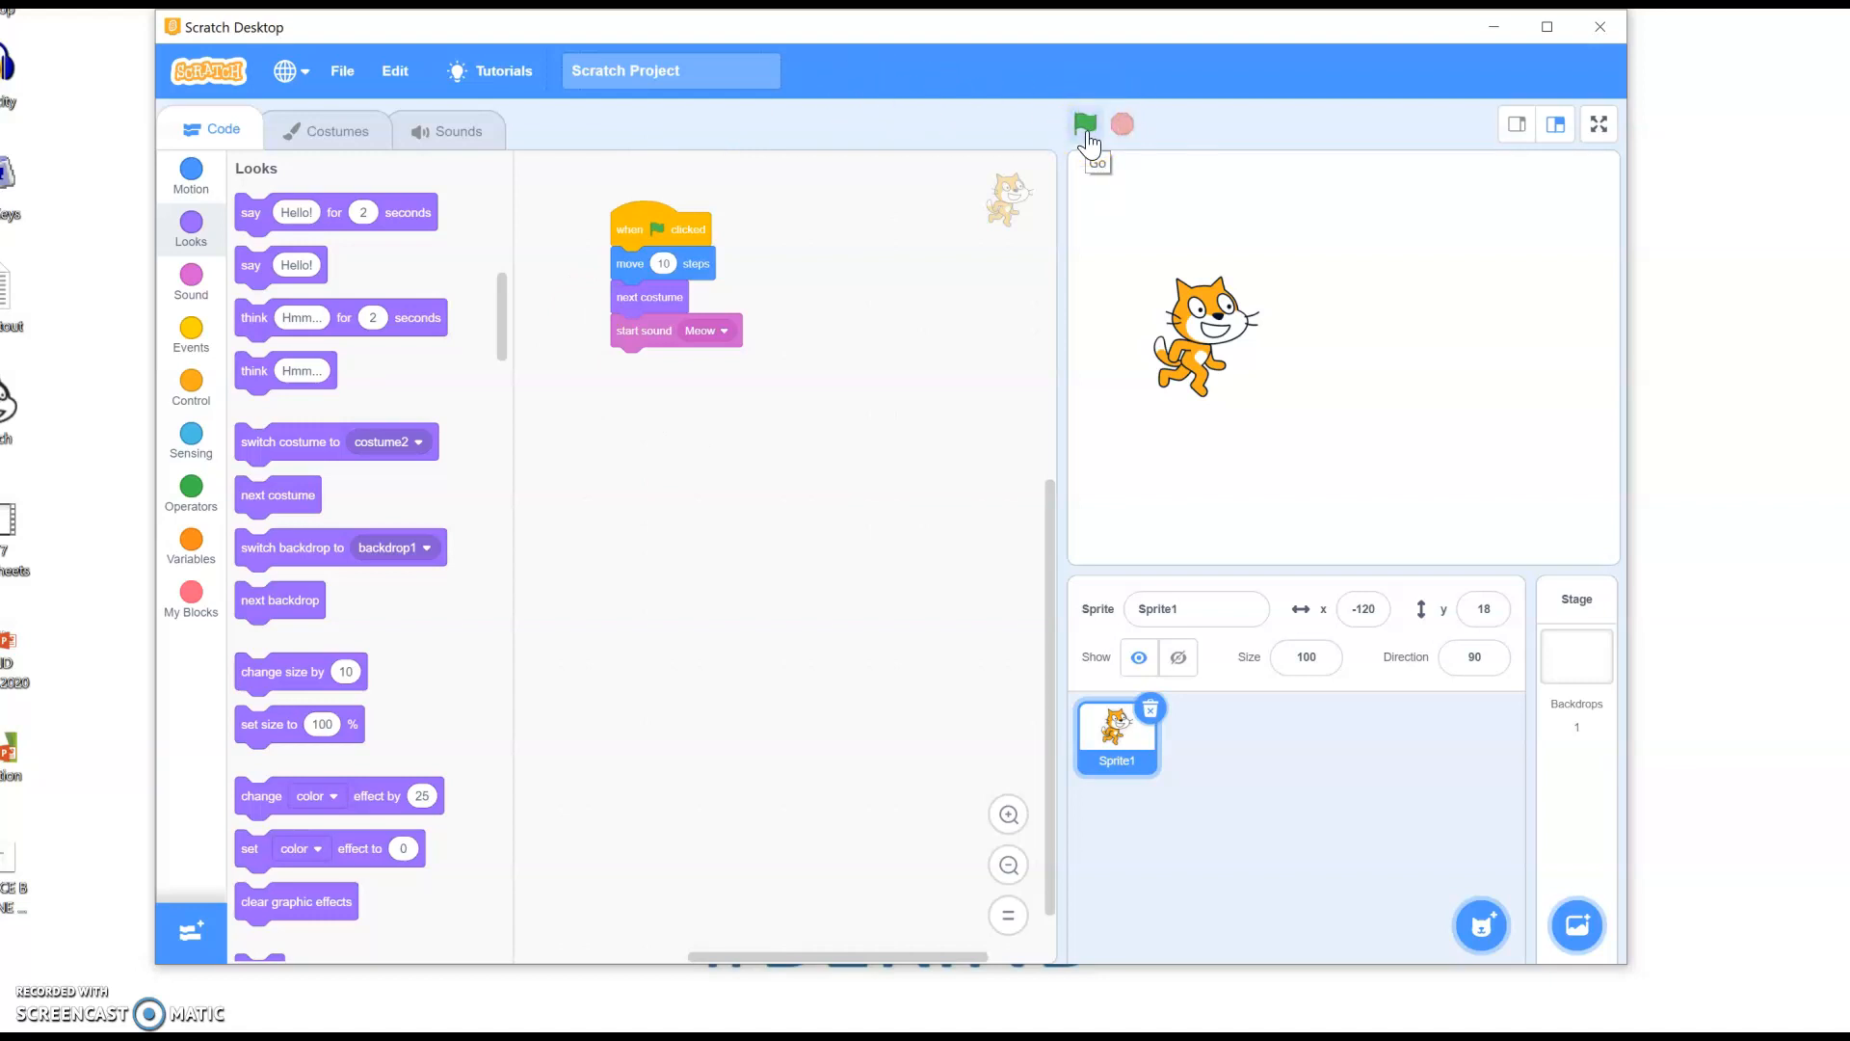
{"action": "left_click", "coordinate": [1084, 122]}
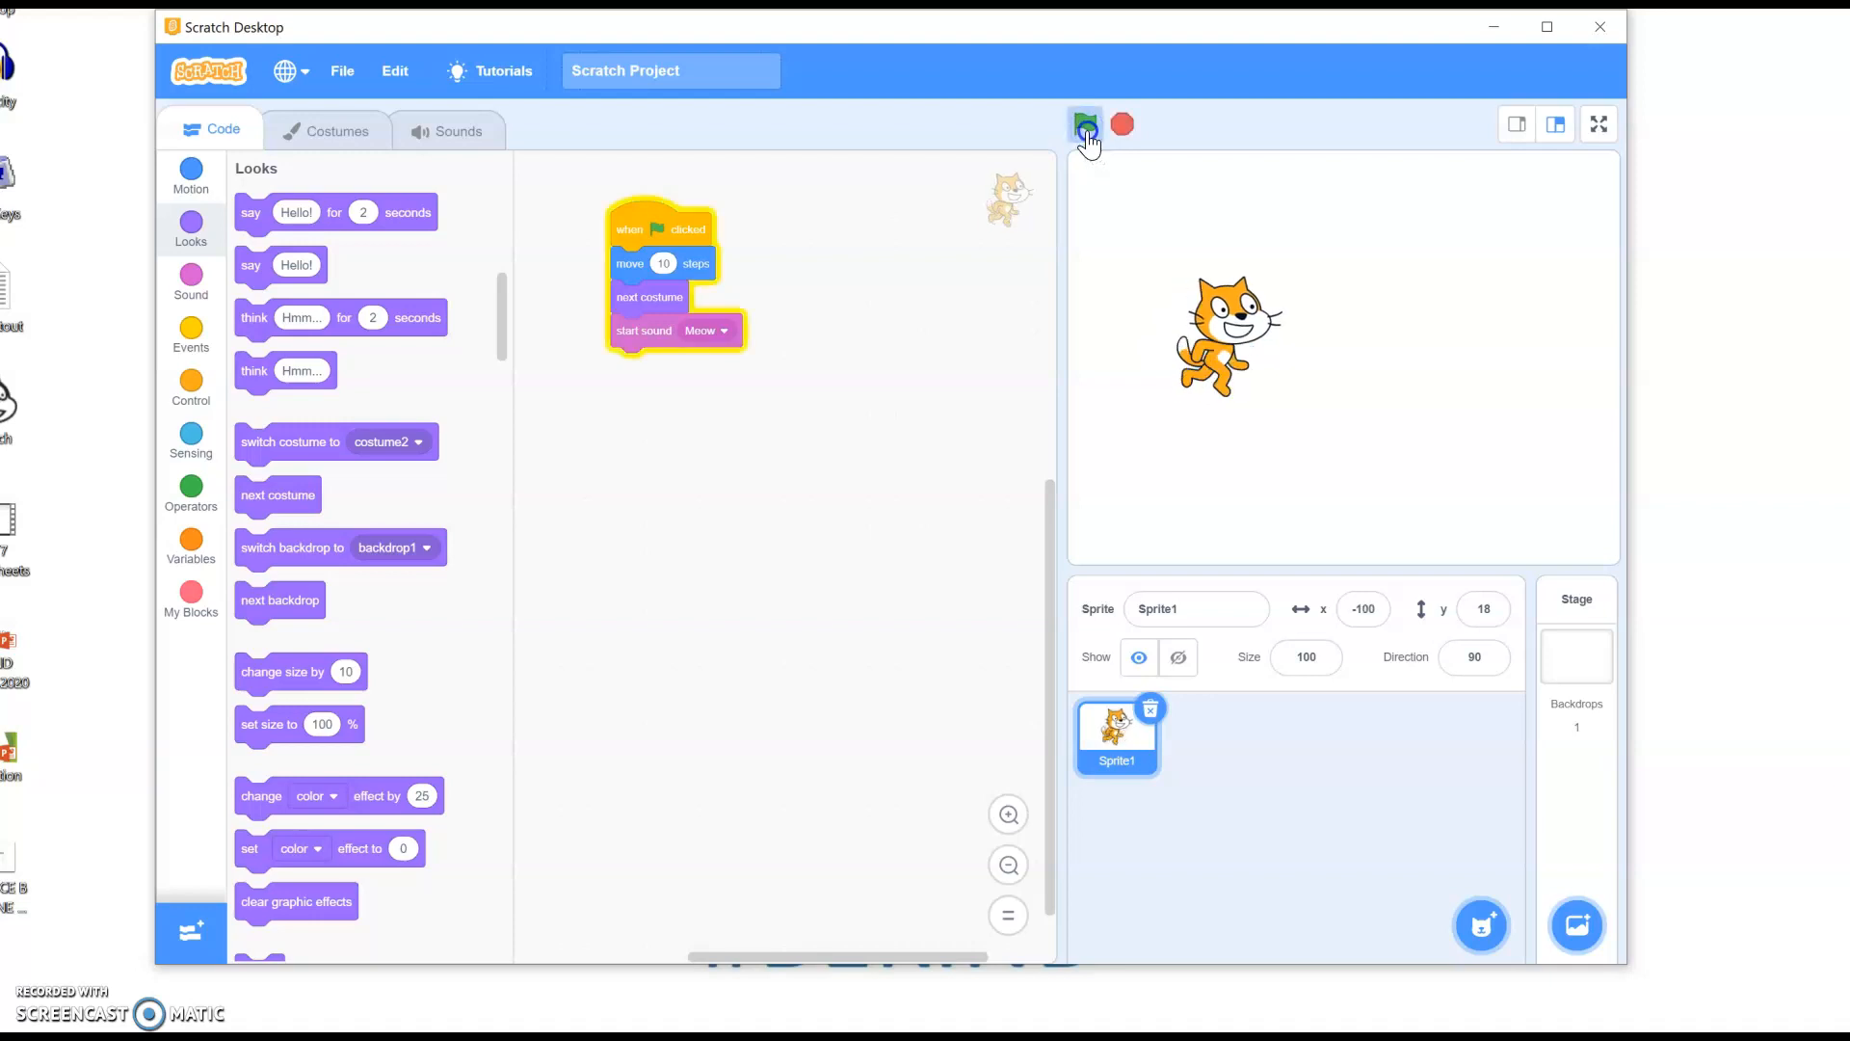
{"action": "left_click", "coordinate": [1084, 125]}
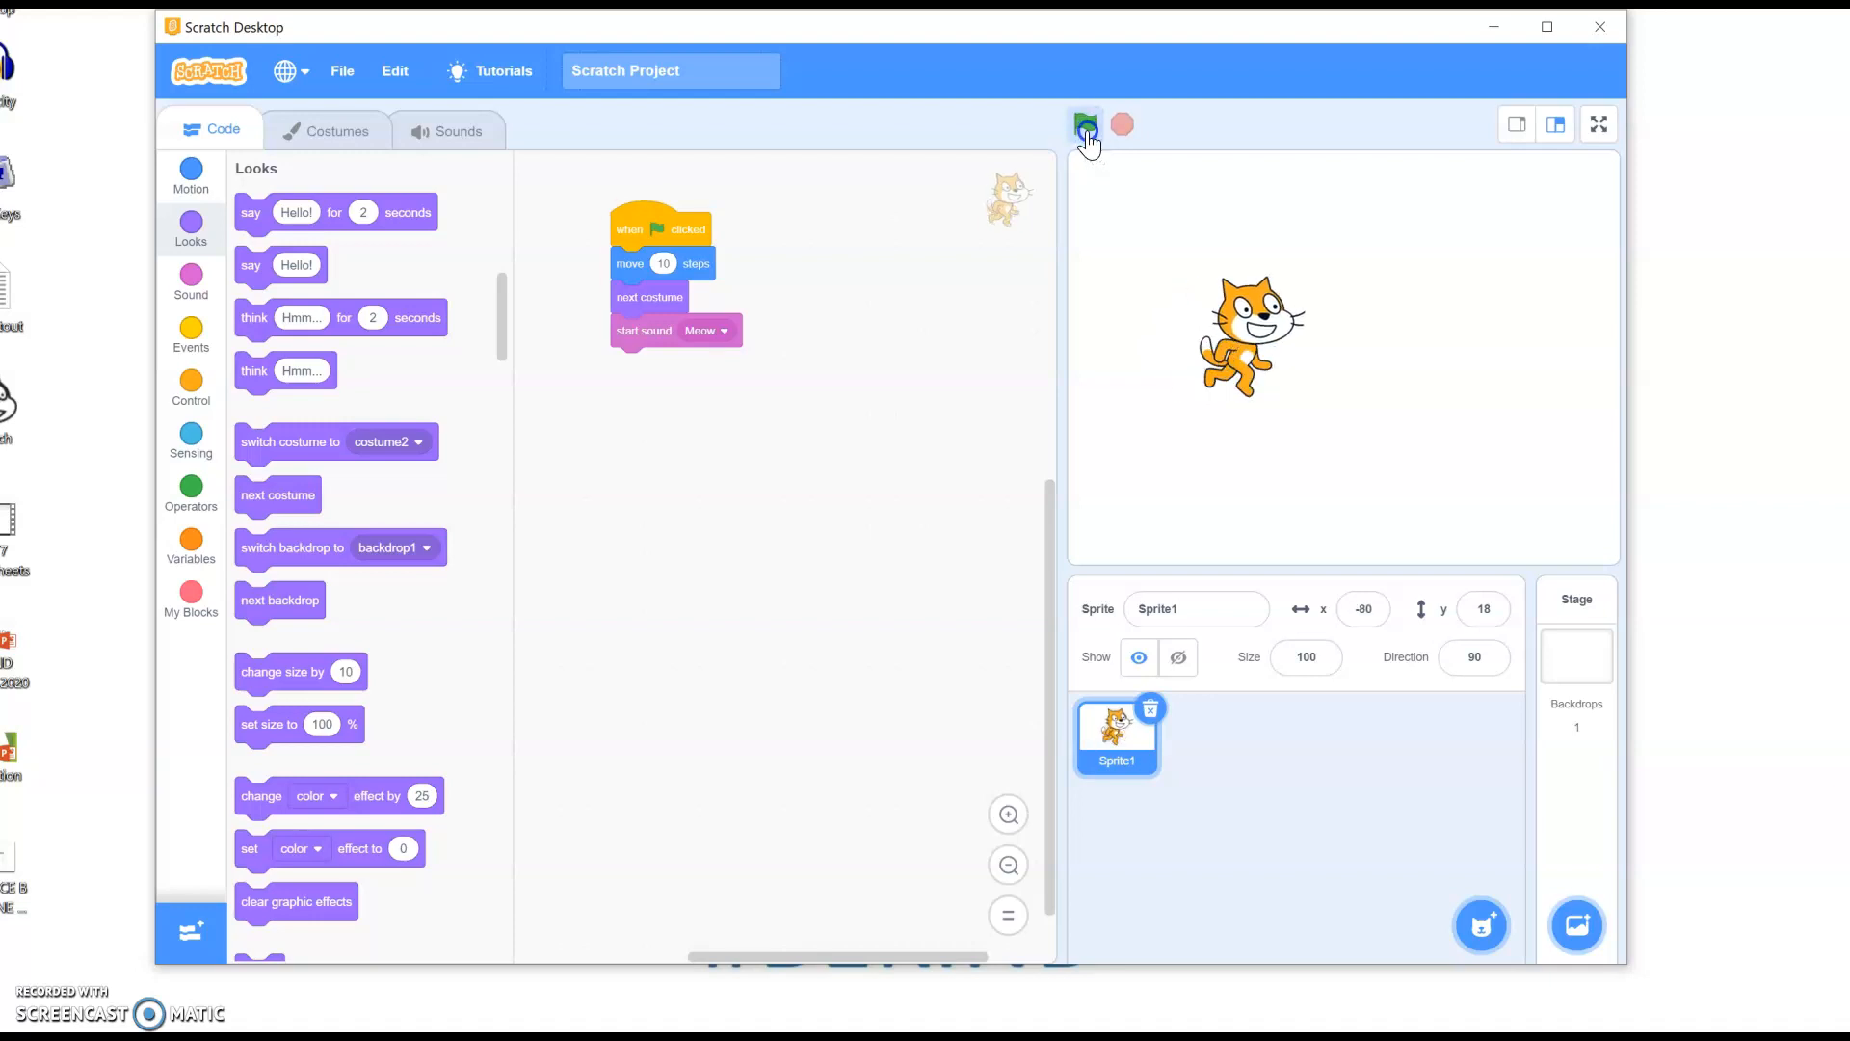
{"action": "left_click", "coordinate": [1085, 124]}
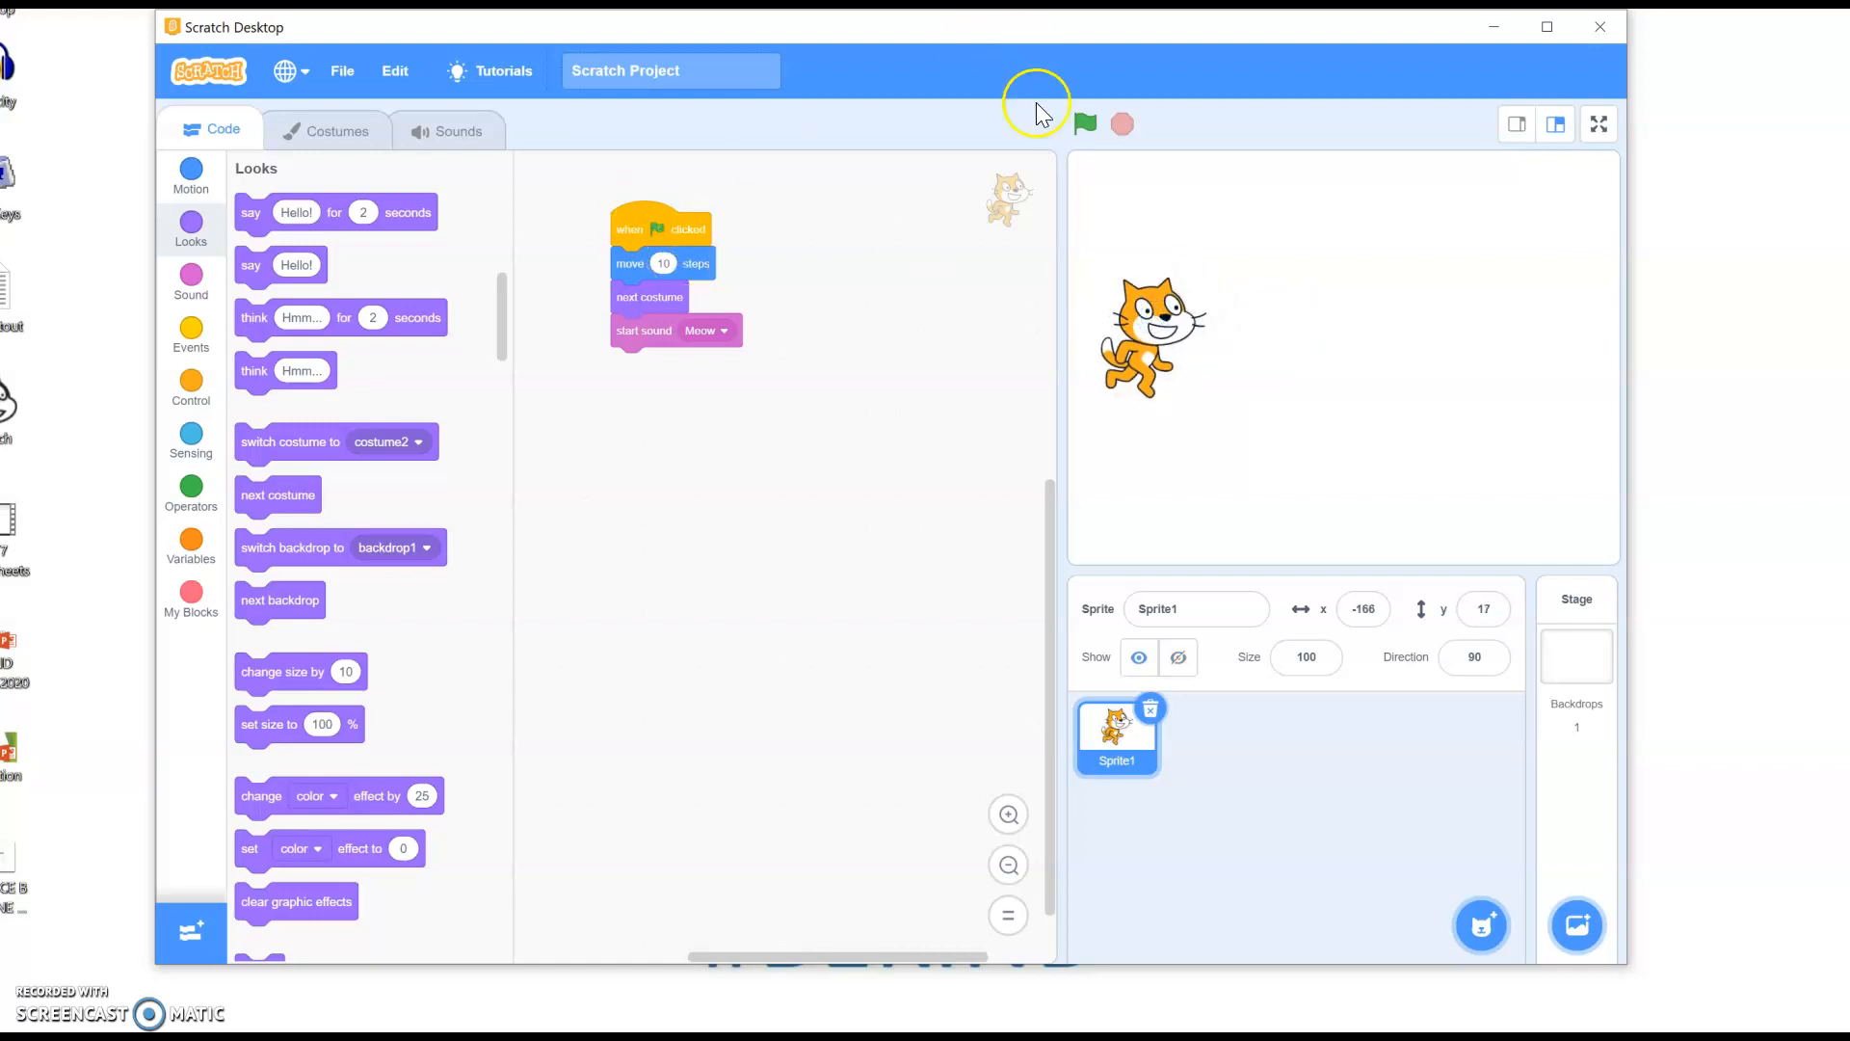
{"action": "mouse_move", "coordinate": [832, 153]}
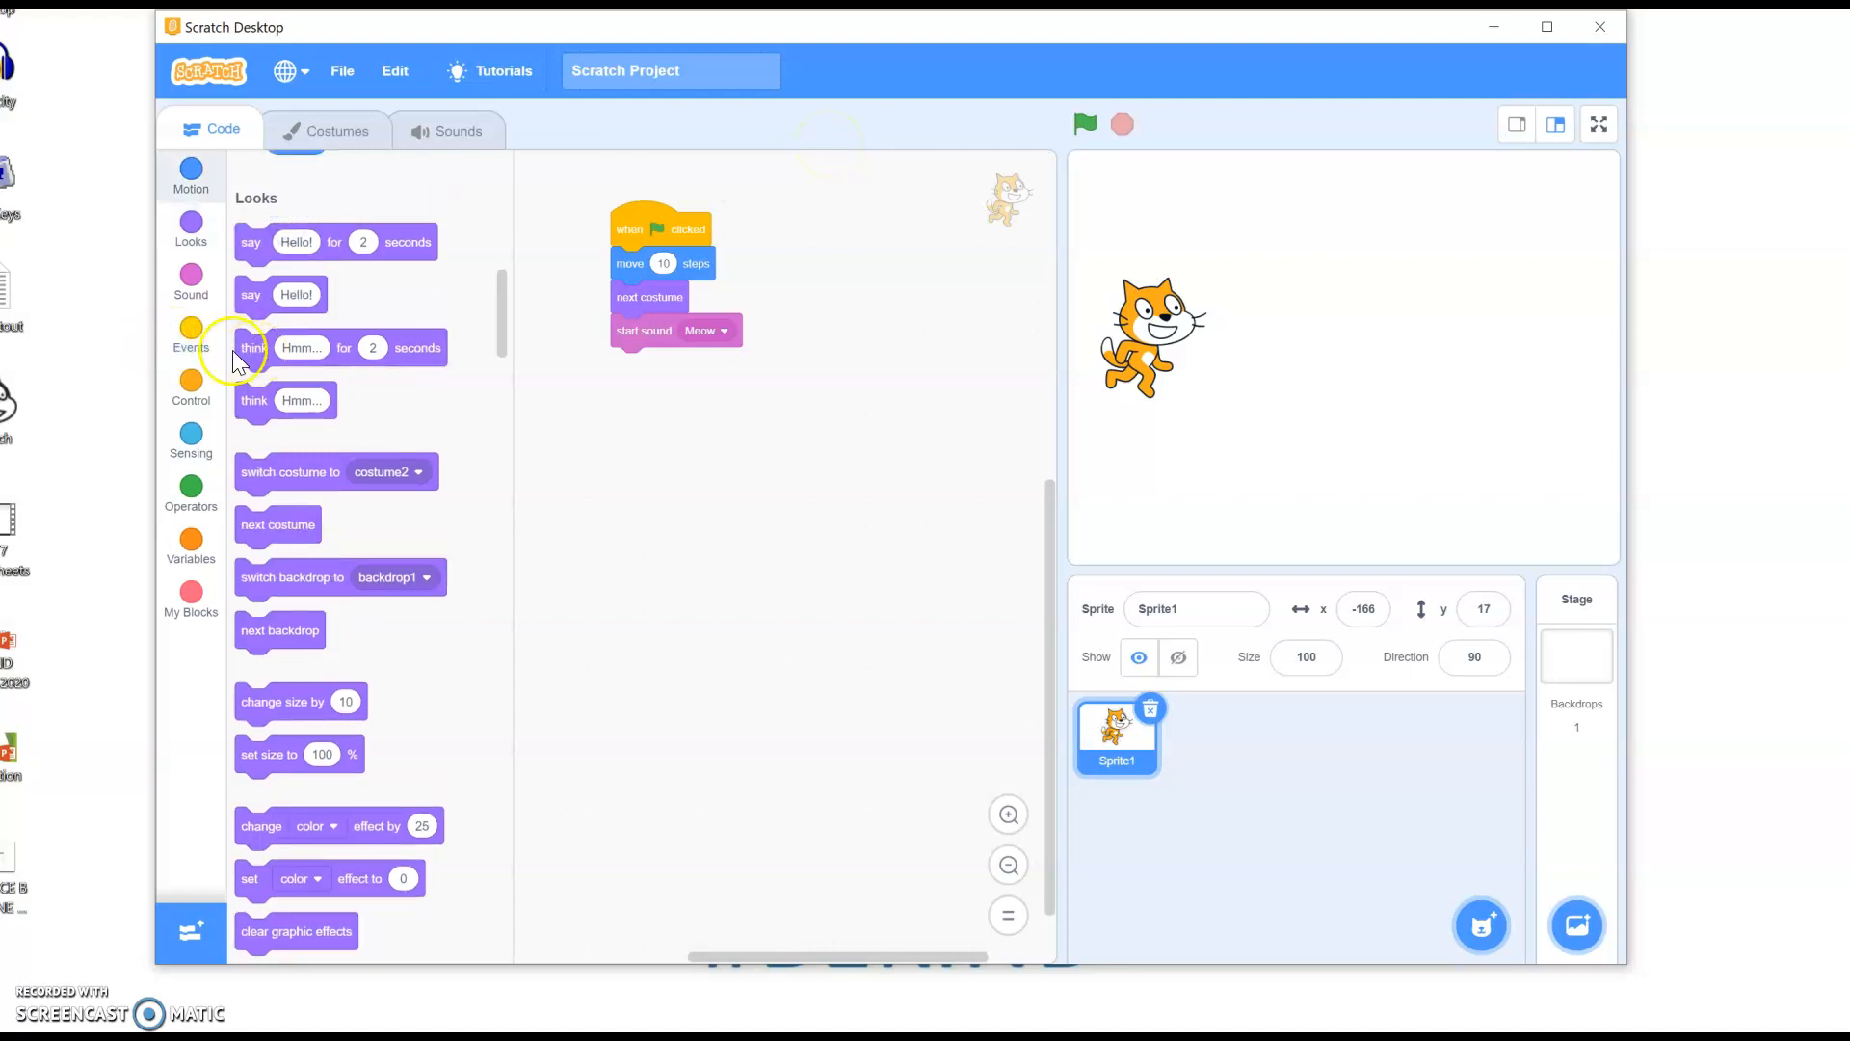
Test the script once, then wrap the three blocks in a repeat 10 loop.
{"action": "left_click", "coordinate": [189, 336]}
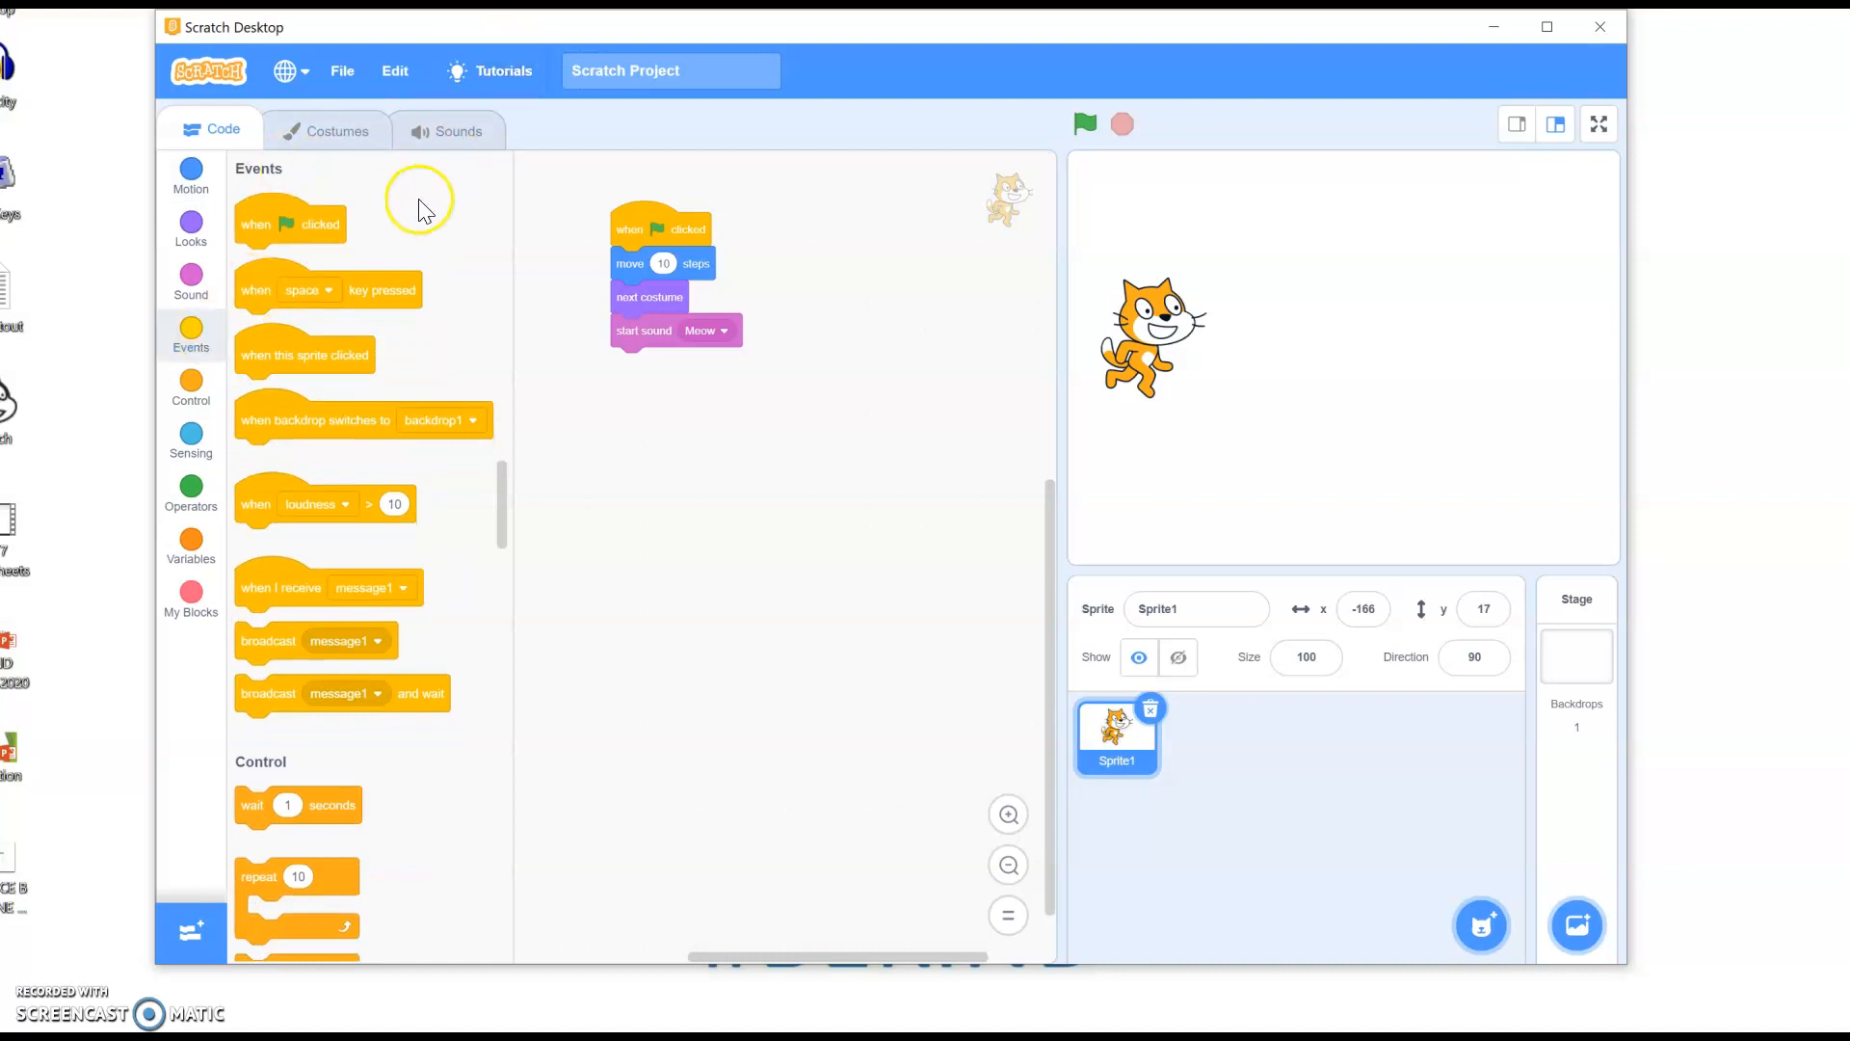
{"action": "mouse_move", "coordinate": [407, 353]}
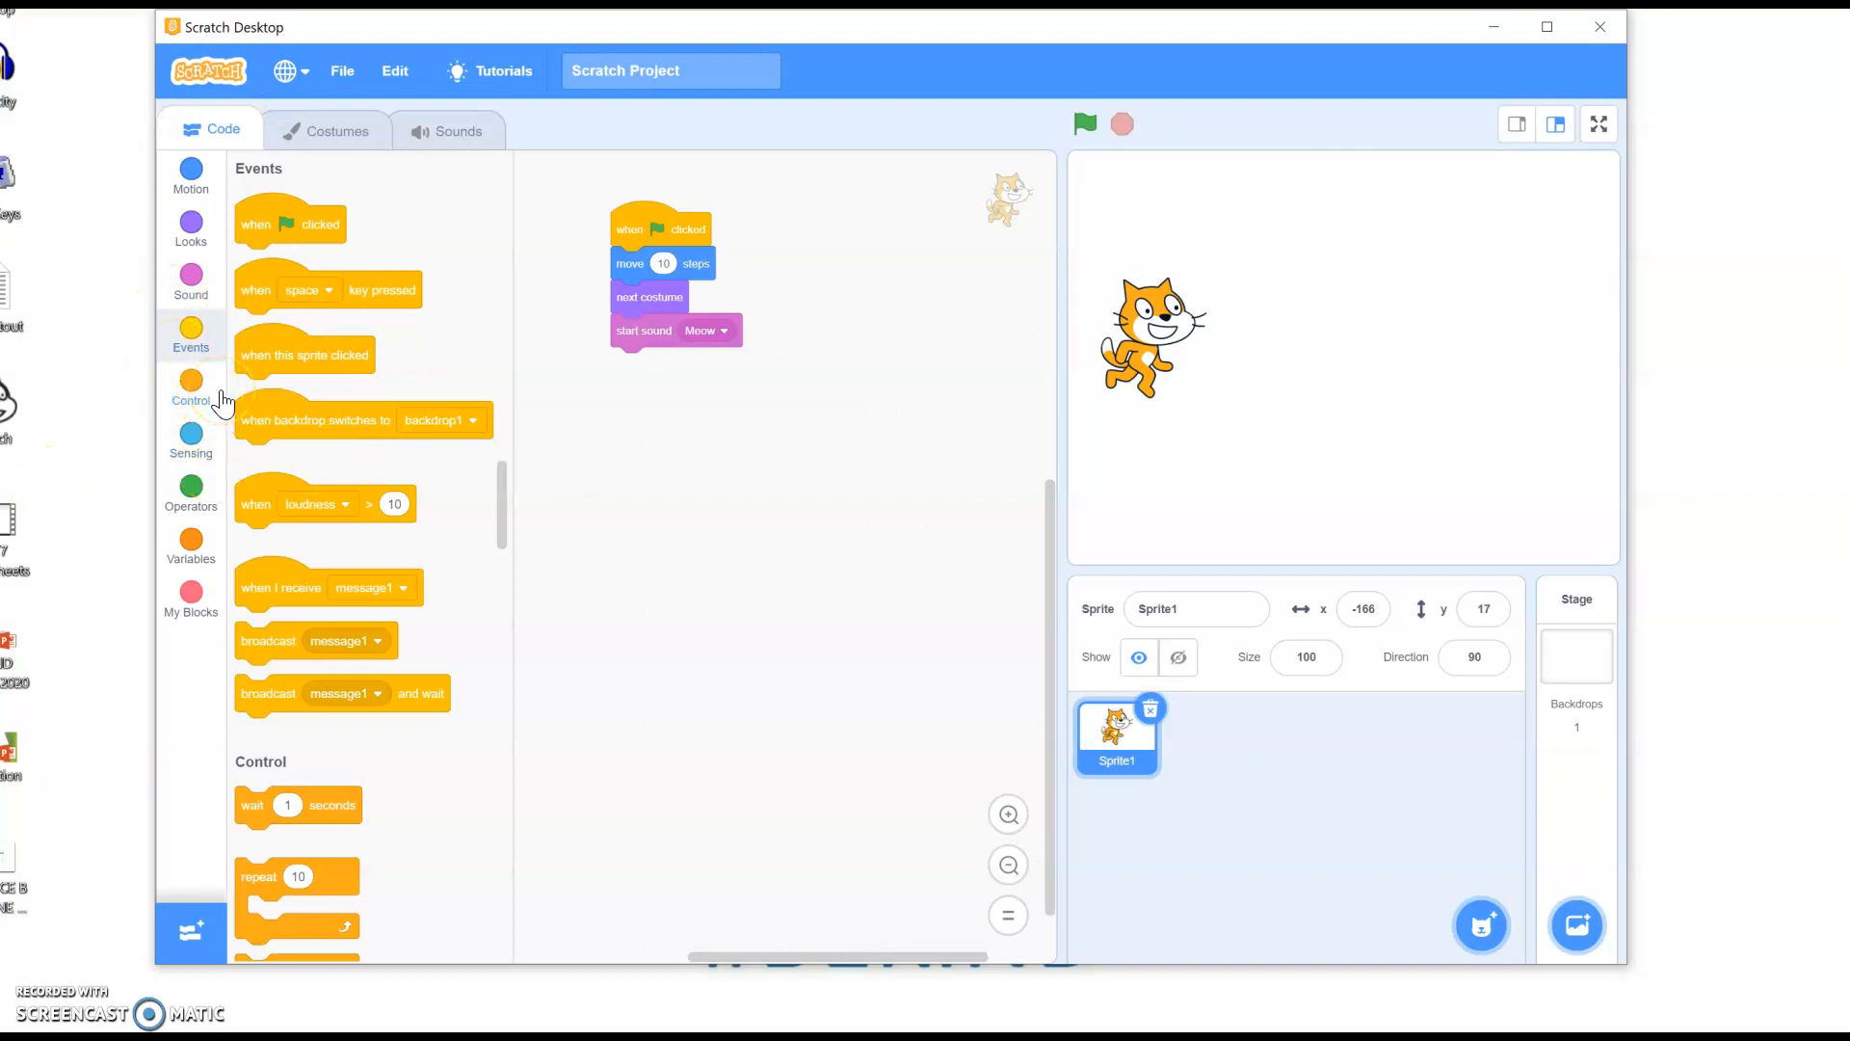
{"action": "left_click", "coordinate": [190, 388]}
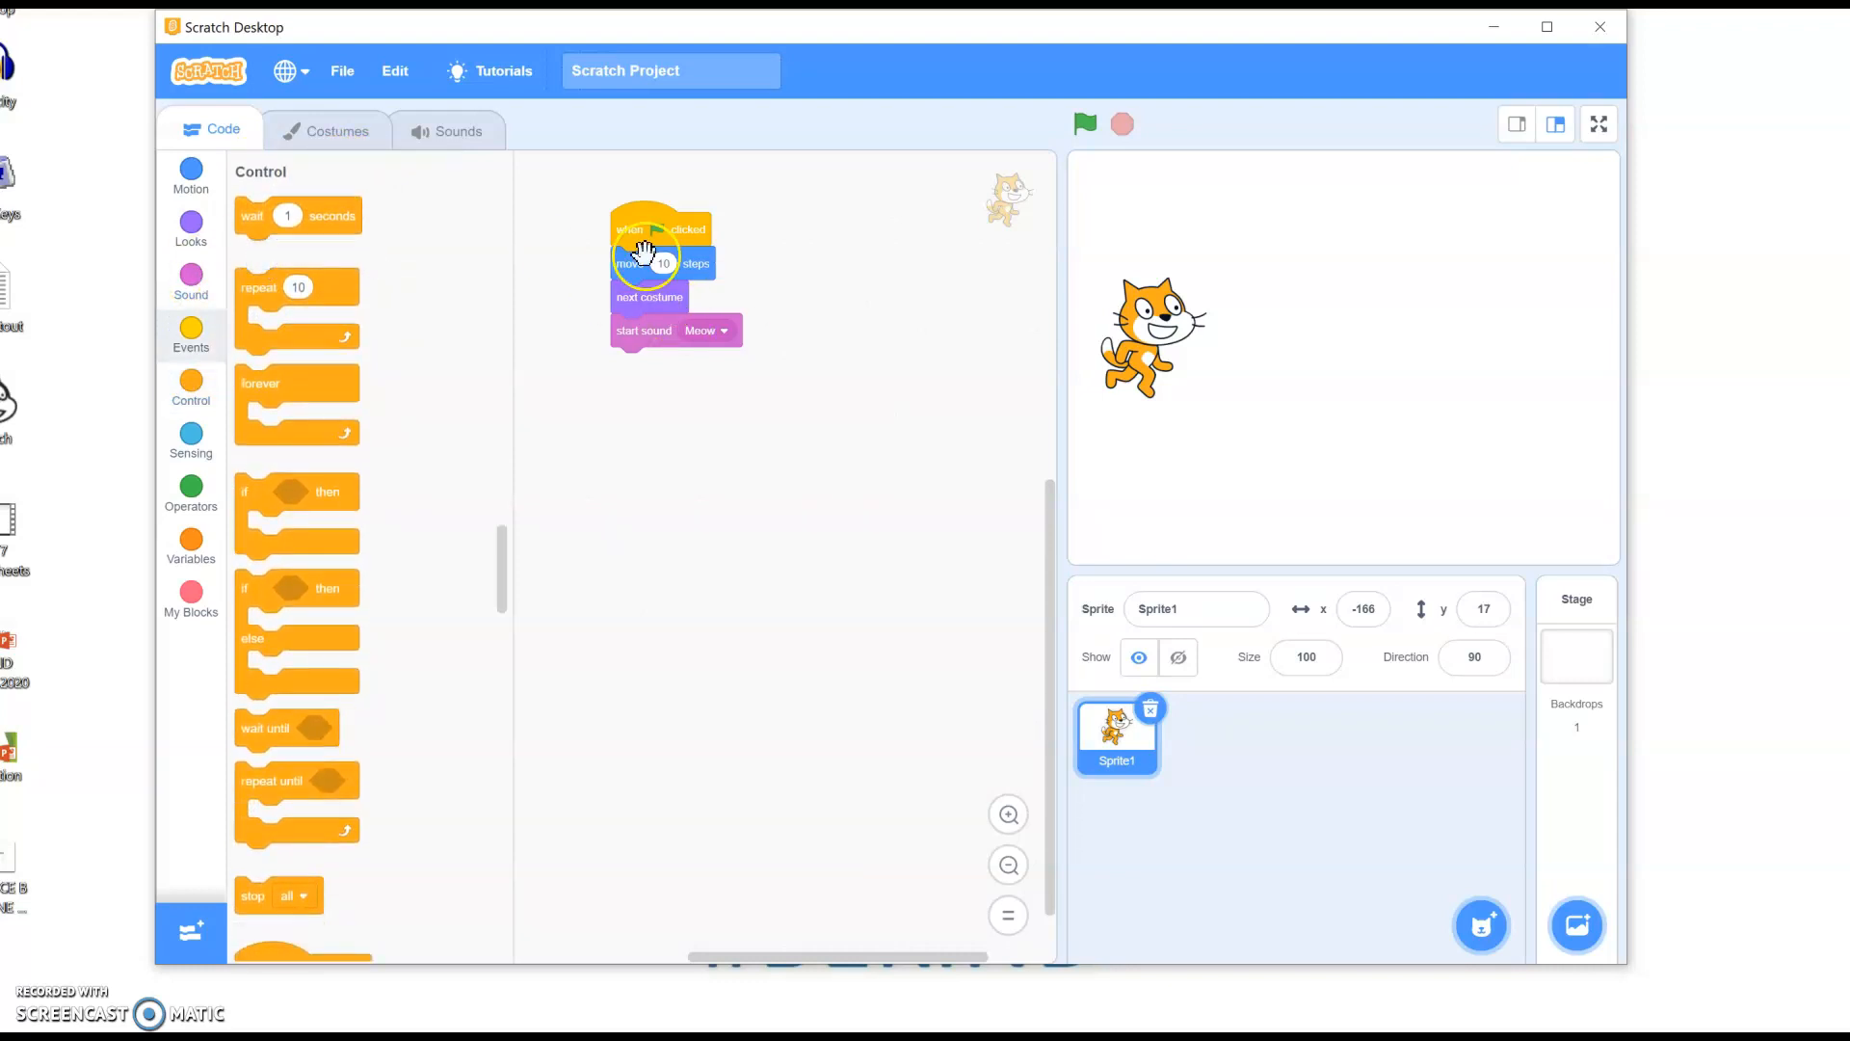
{"action": "left_click", "coordinate": [1083, 123]}
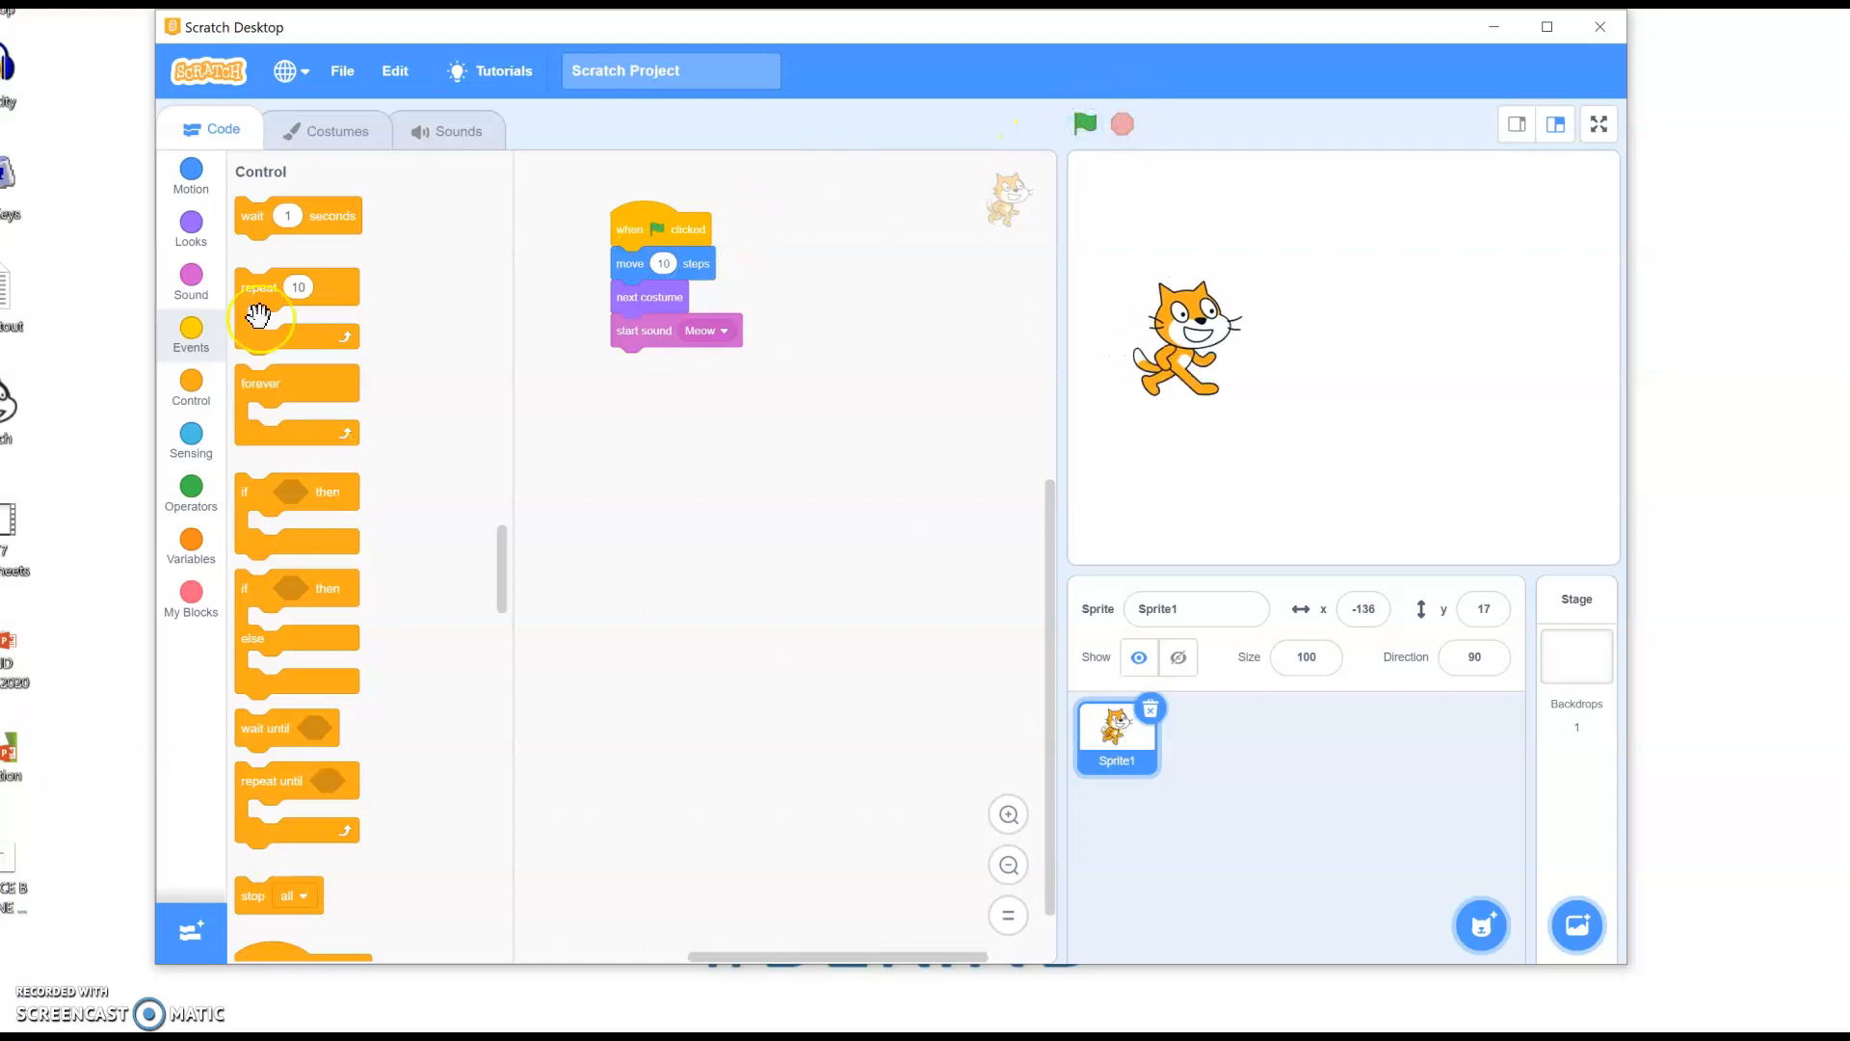
{"action": "left_click_drag", "start_coordinate": [259, 313], "coordinate": [536, 331]}
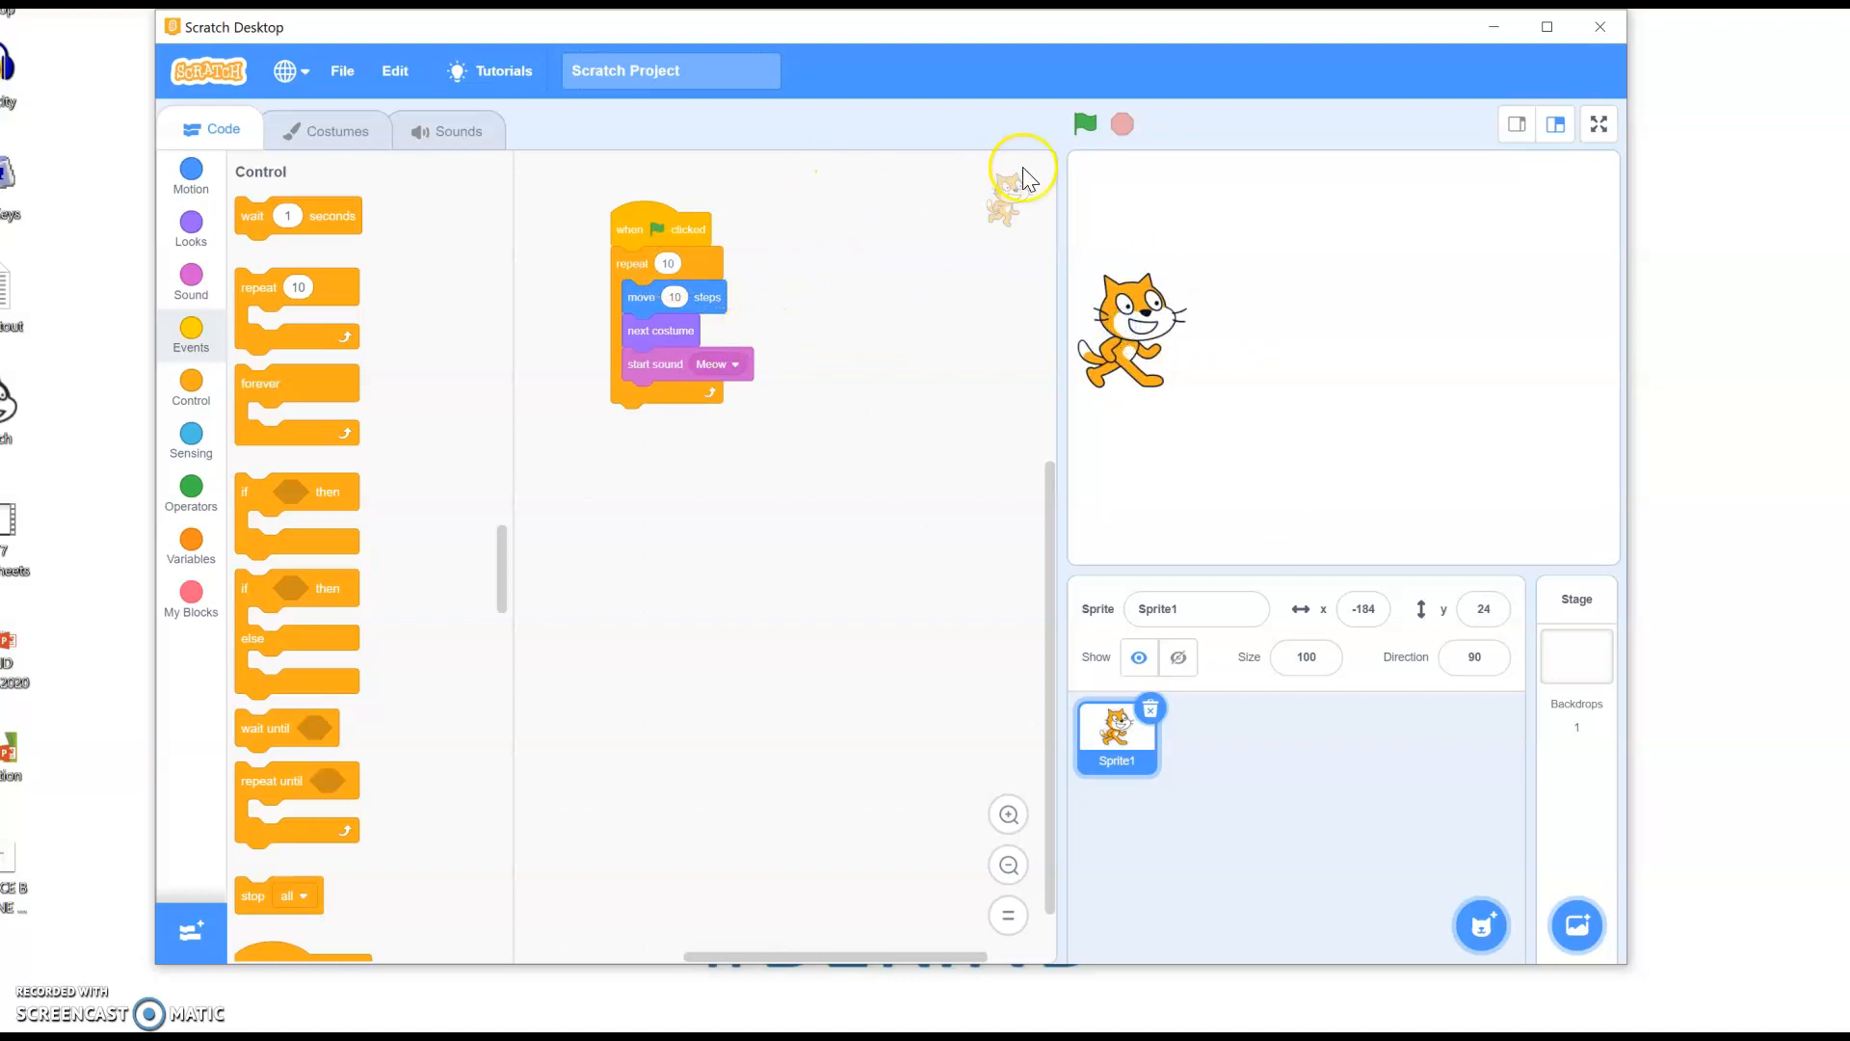
Run the repeat 10 script twice with the green flag.
{"action": "left_click", "coordinate": [1083, 122]}
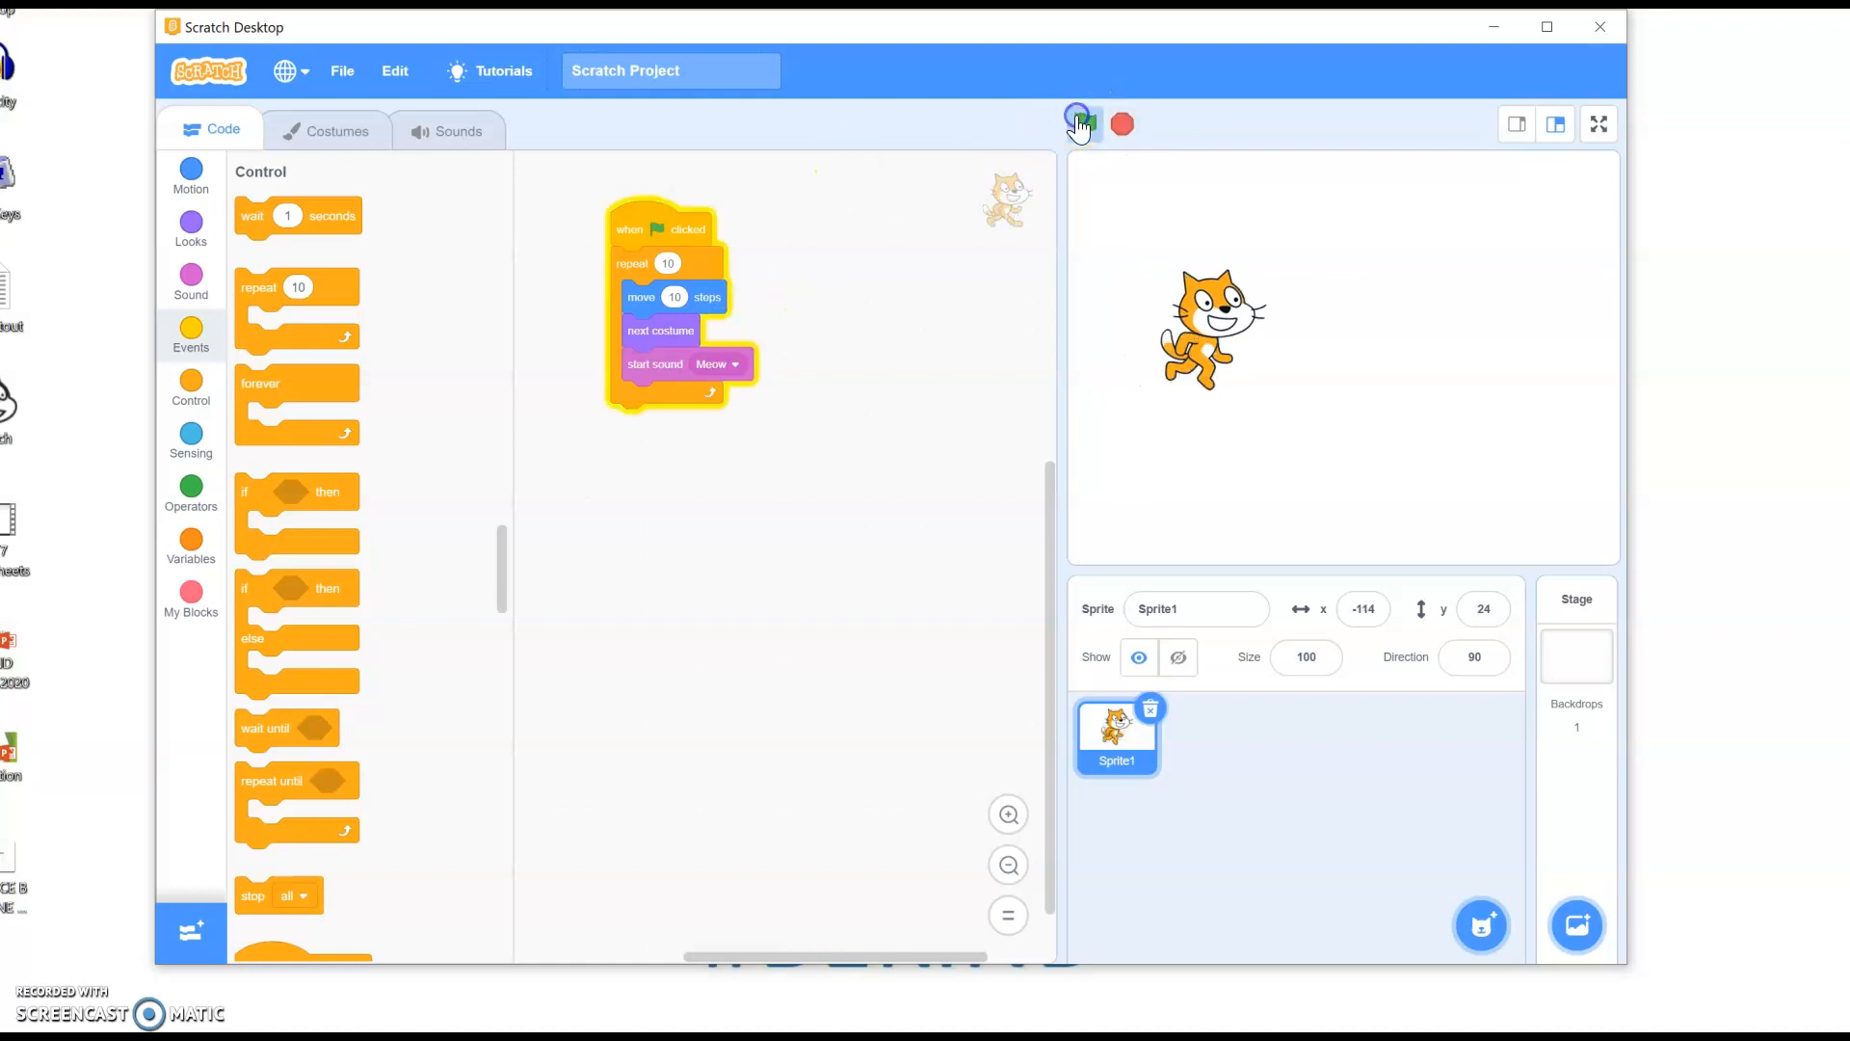
{"action": "left_click", "coordinate": [1081, 124]}
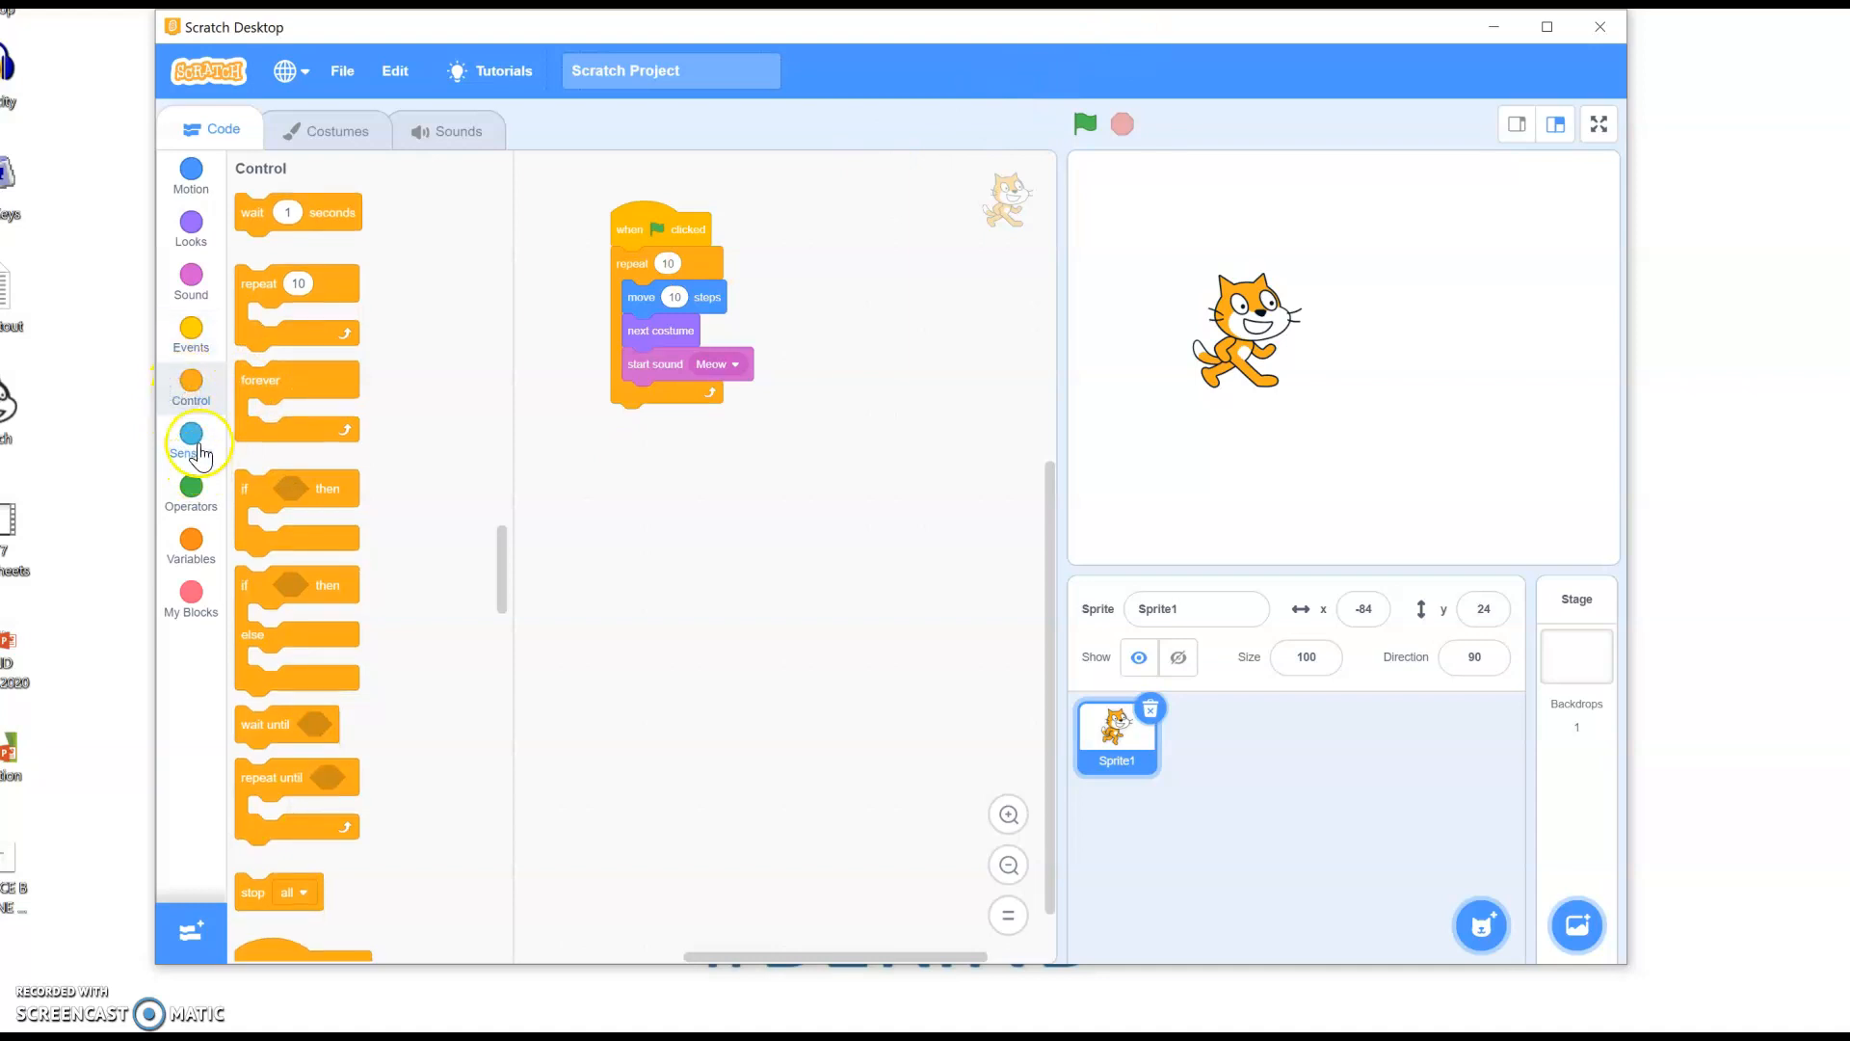
Drag the repeat 10 loop away from the when flag clicked block.
{"action": "left_click", "coordinate": [190, 177]}
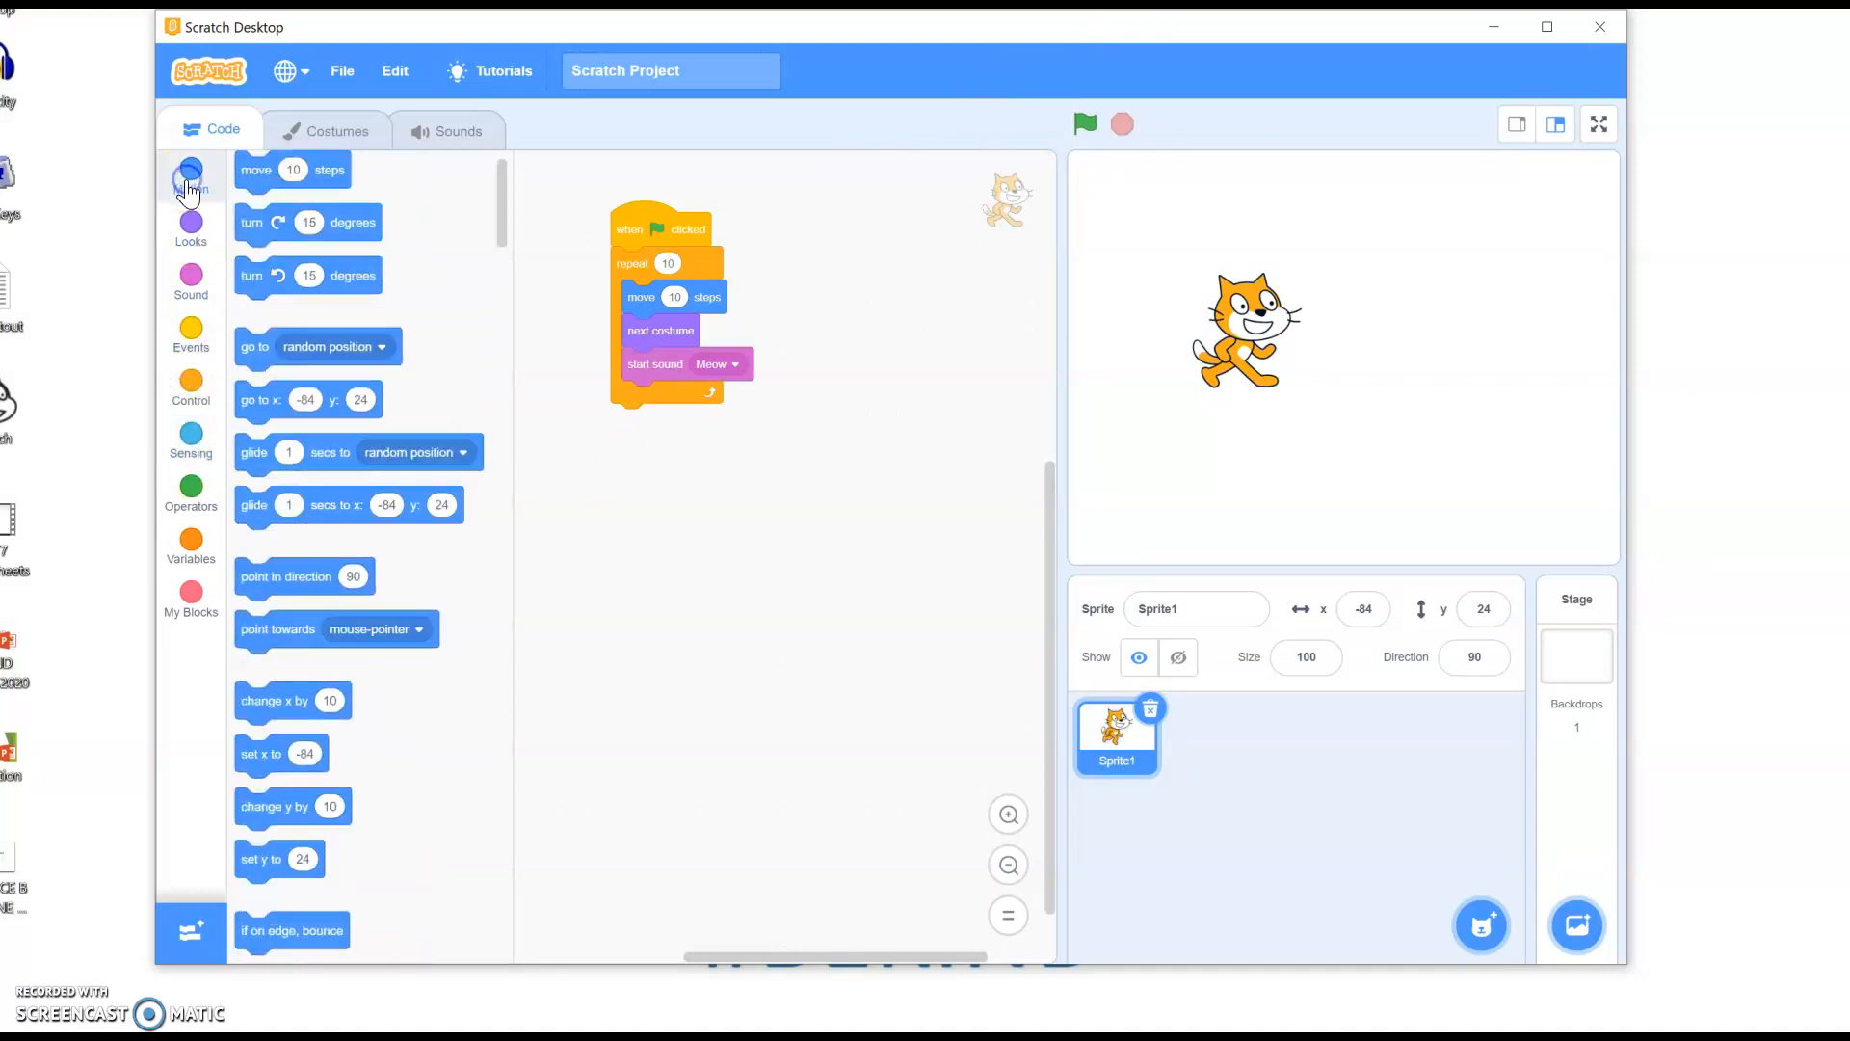
{"action": "left_click", "coordinate": [190, 224]}
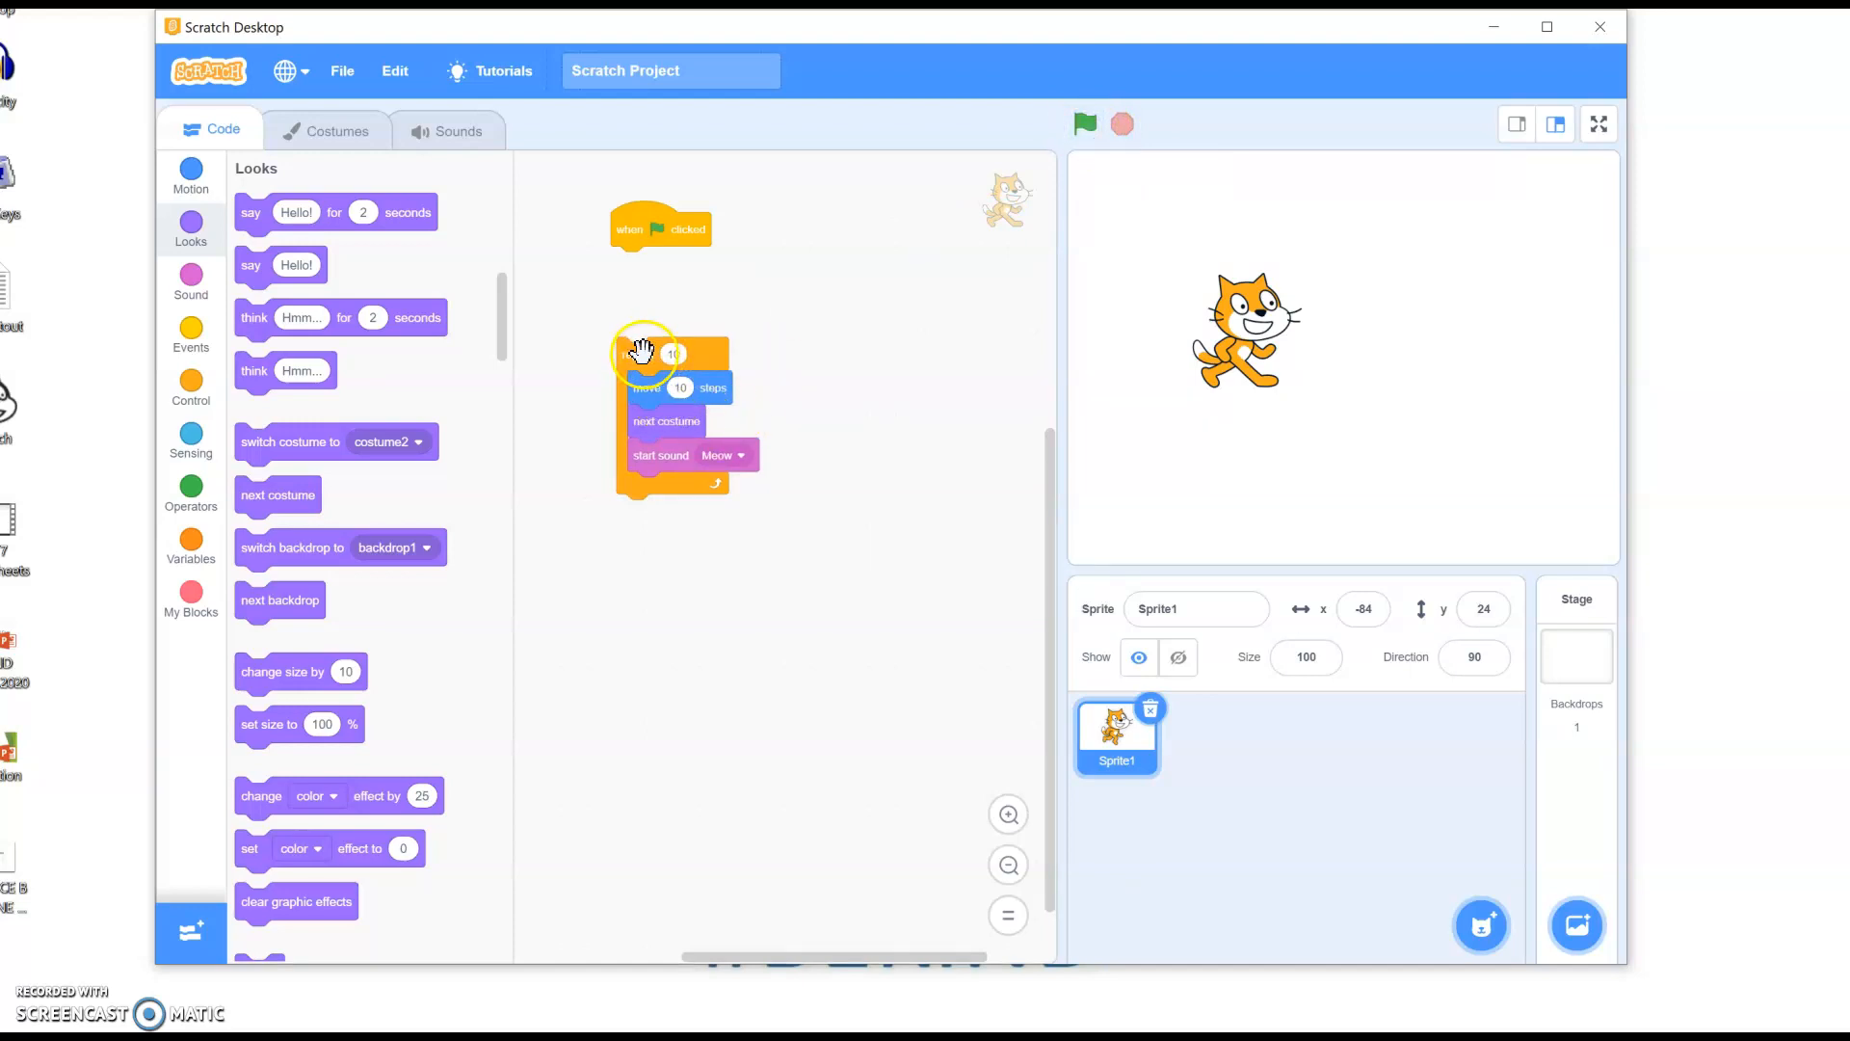
{"action": "left_click_drag", "start_coordinate": [643, 354], "coordinate": [690, 425]}
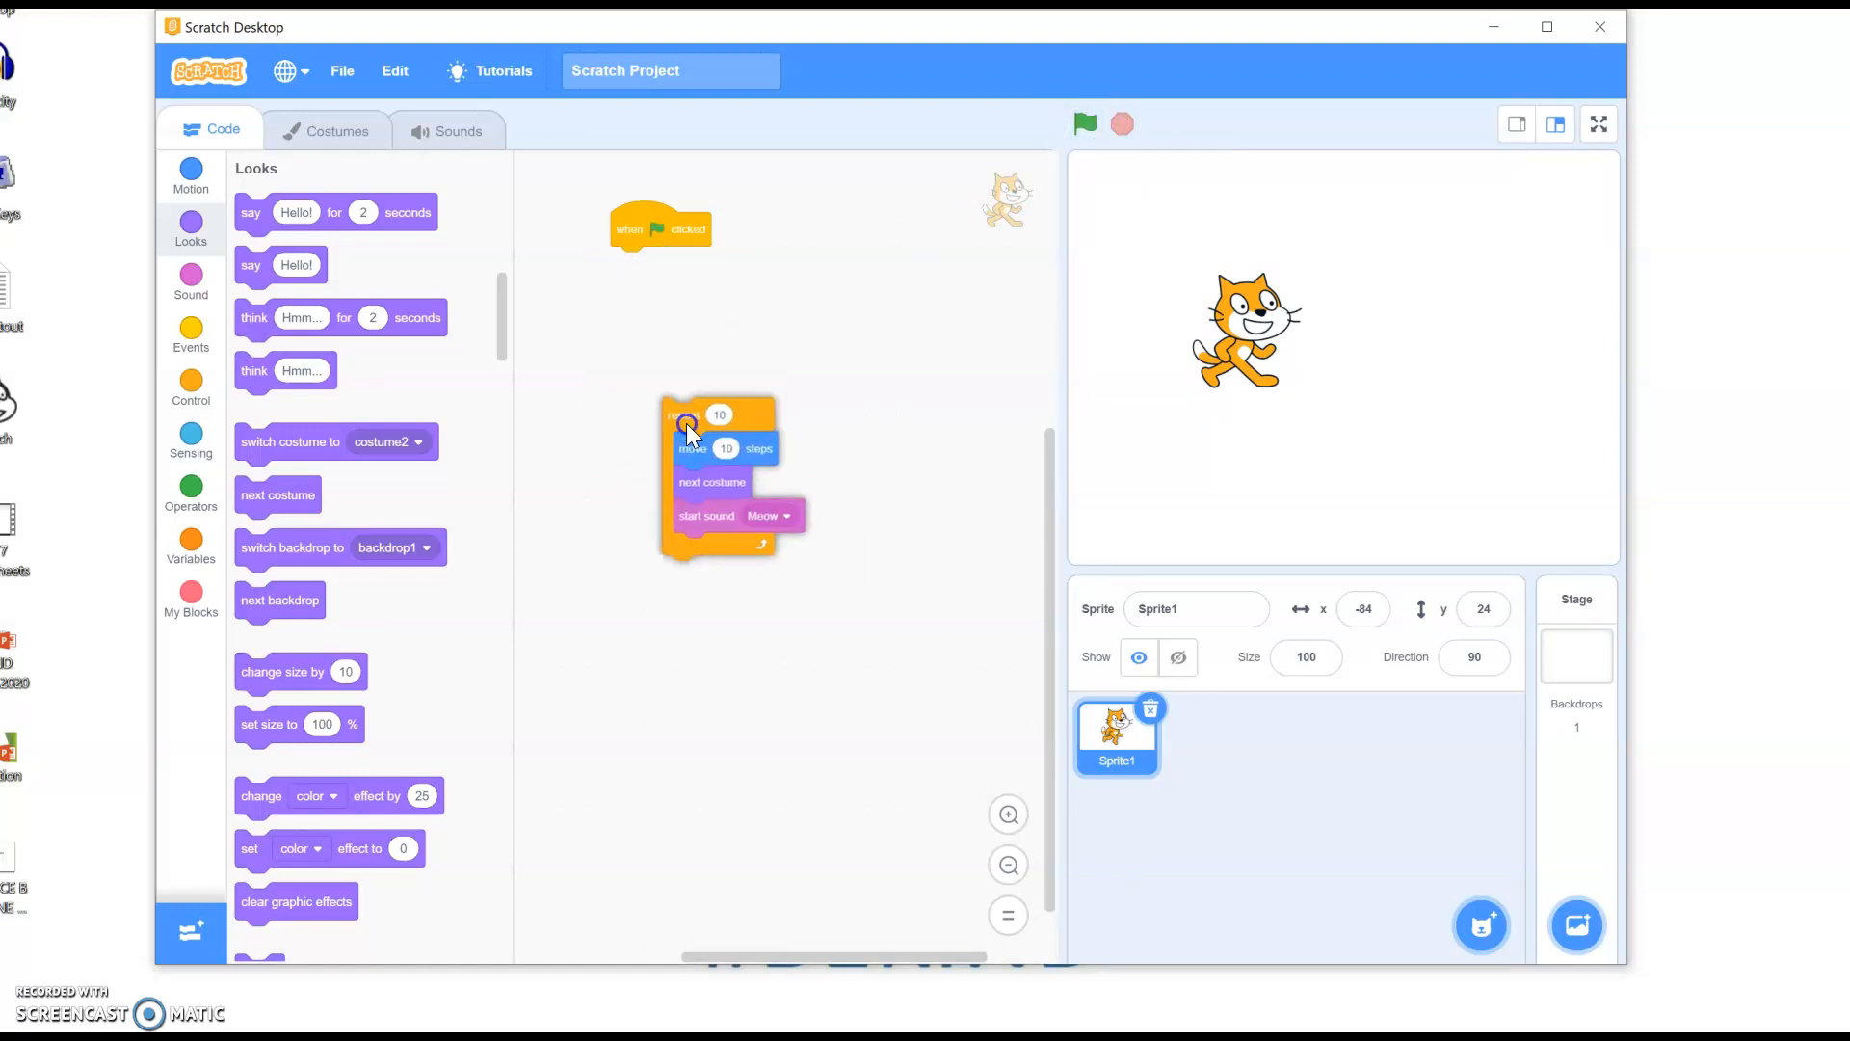